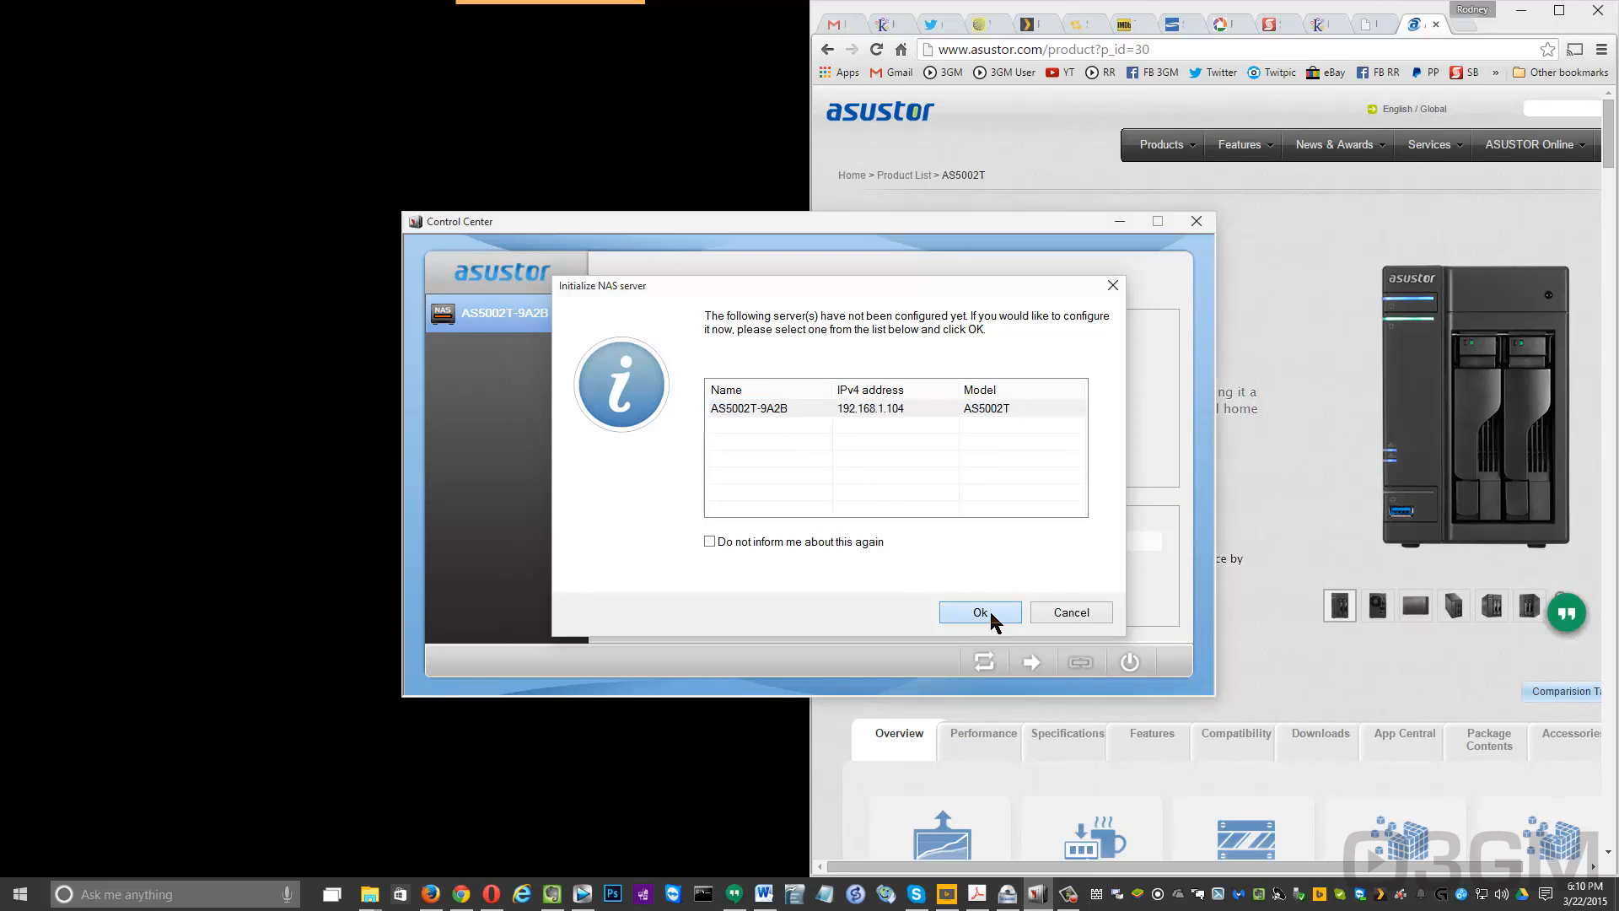
Start initializing the AS5002T-9A2B server to launch its web setup wizard.
click(979, 612)
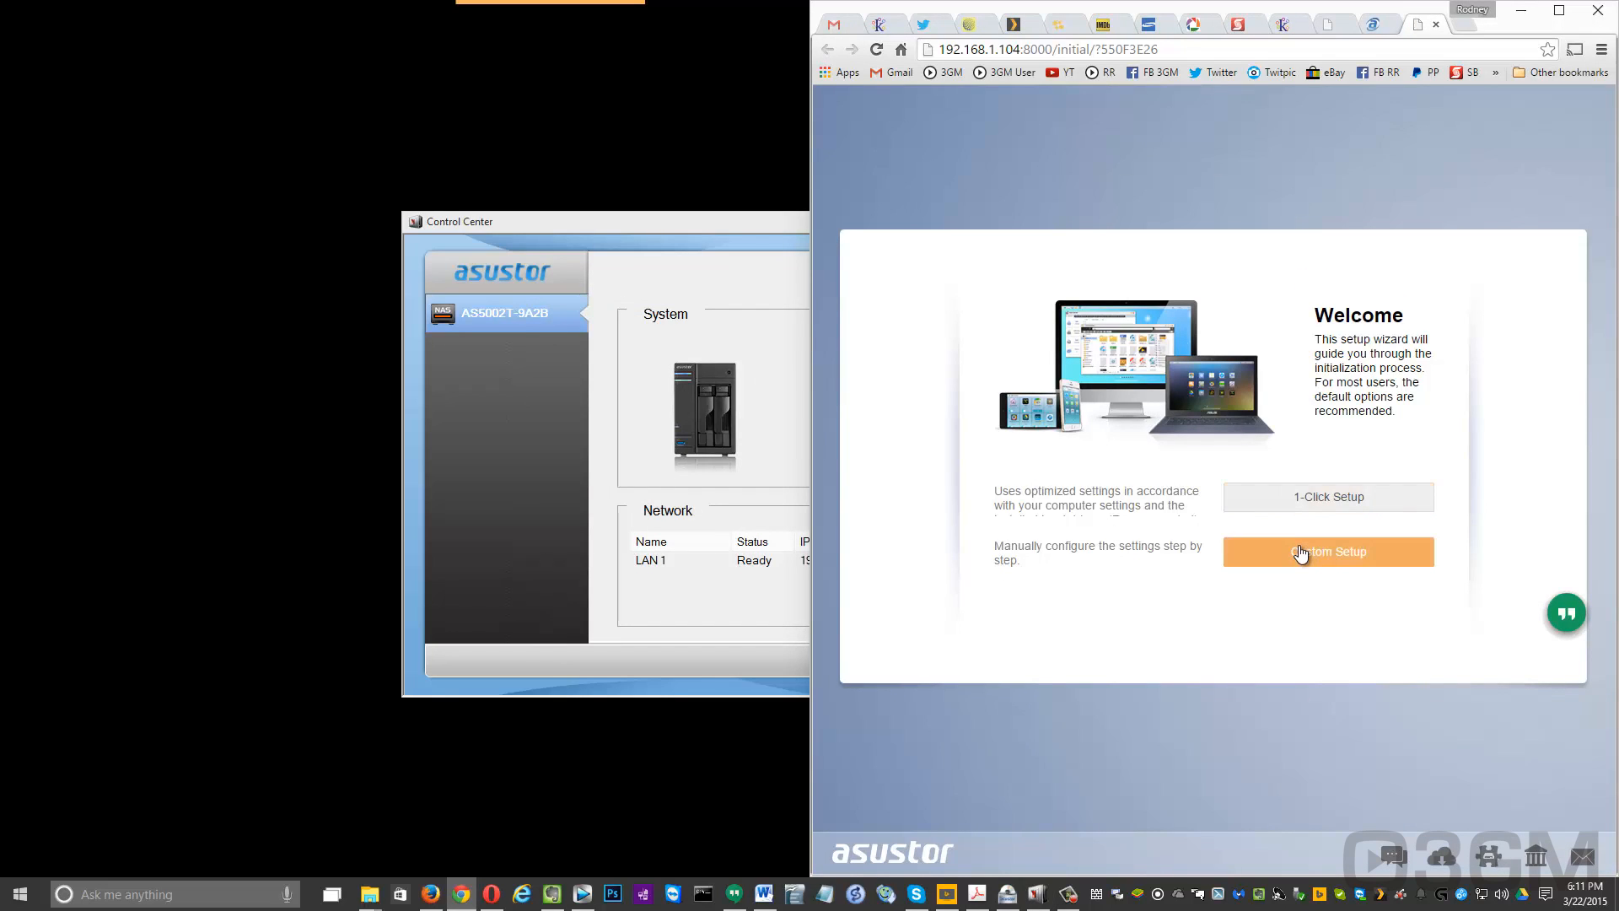
mouse_move(1328, 506)
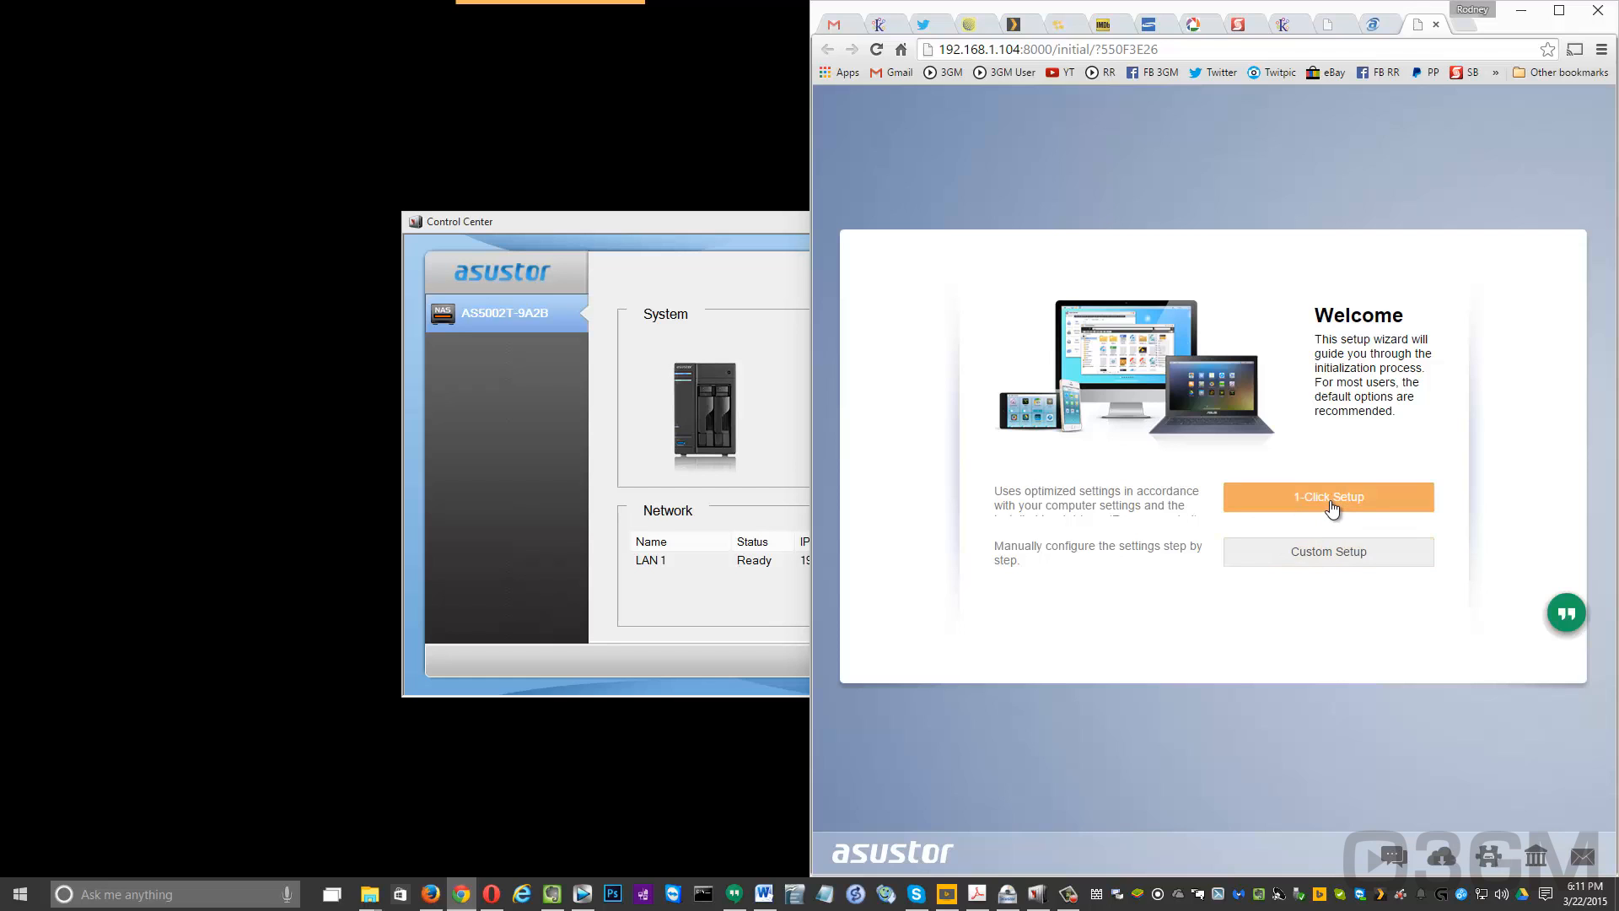
Run 1-Click Setup with a new admin password, confirming disk data erasure.
click(1328, 496)
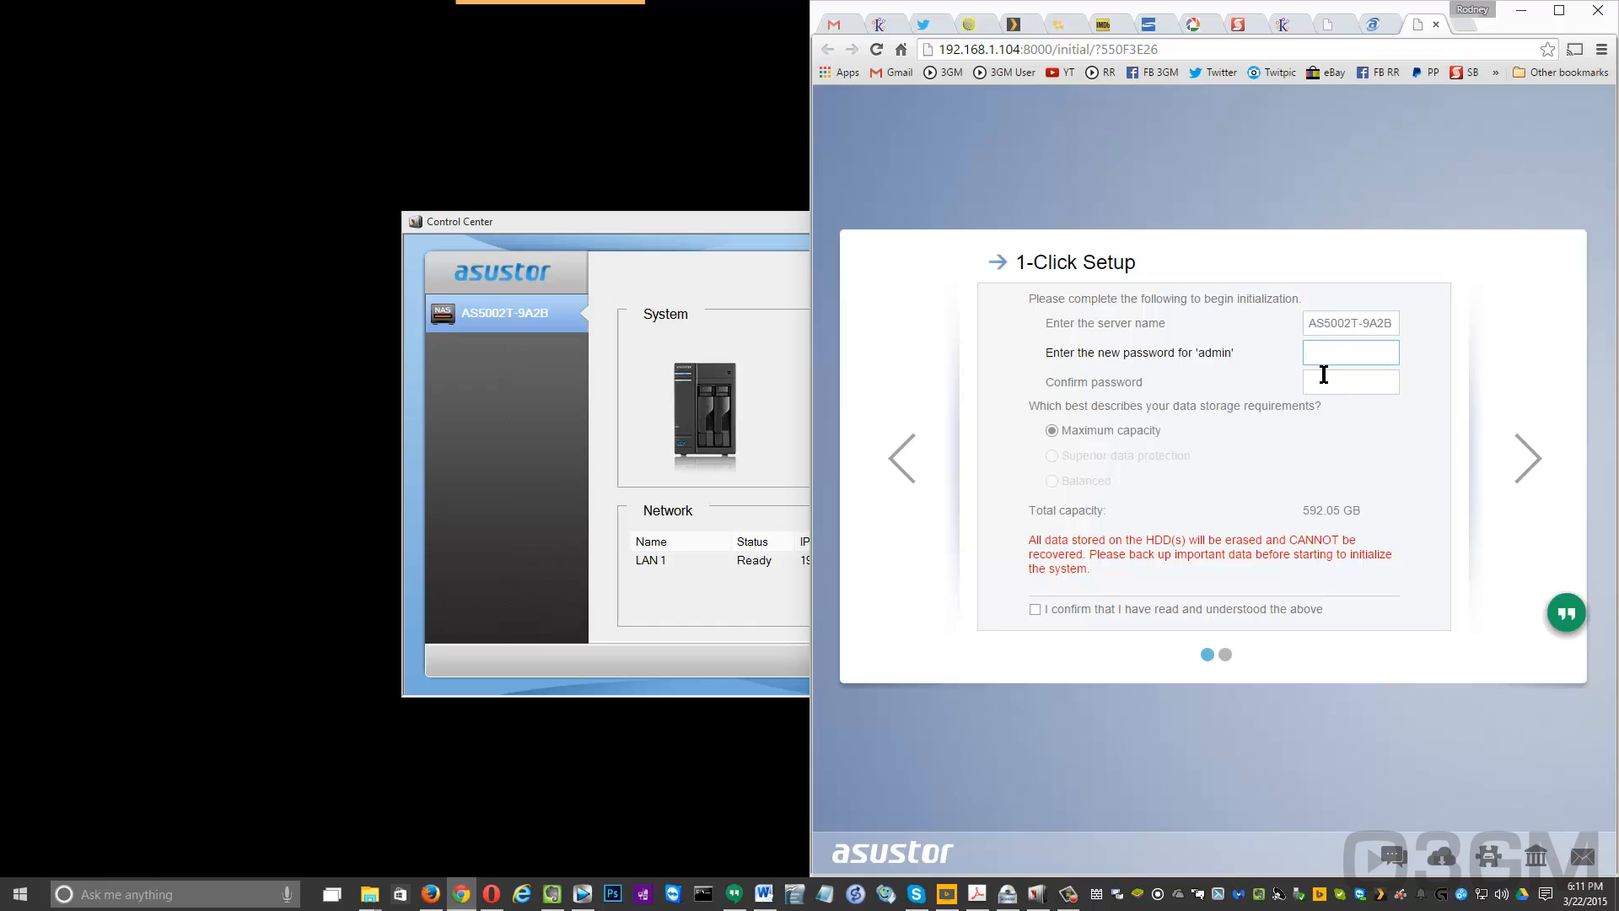
mouse_move(1323, 382)
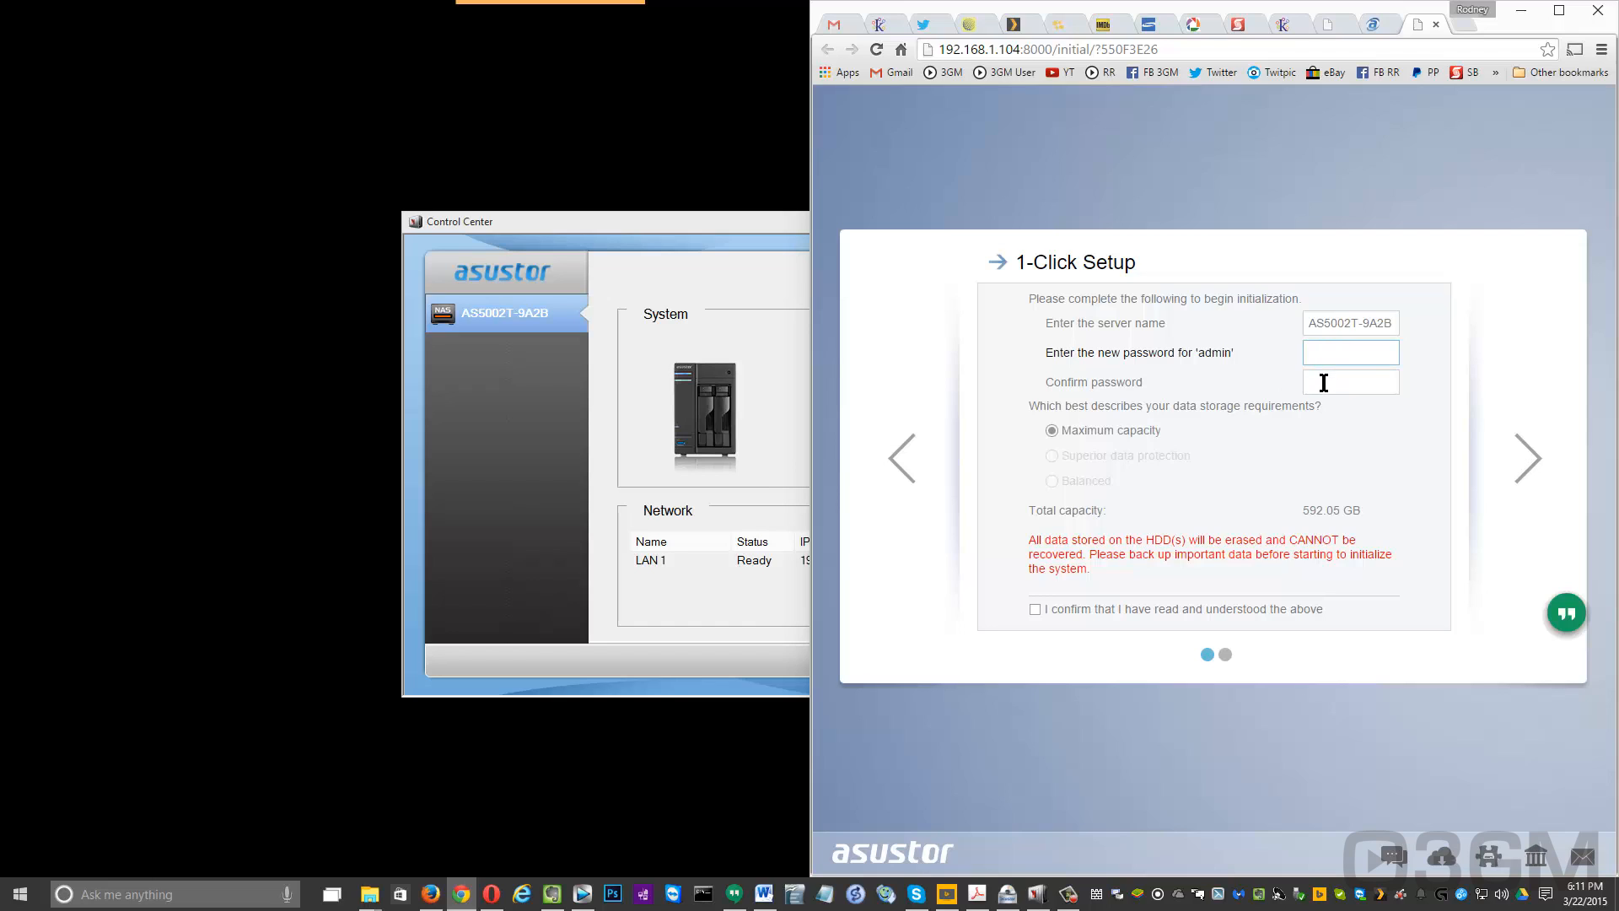
click(1351, 352)
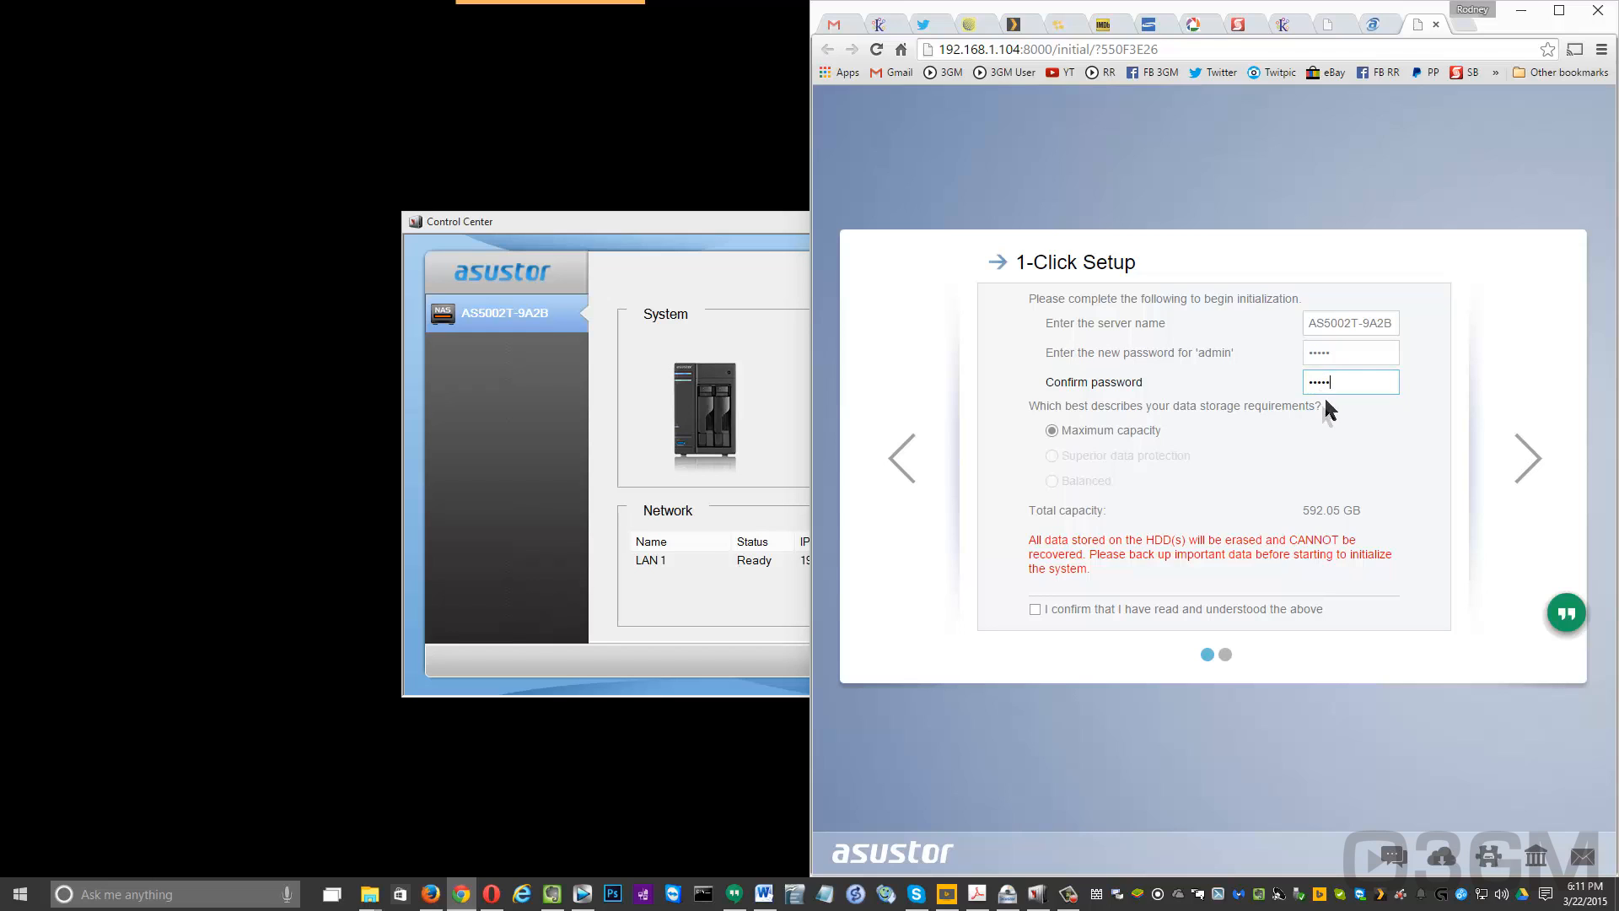
click(1035, 608)
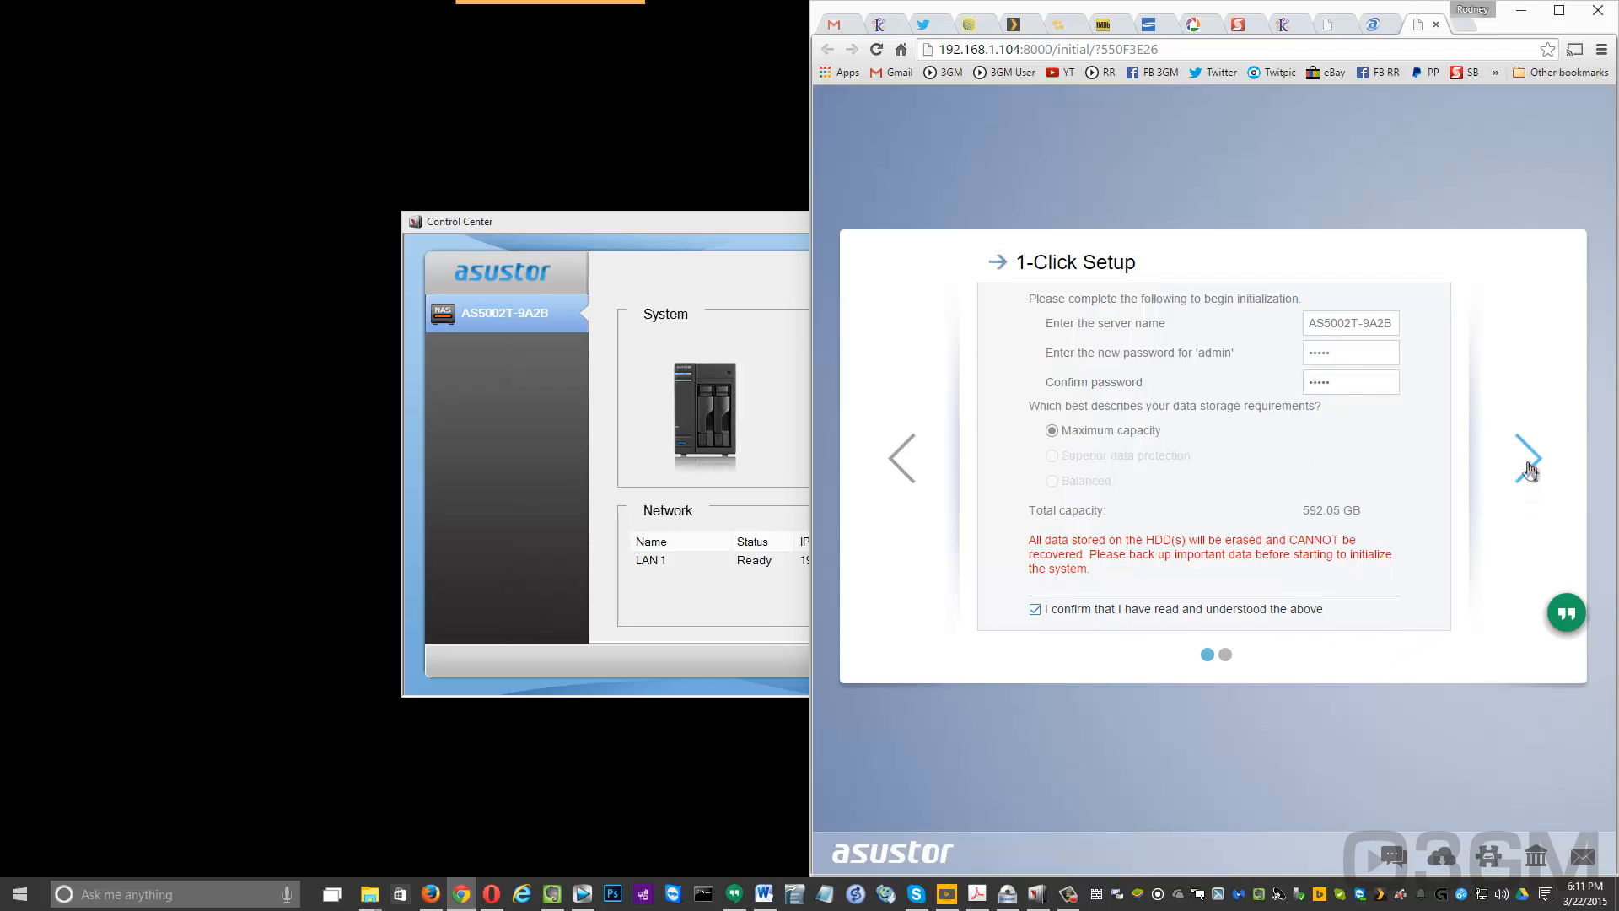
click(1527, 459)
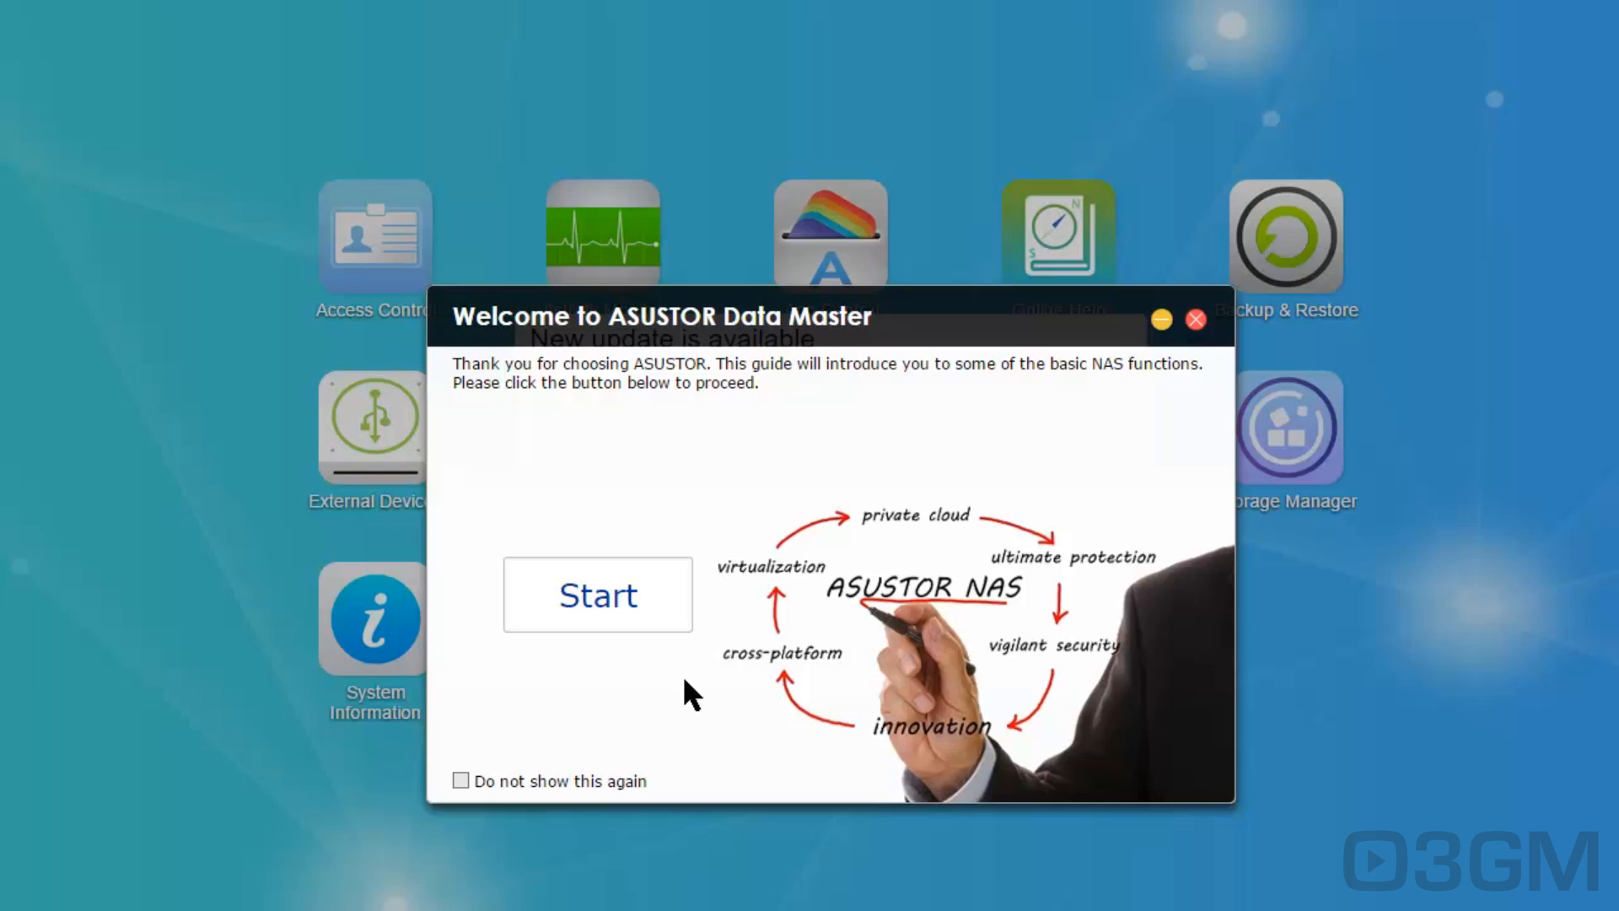
Step through the guide's accounts, services, App Central, backup and remote access pages, then close it.
click(597, 595)
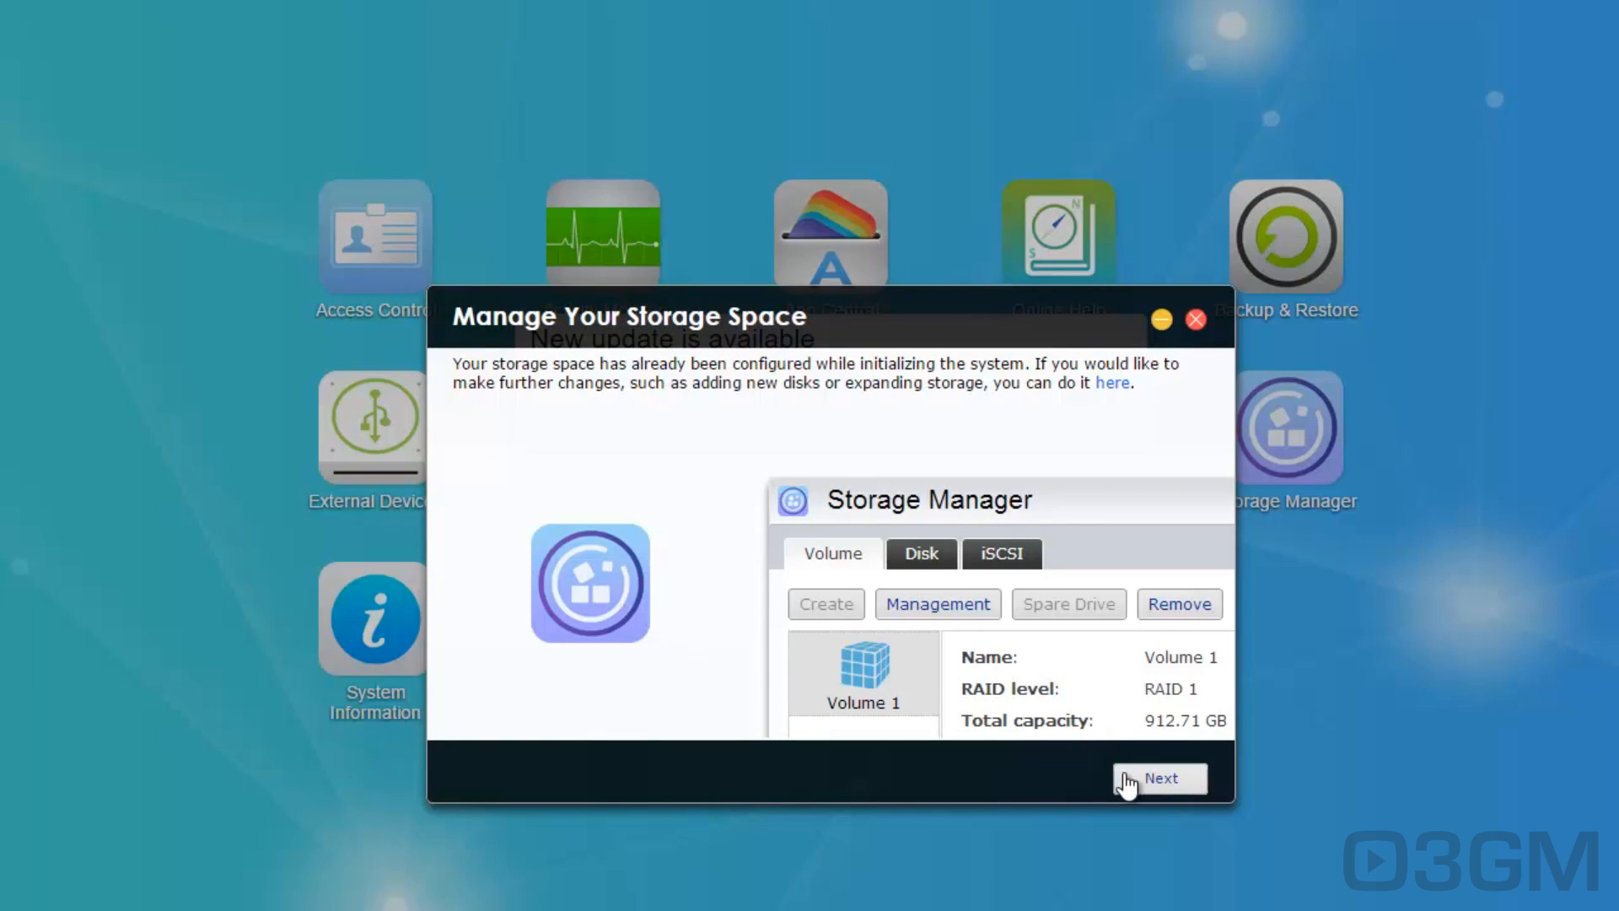
click(1159, 778)
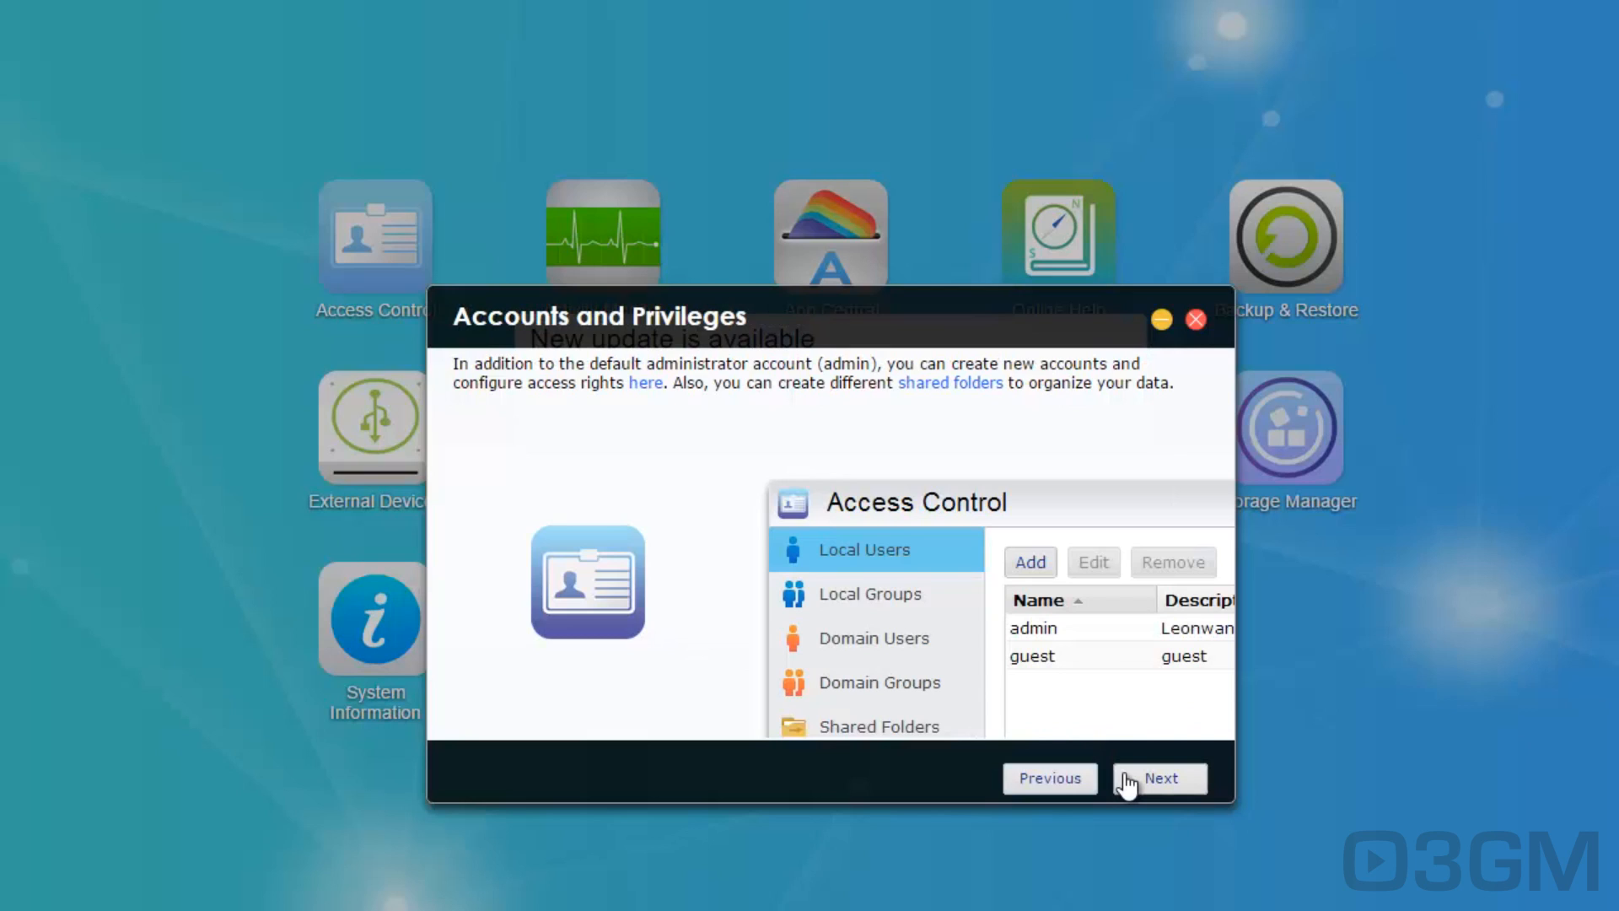
click(1160, 777)
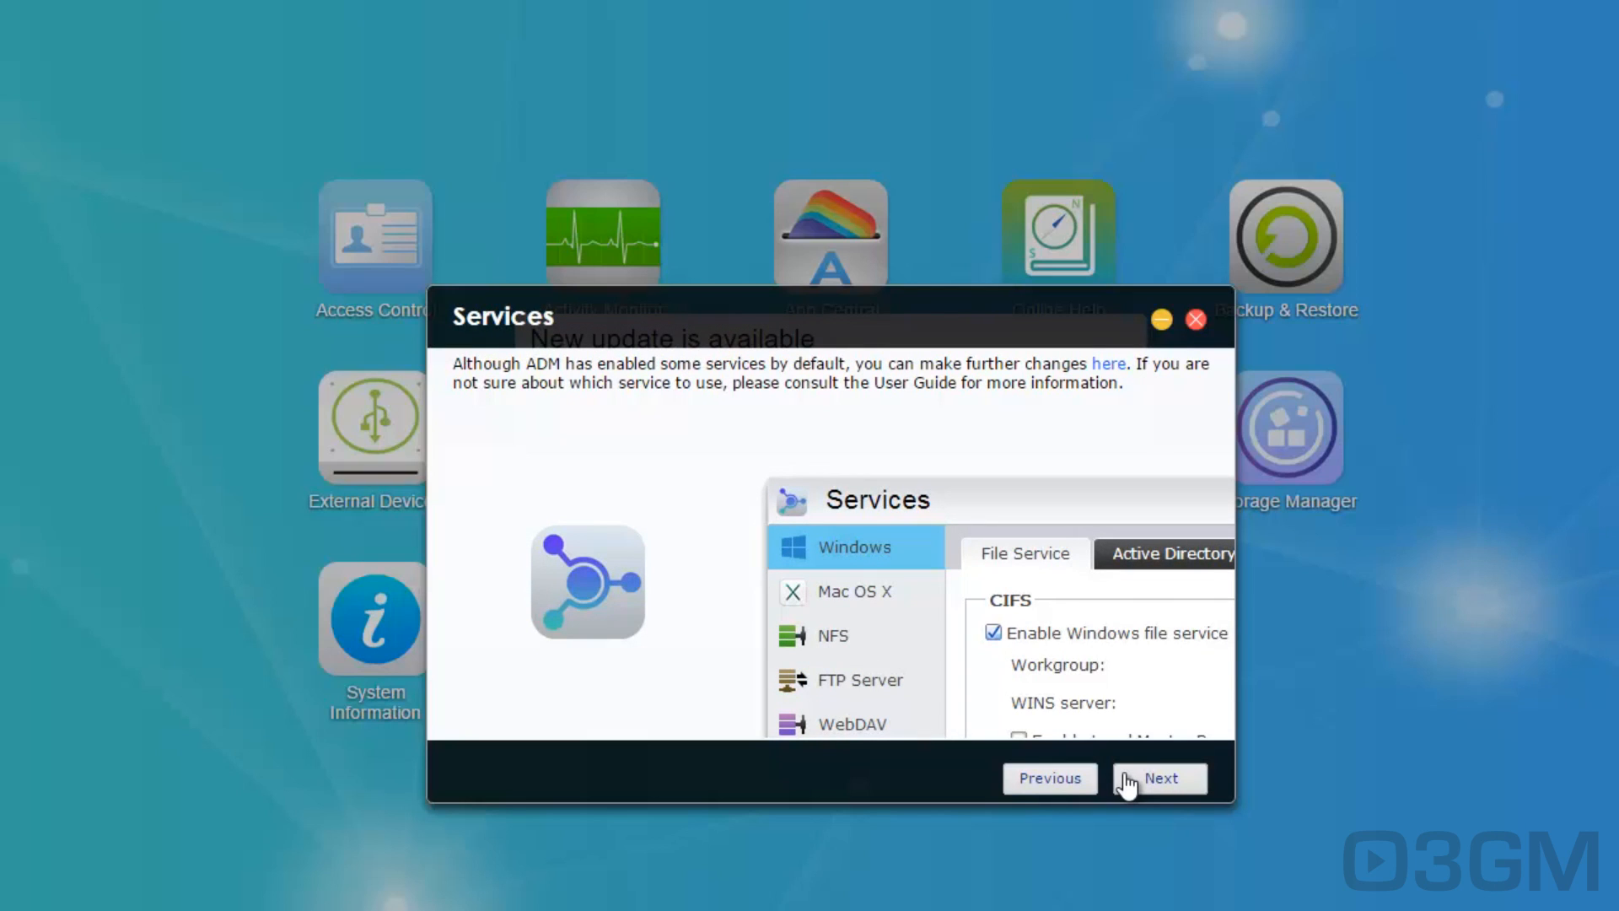
click(1158, 777)
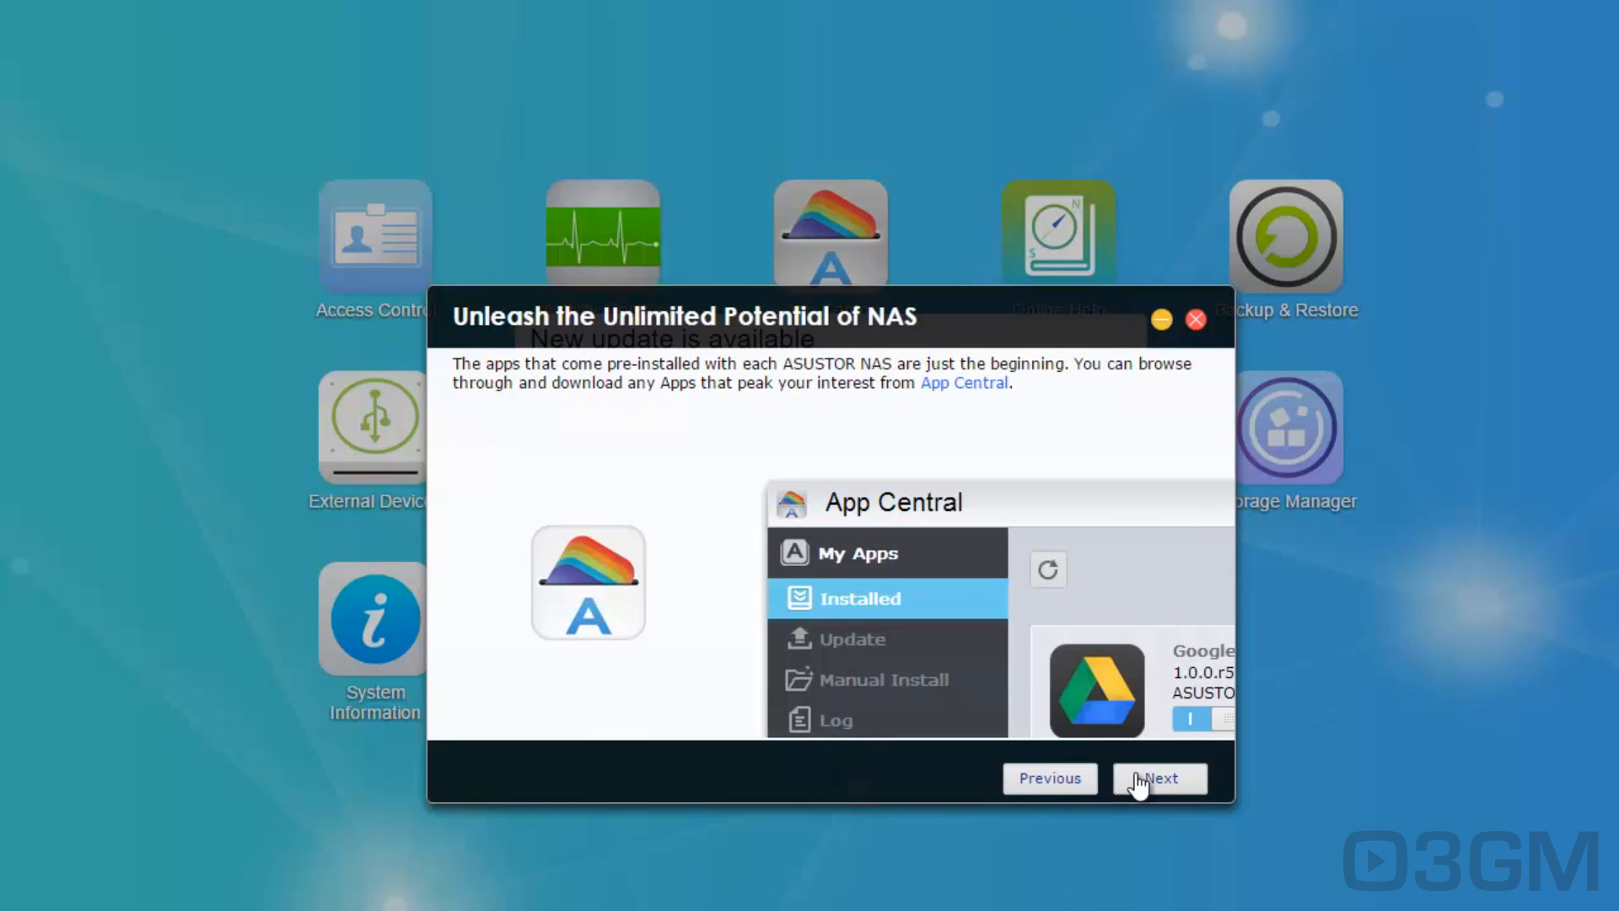
click(1159, 778)
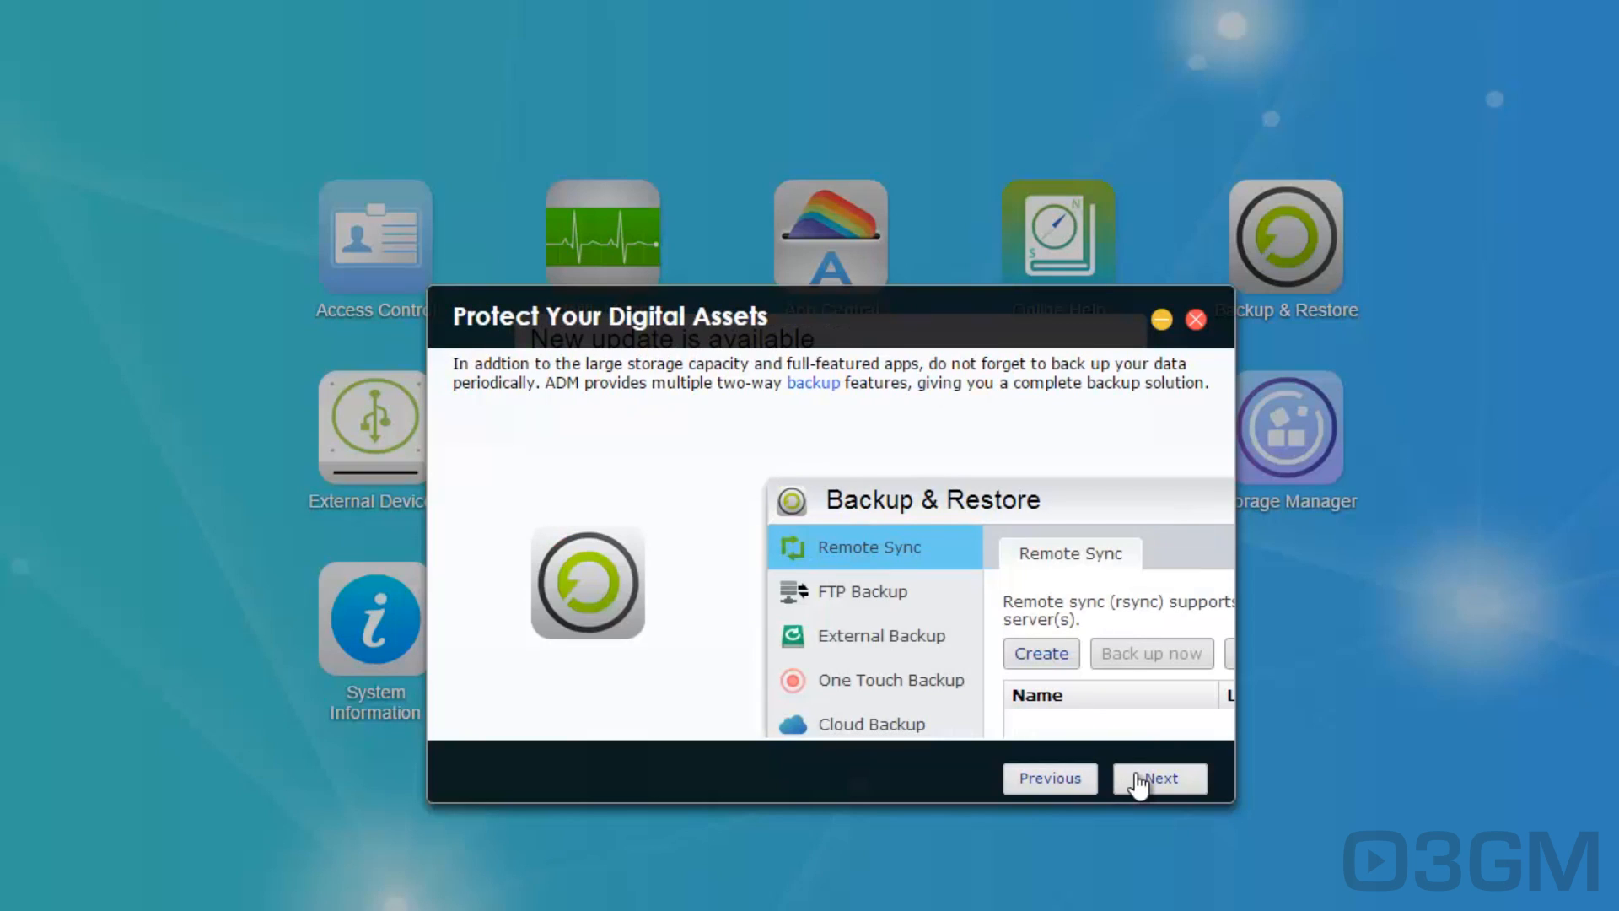
click(1158, 777)
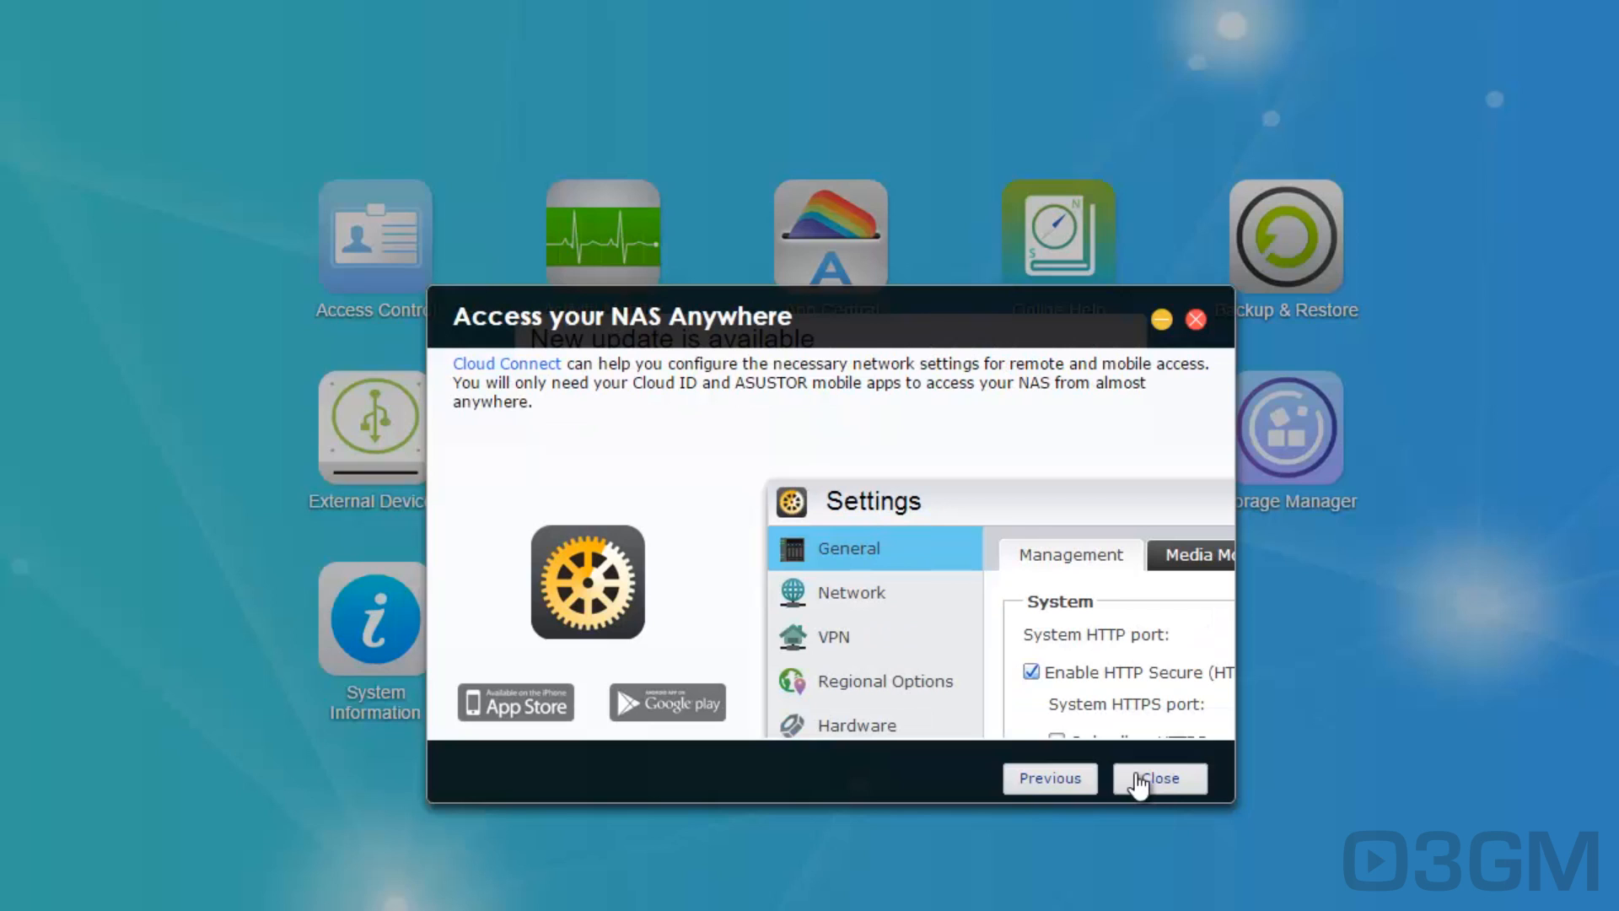
click(1158, 777)
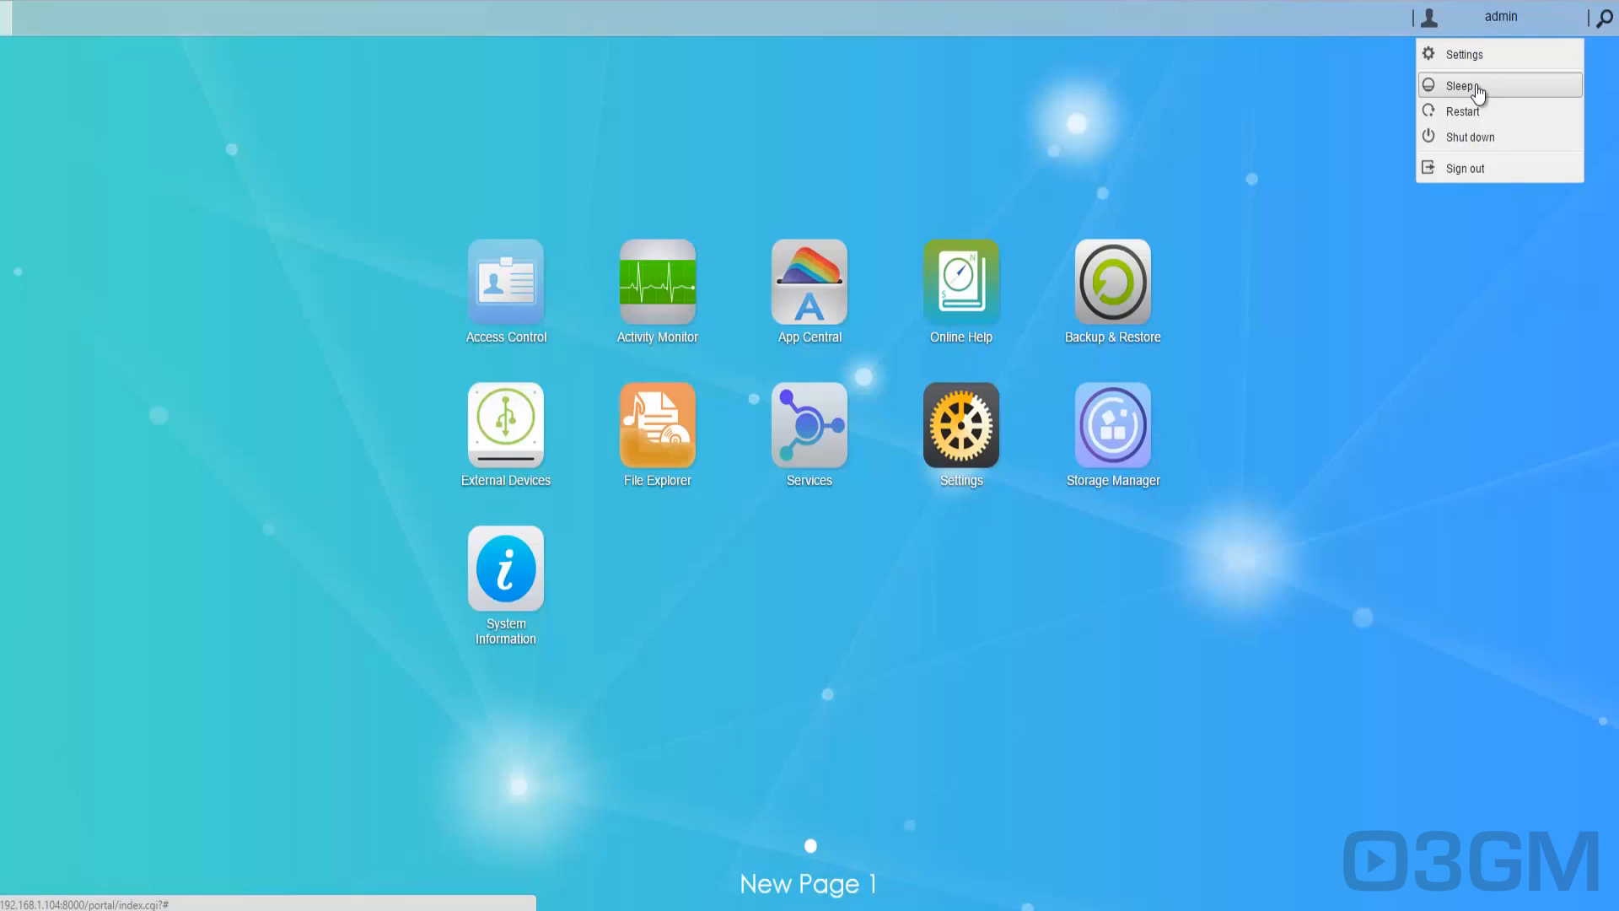
mouse_move(1498, 168)
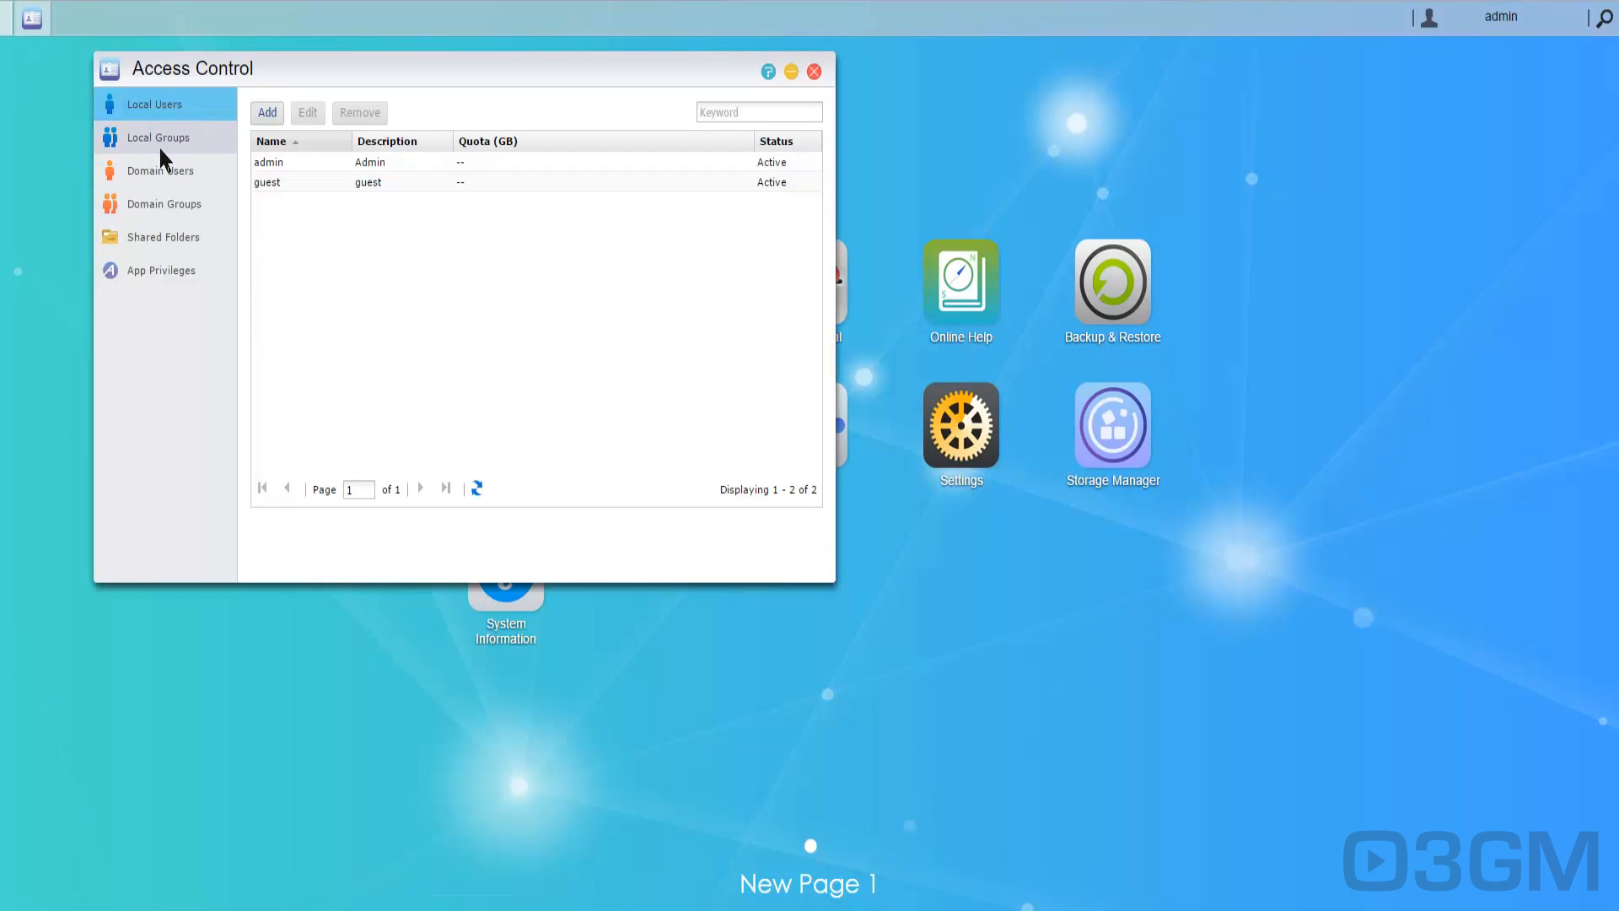
click(158, 137)
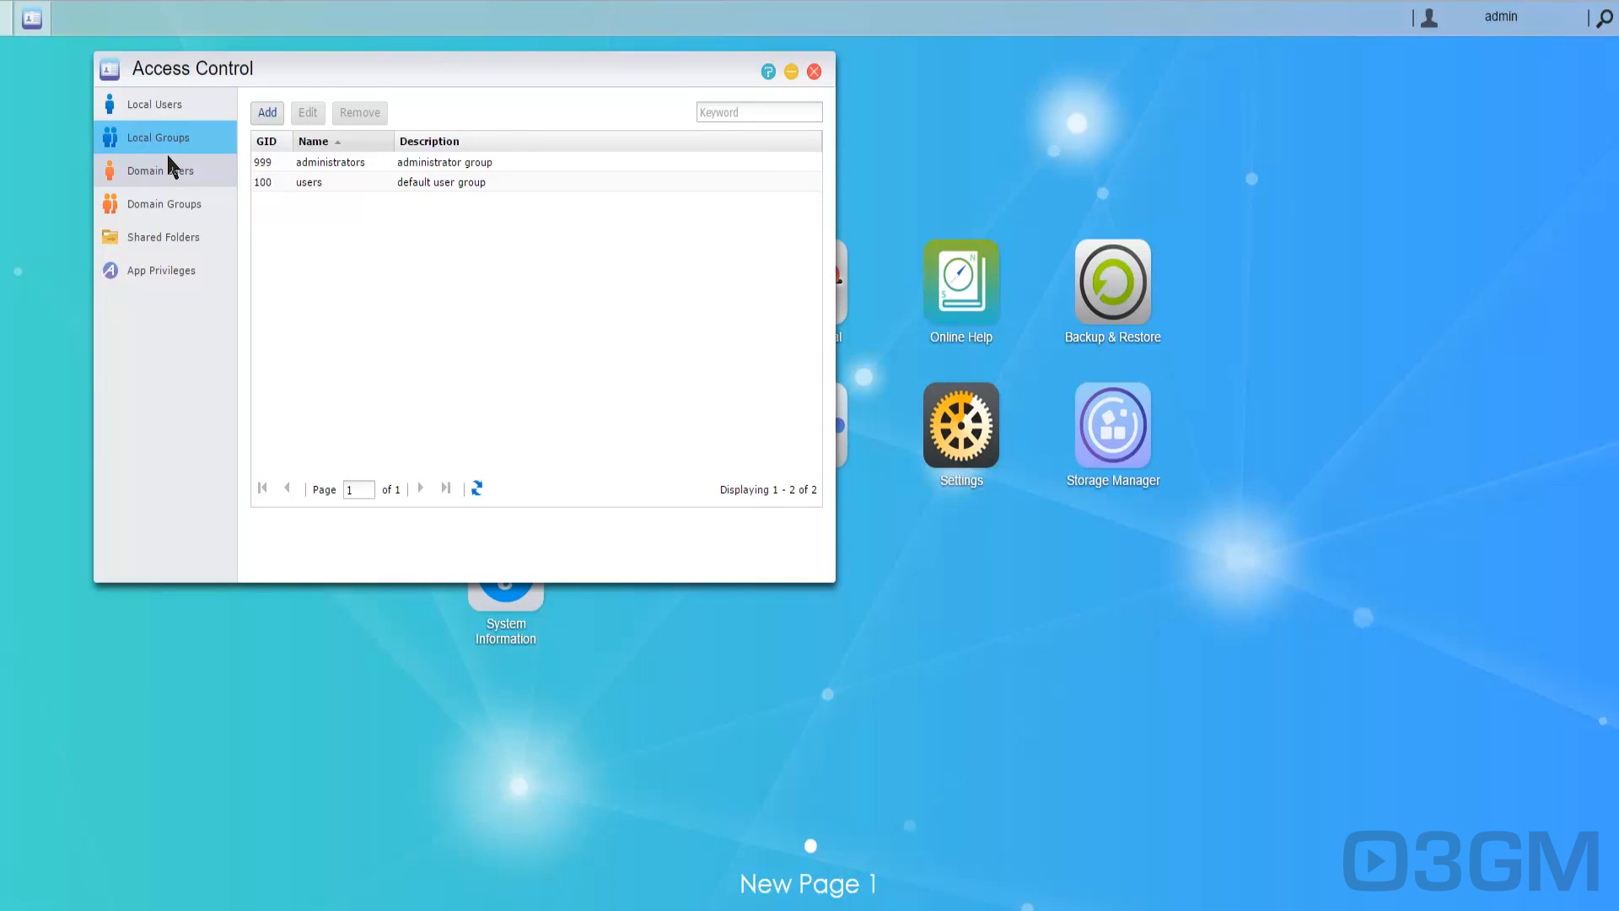
click(164, 203)
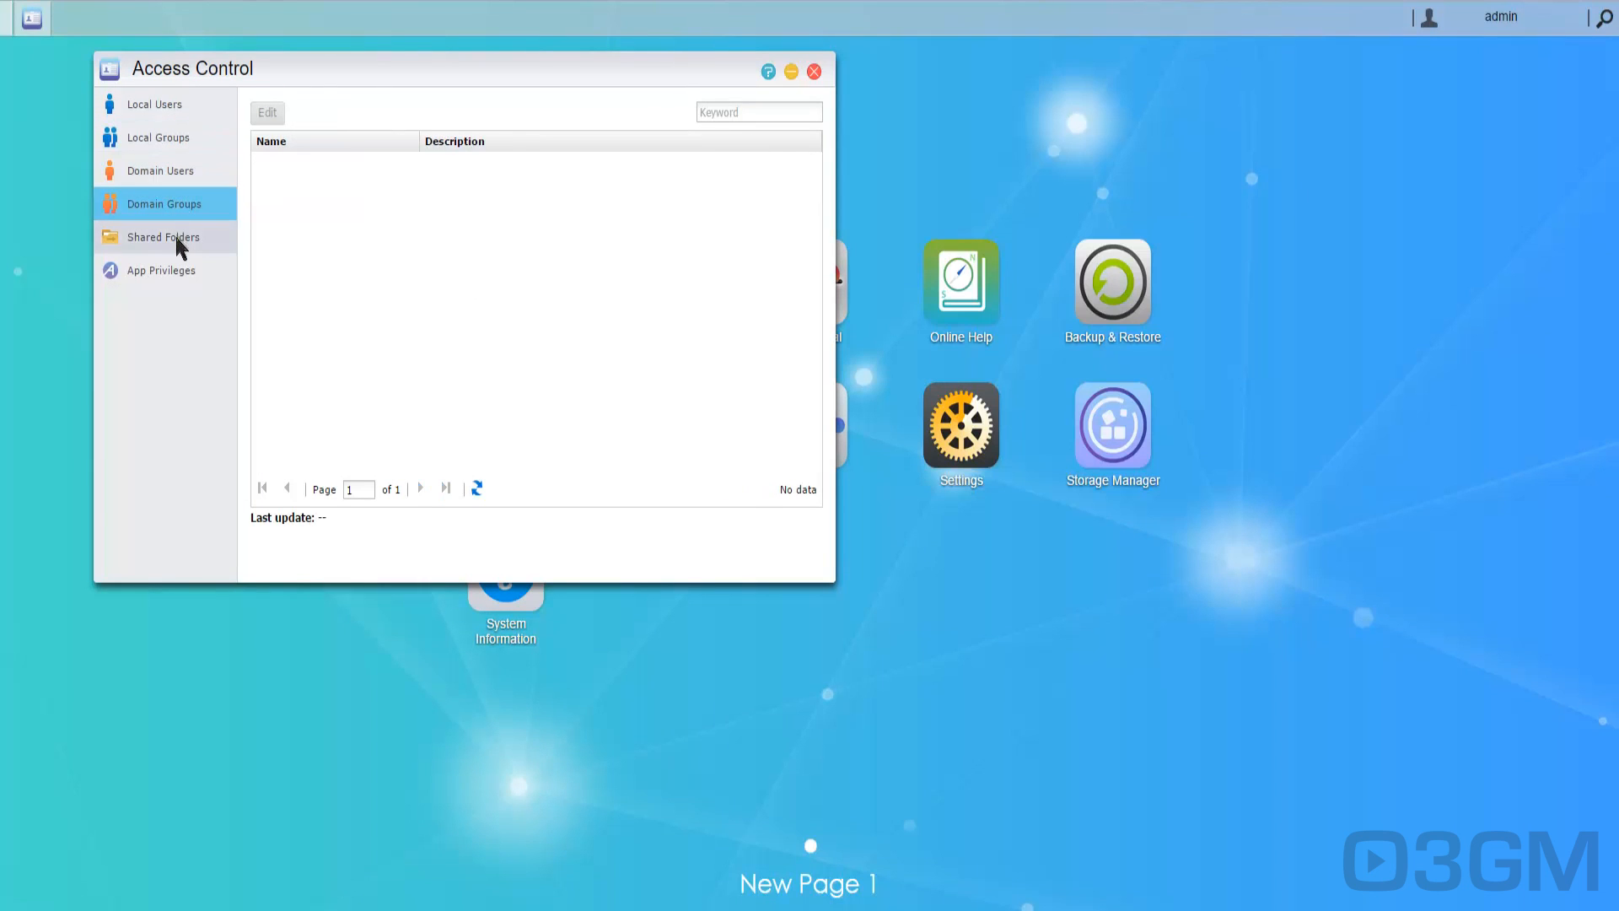
click(161, 270)
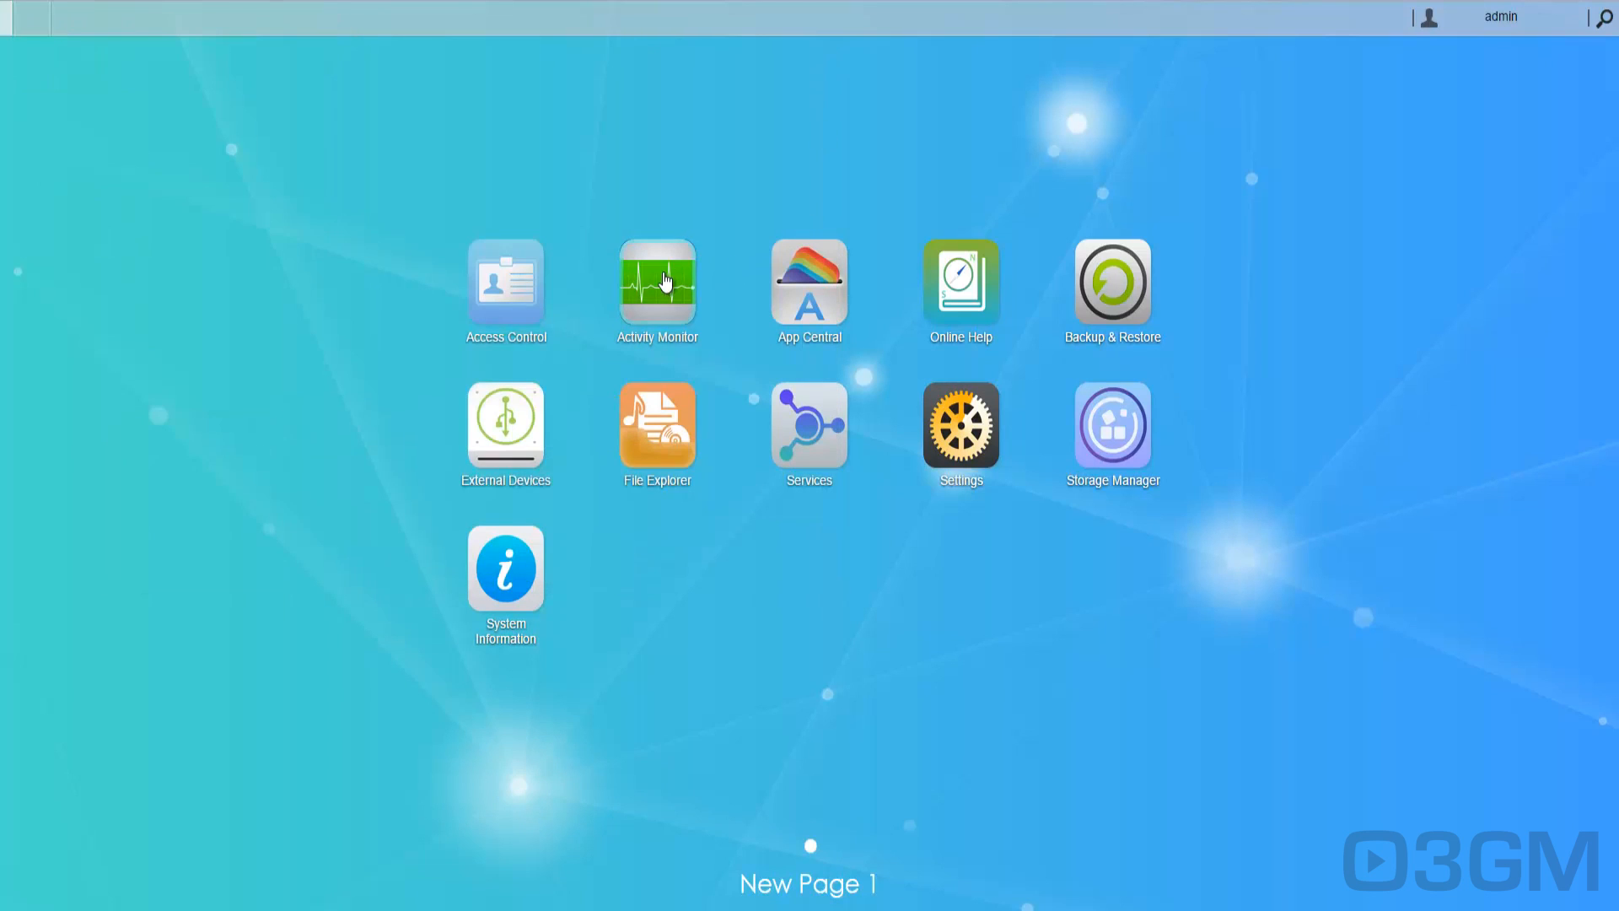
Open Activity Monitor and check its Network and Disk Usage tabs.
double_click(657, 280)
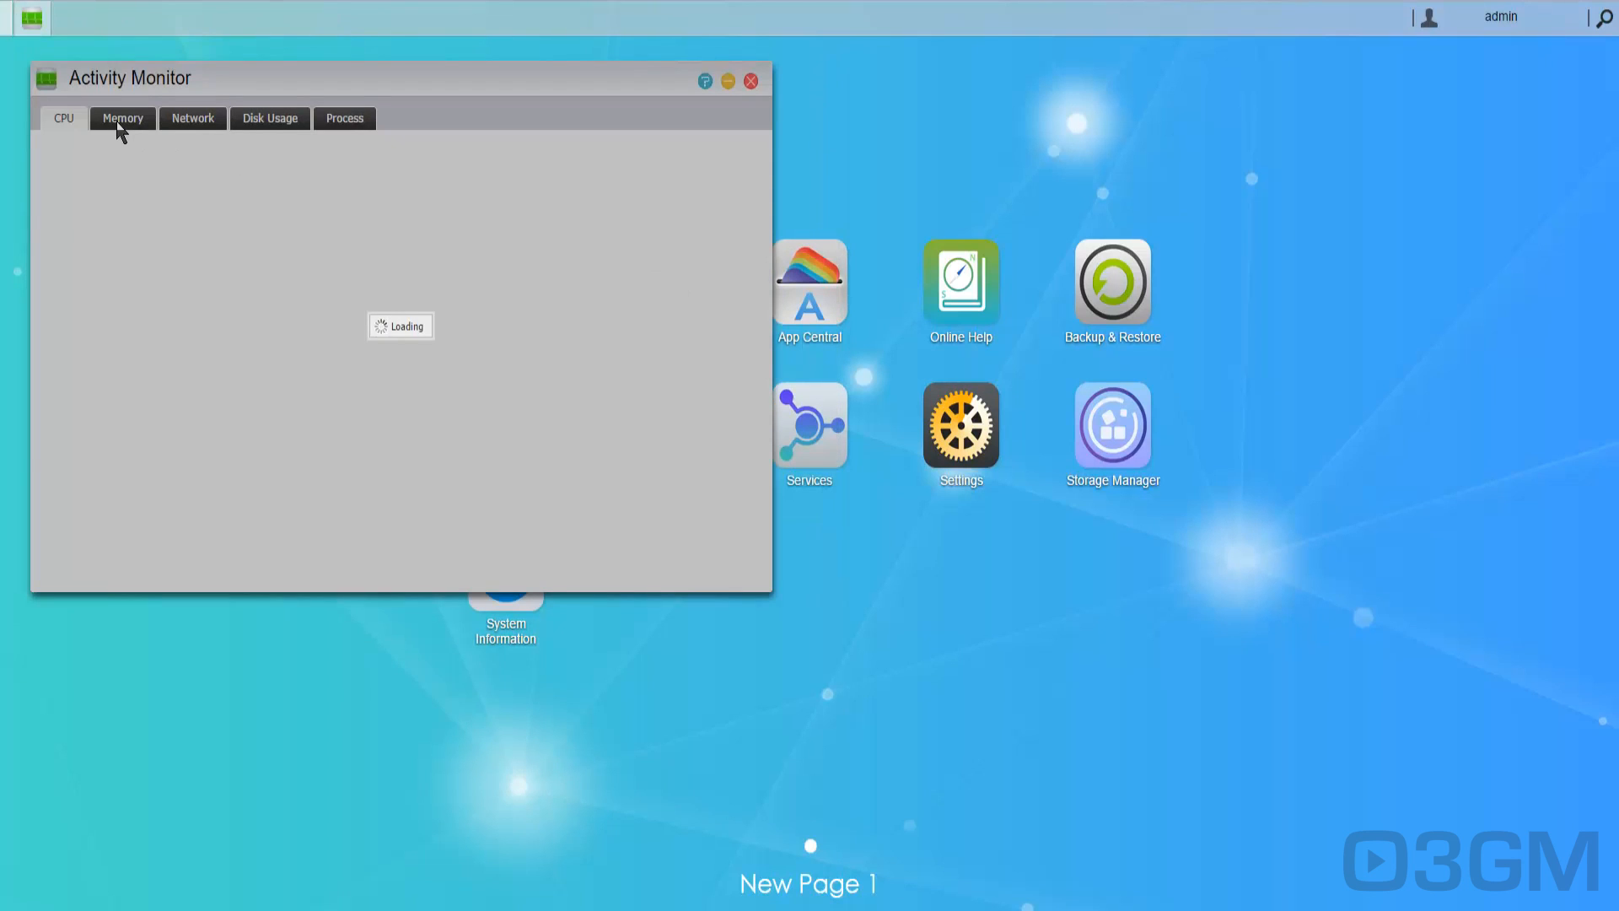
click(192, 118)
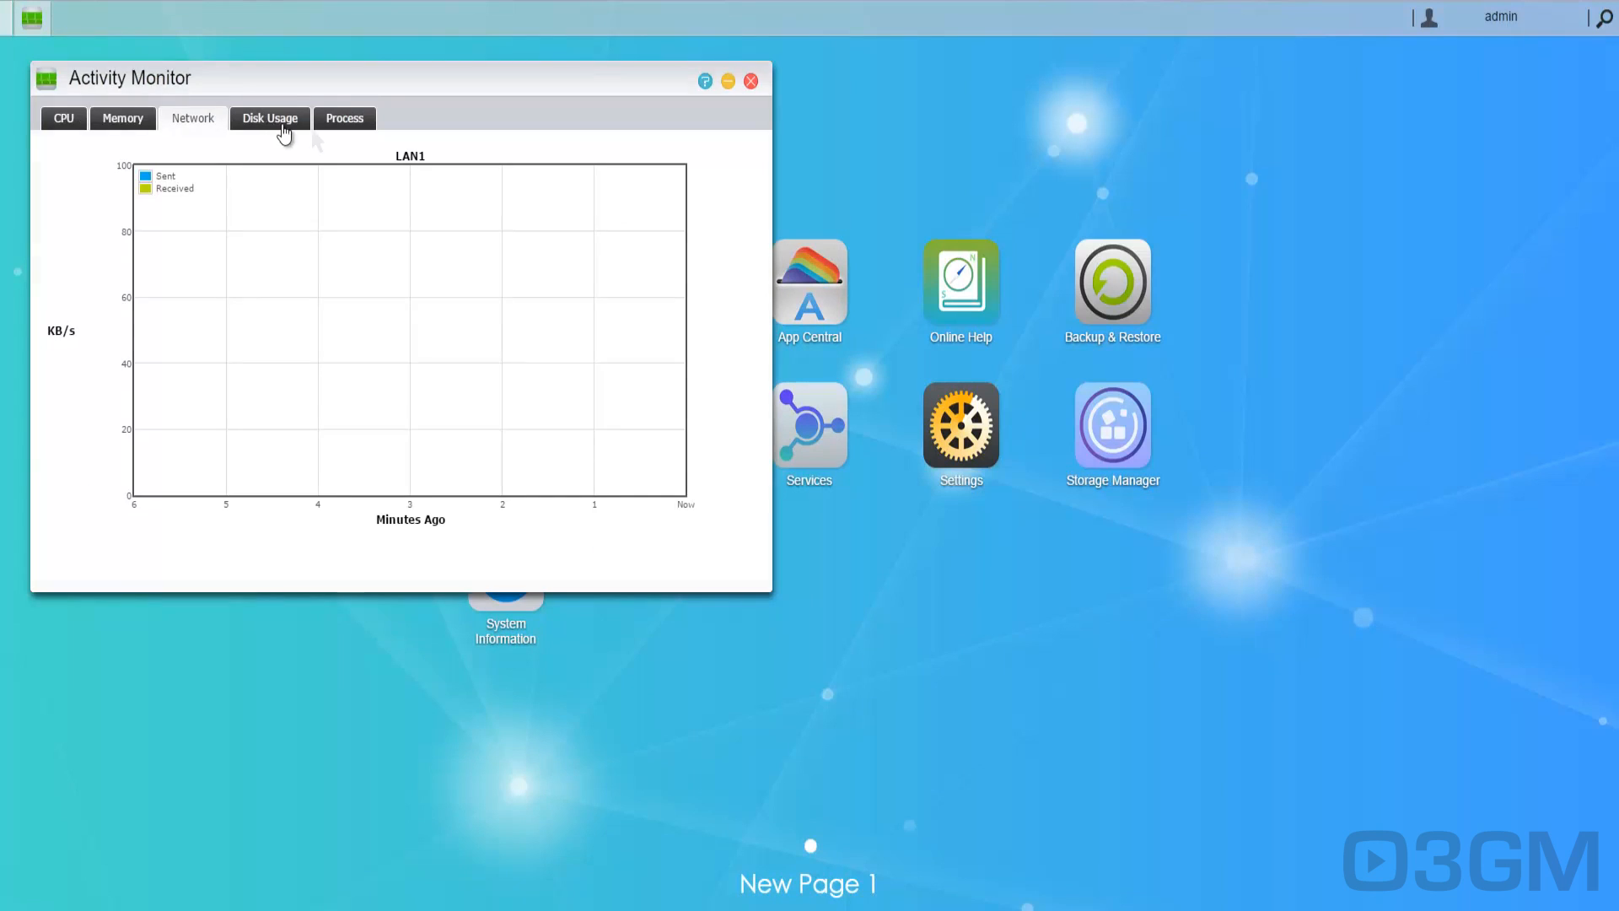
click(344, 118)
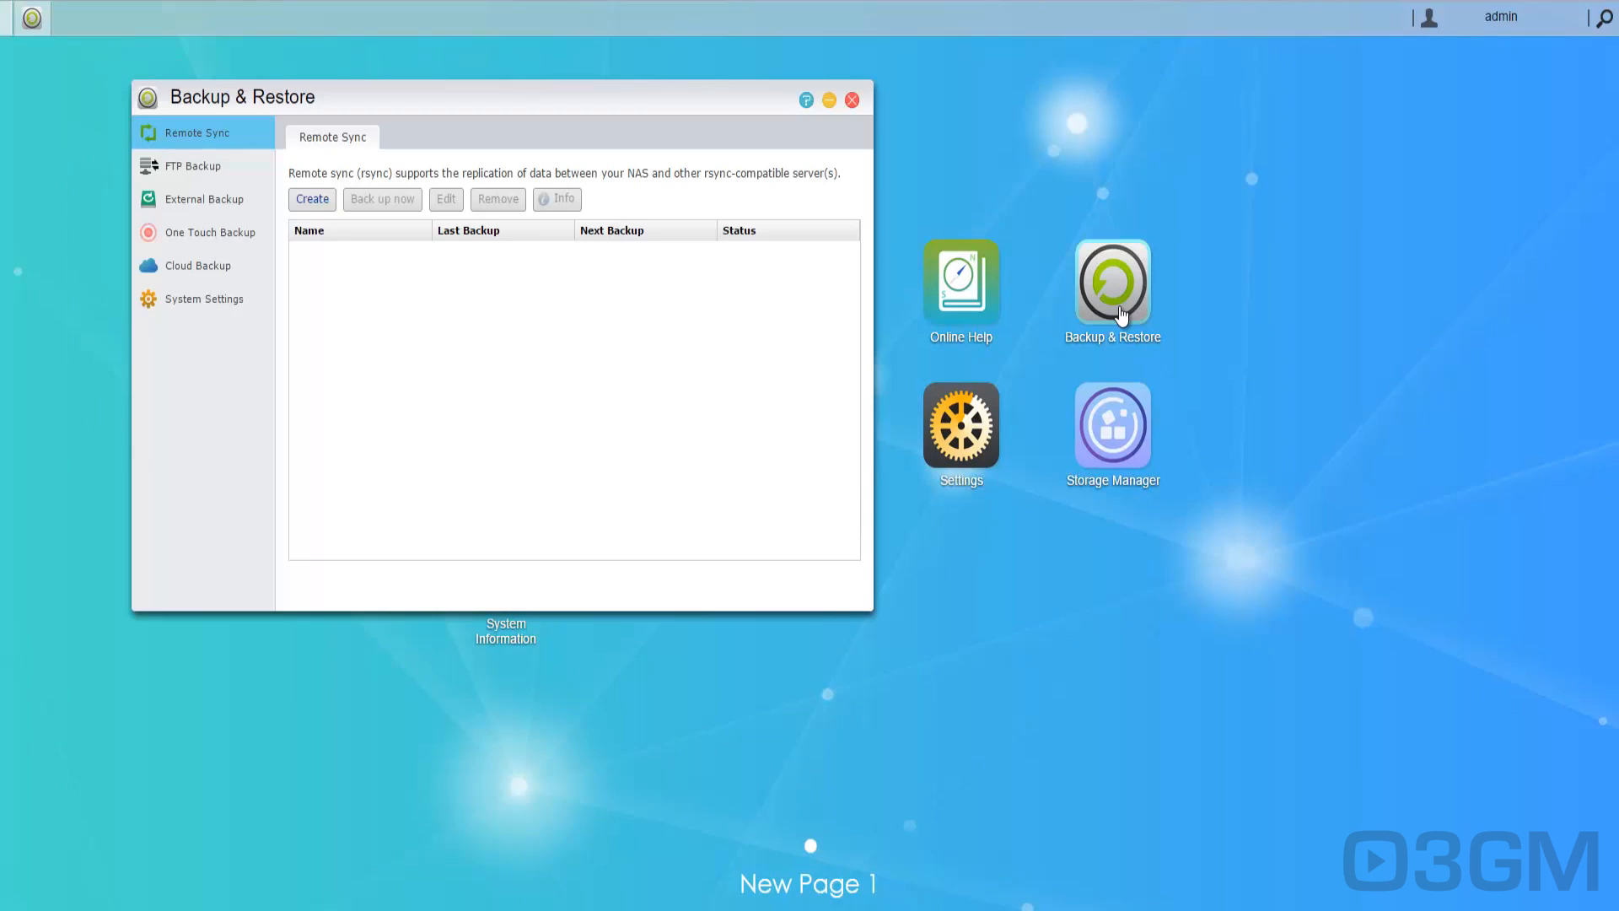
mouse_move(172, 150)
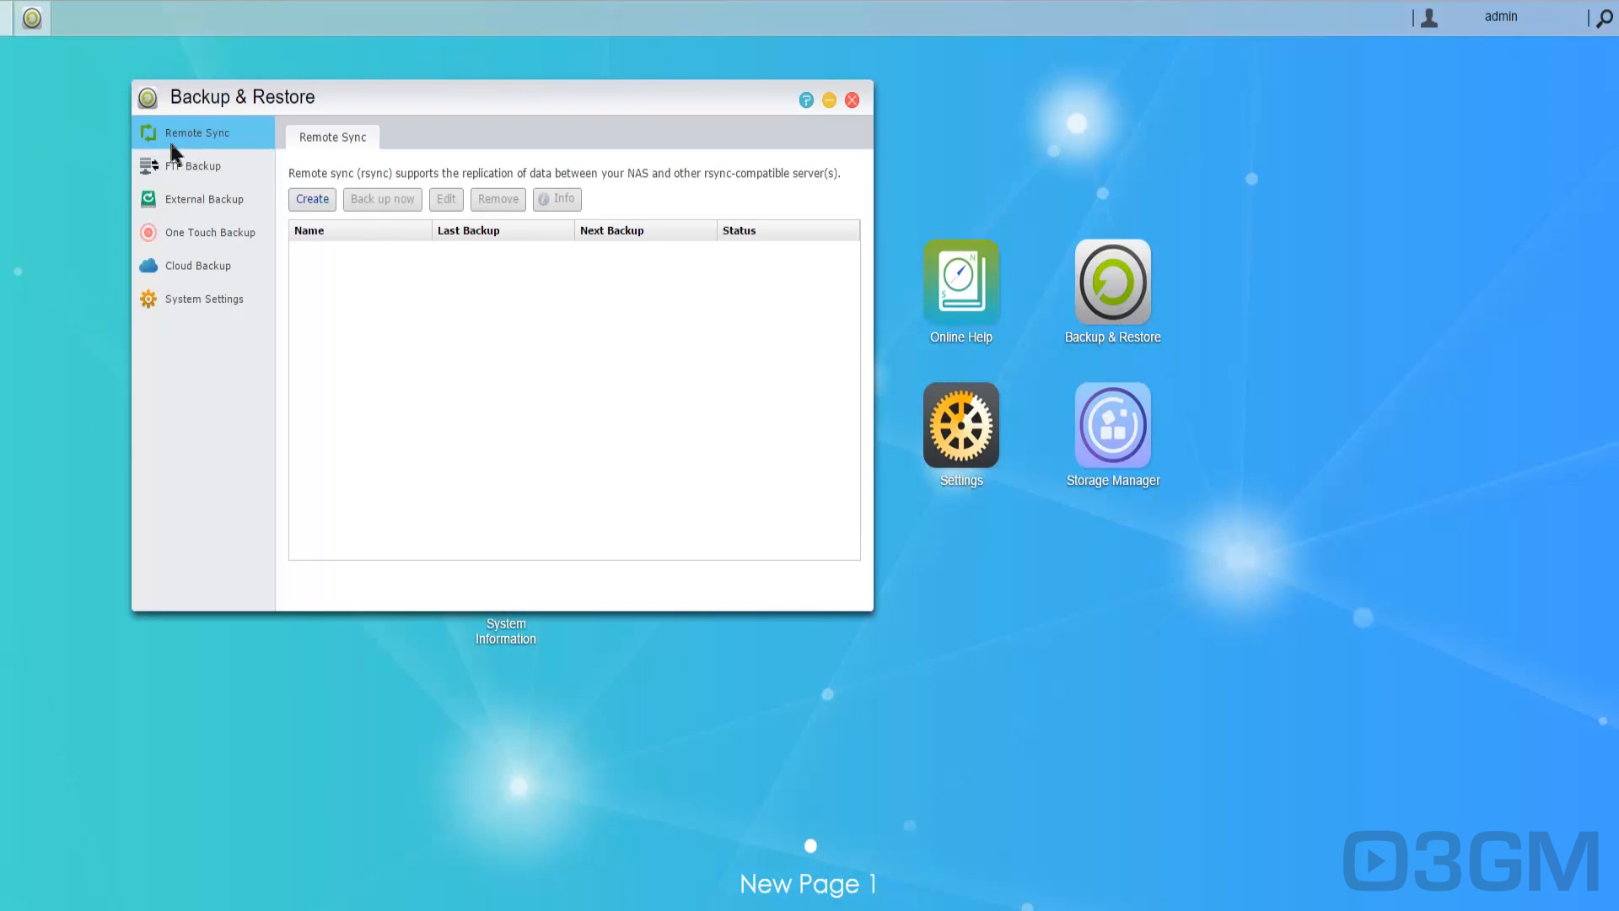
Browse the External Backup, One Touch Backup, Cloud Backup and System Settings pages.
click(203, 198)
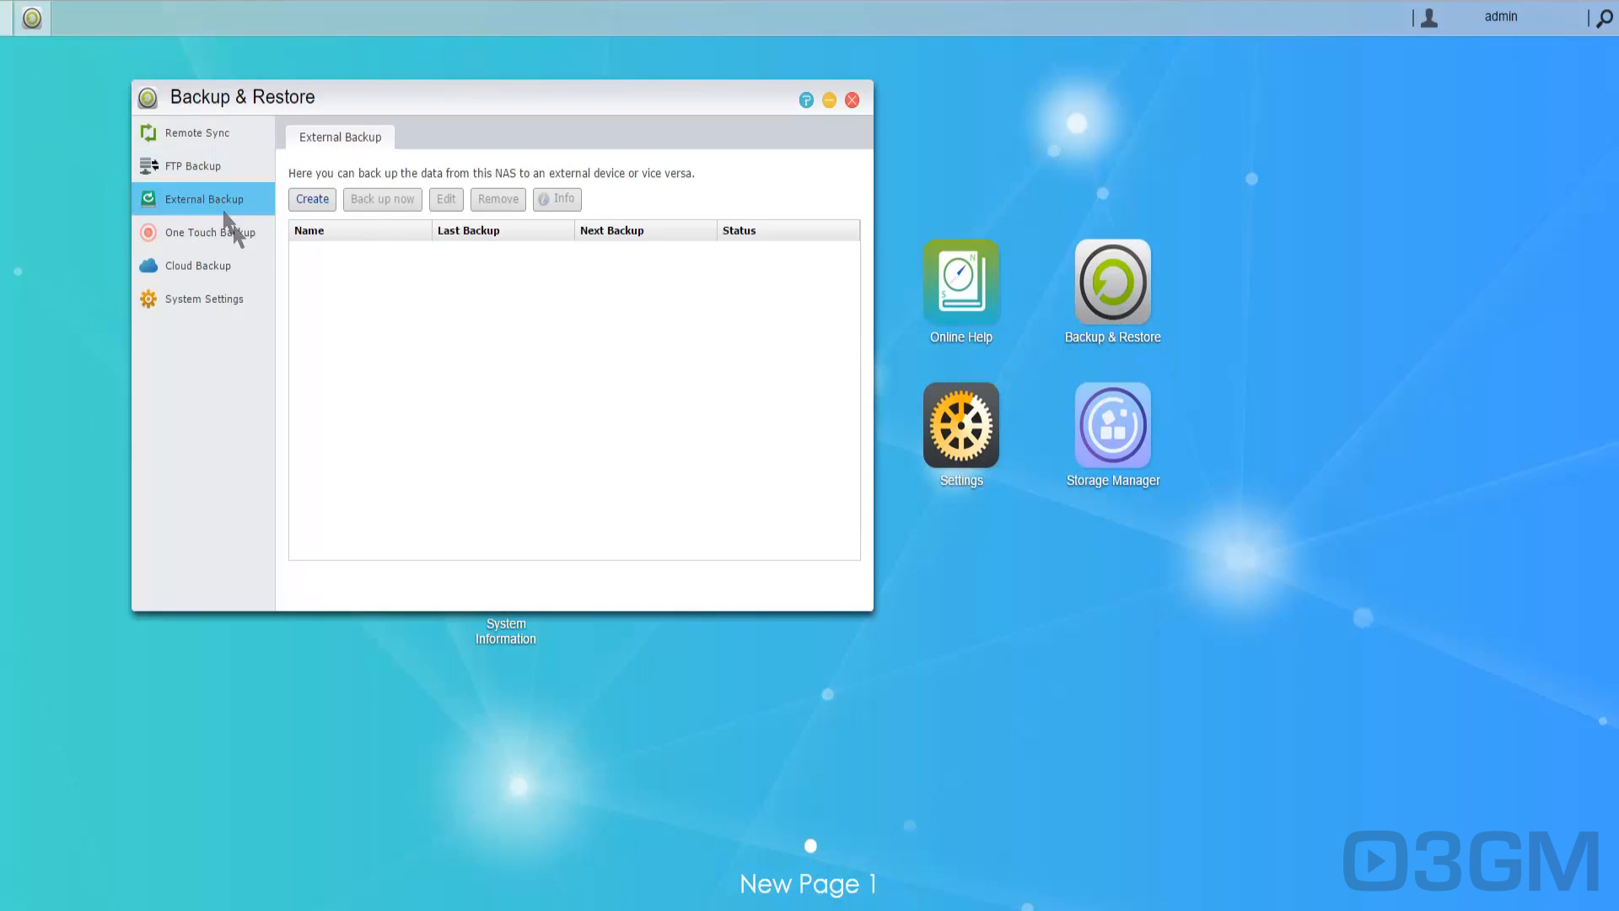
click(210, 231)
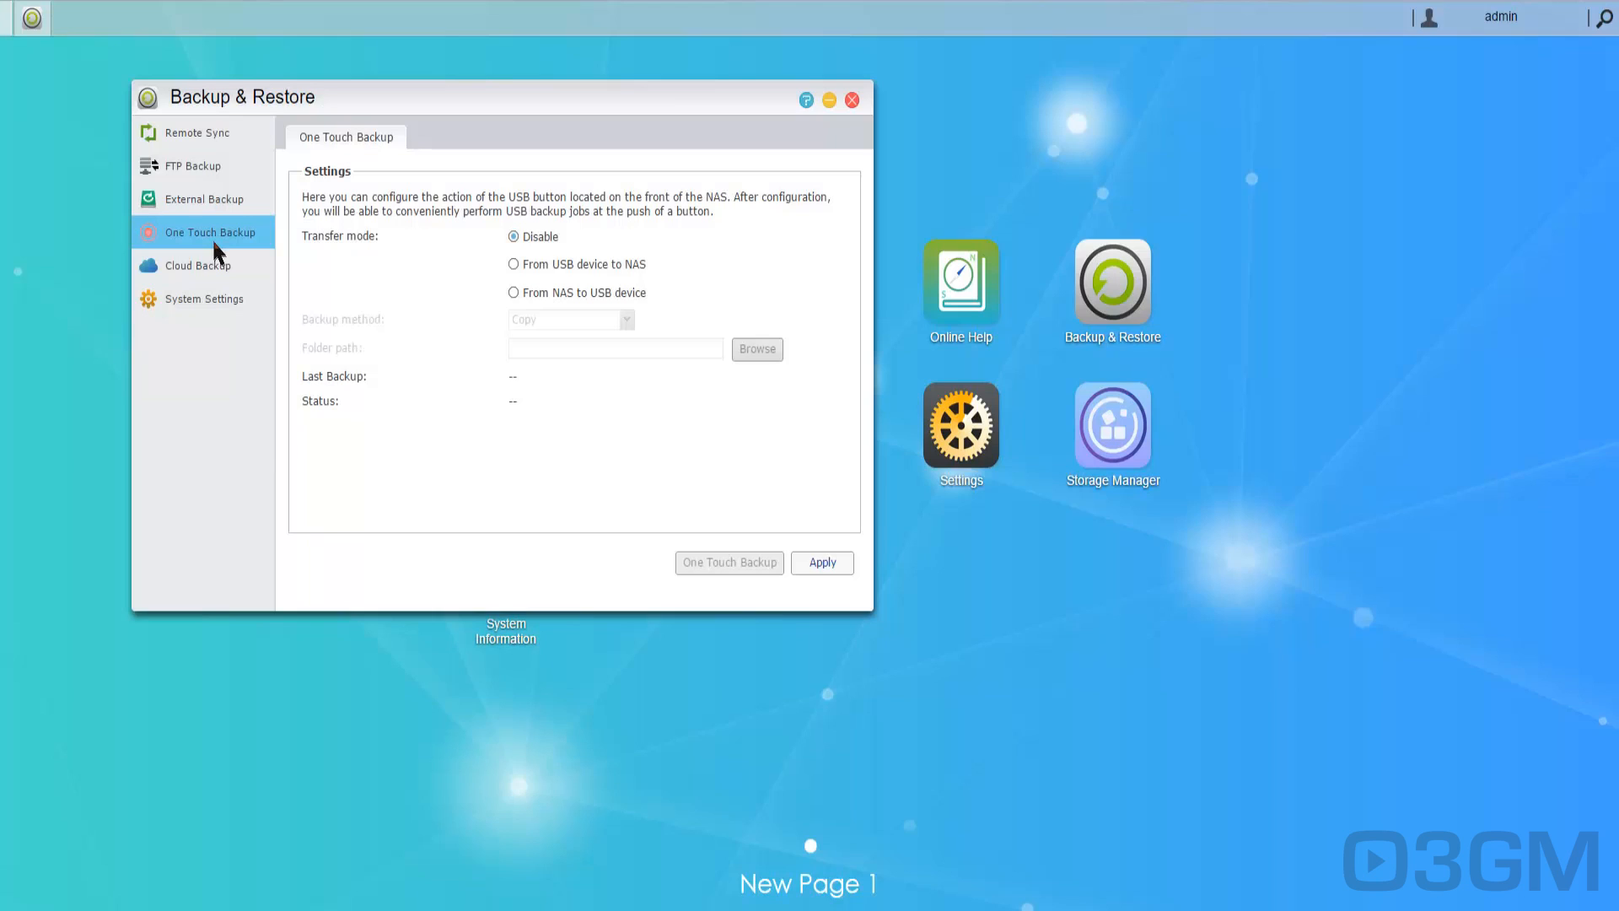
mouse_move(405, 293)
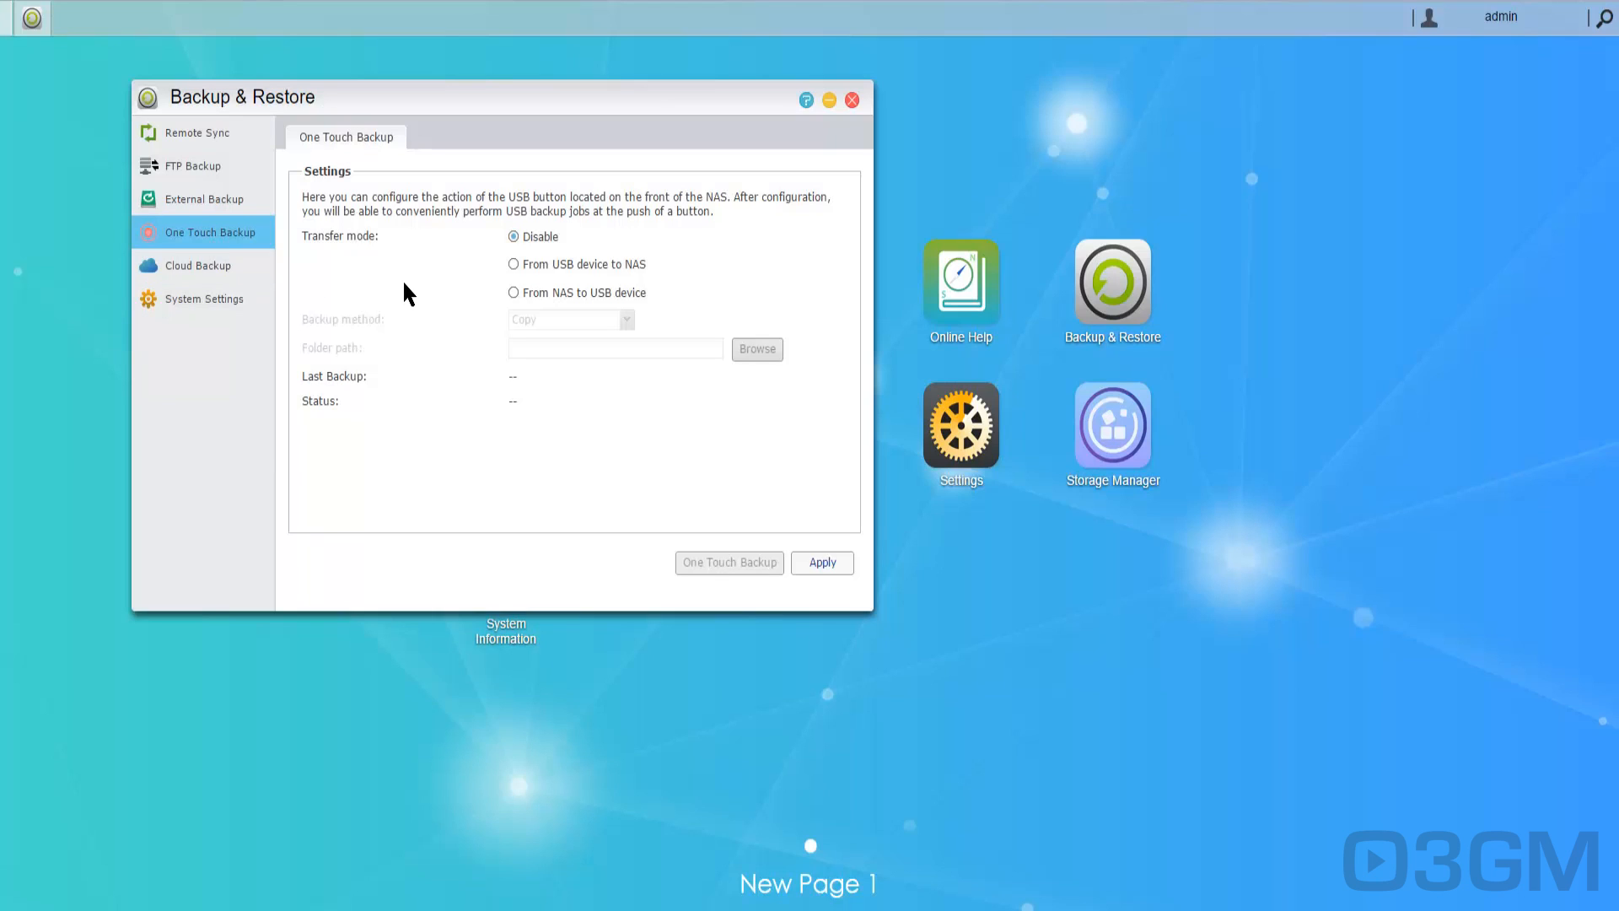
mouse_move(480, 253)
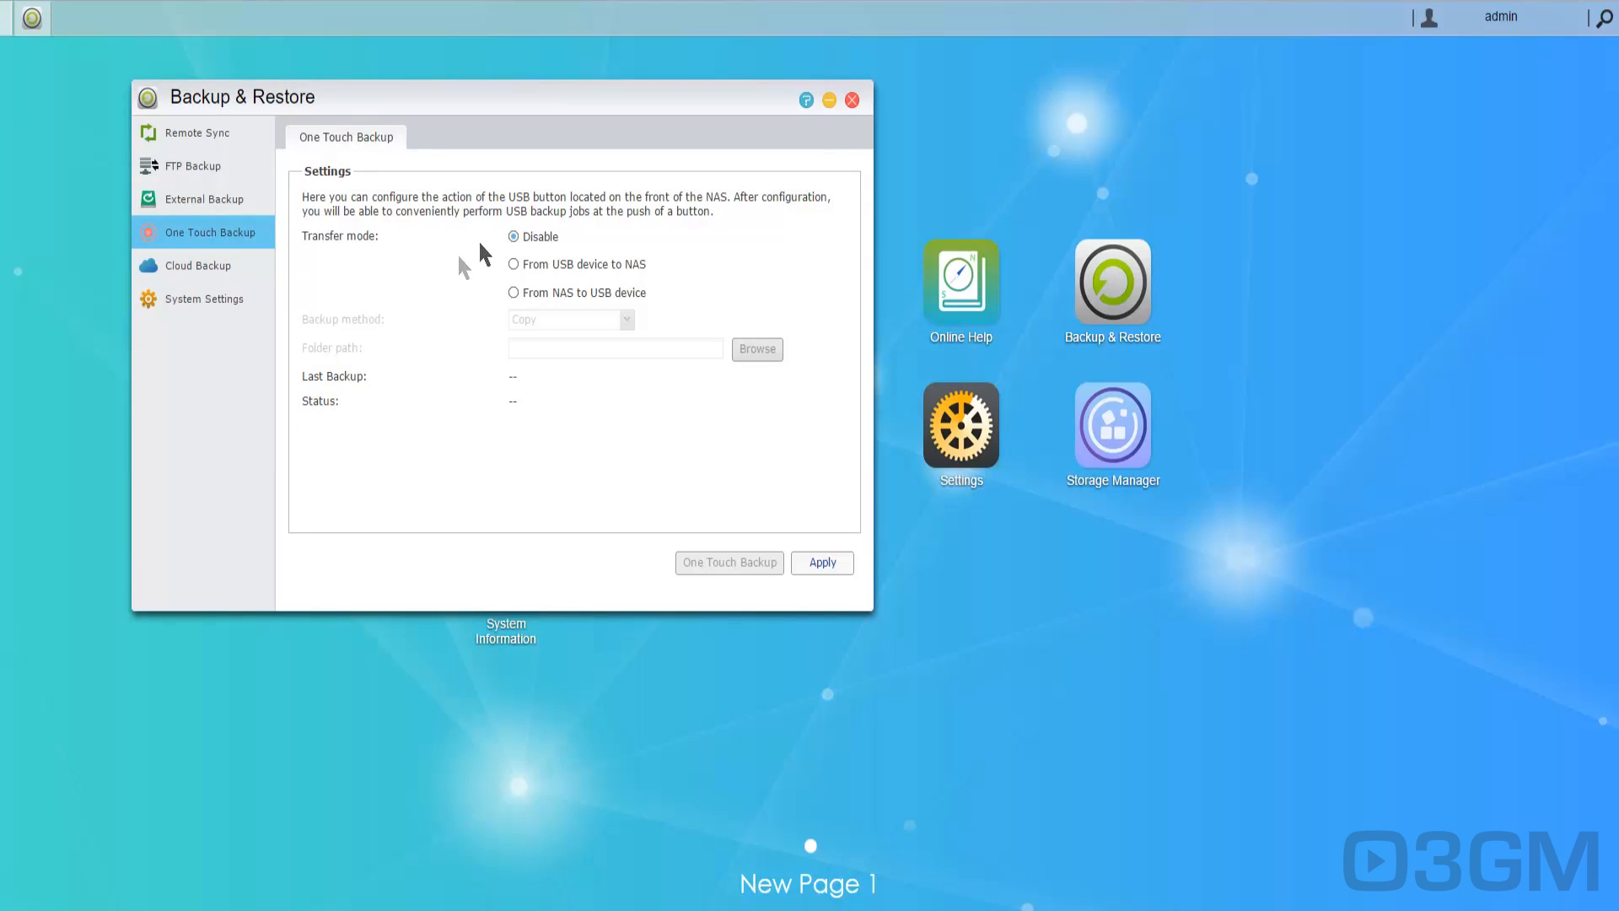
mouse_move(506, 299)
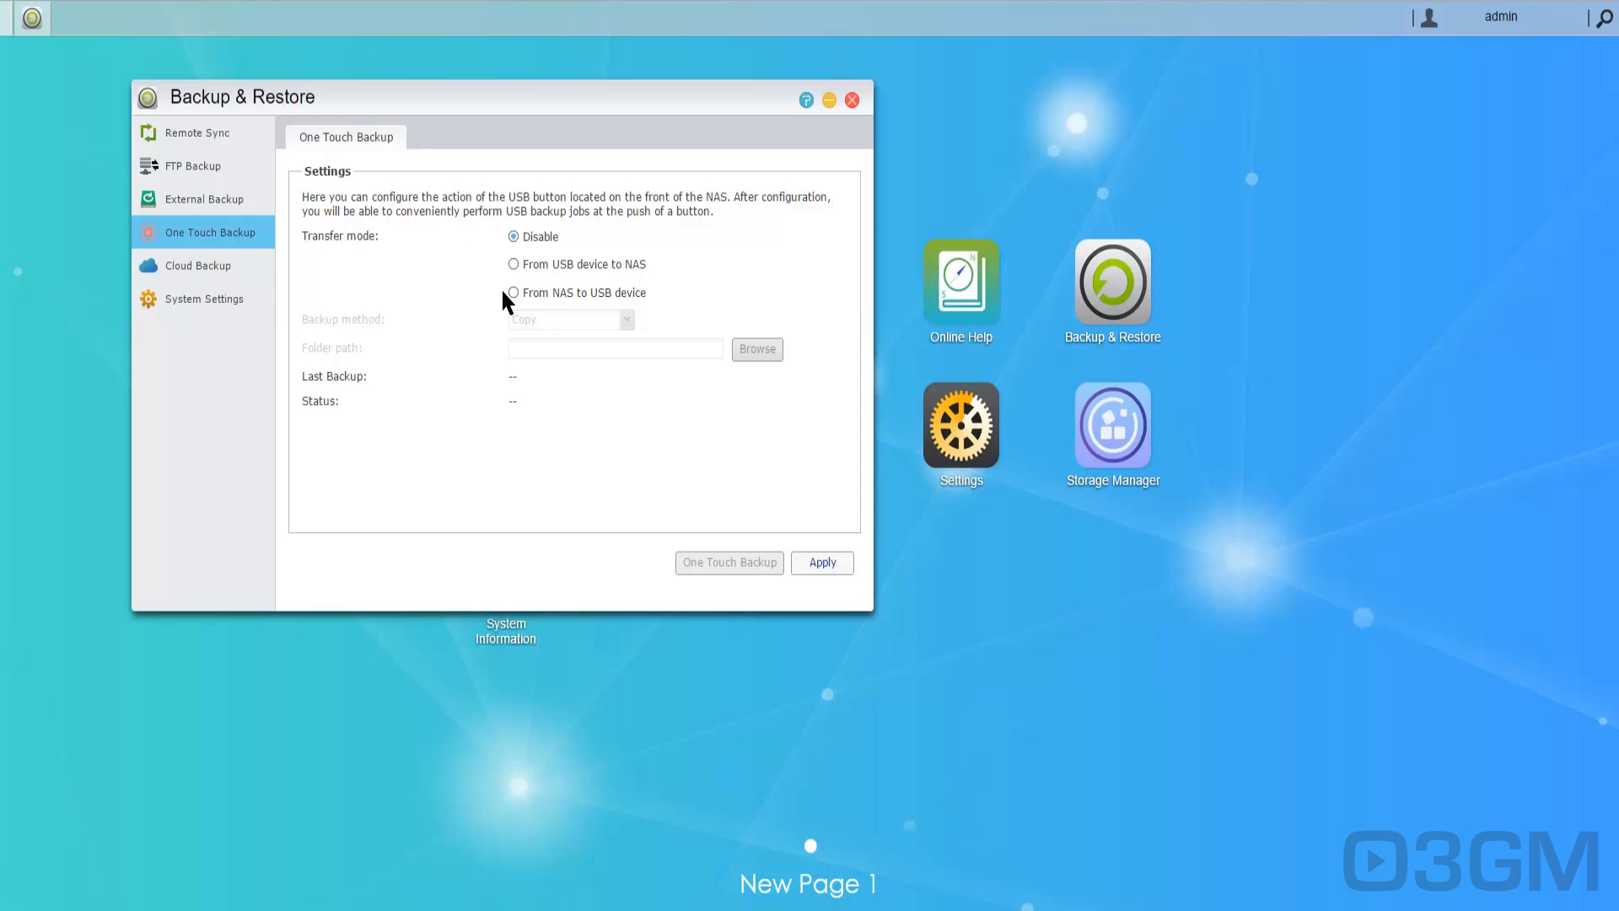
click(513, 293)
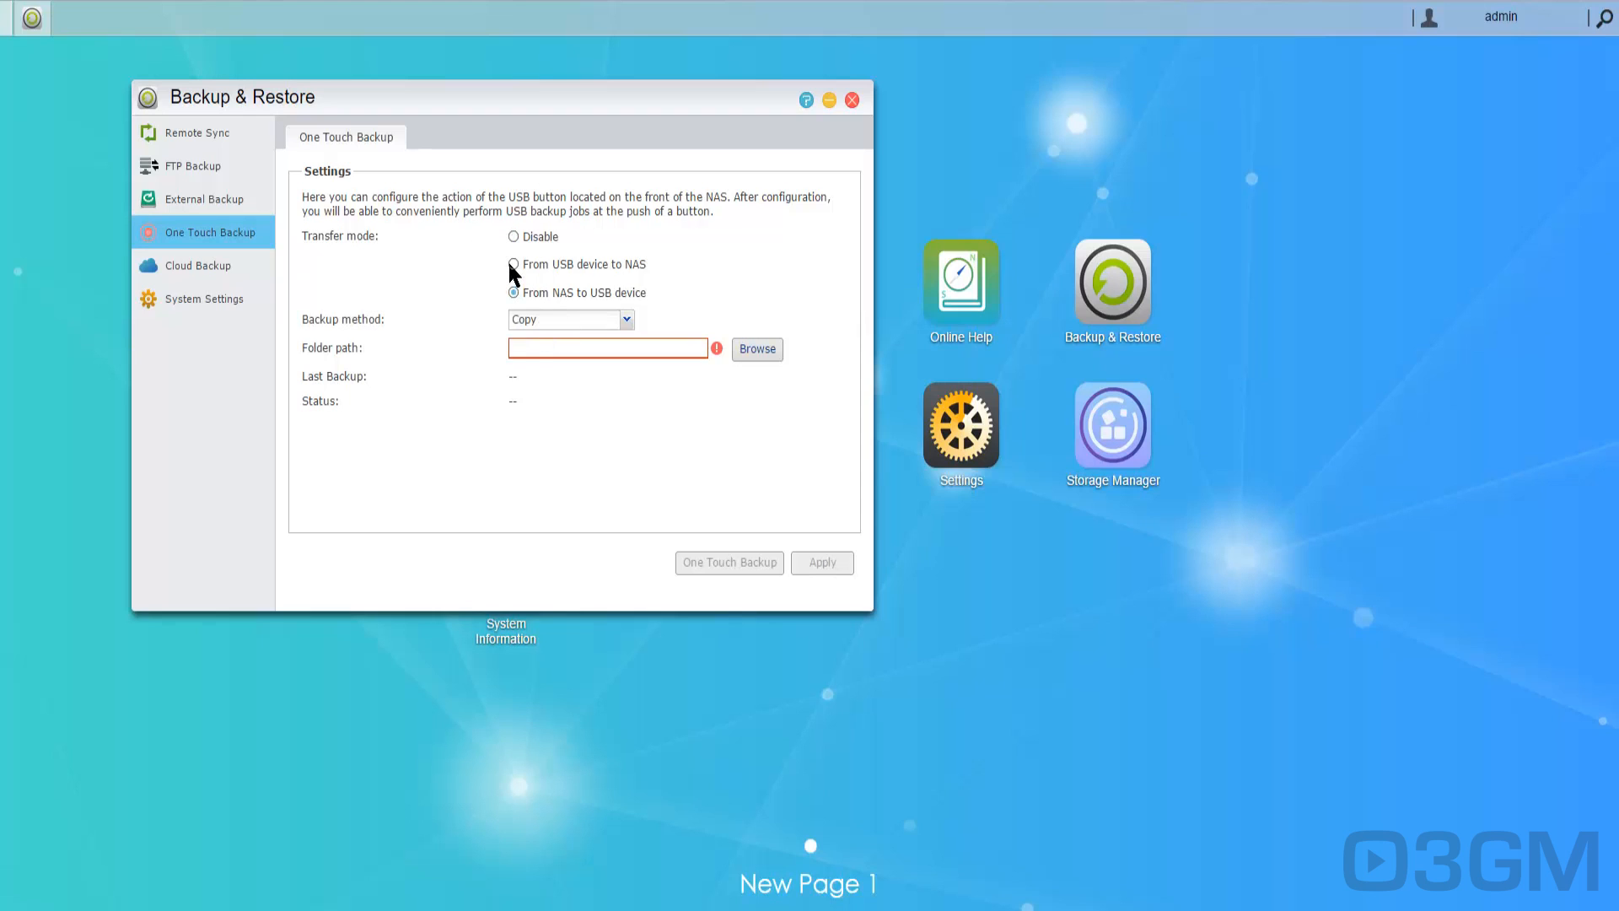
click(197, 265)
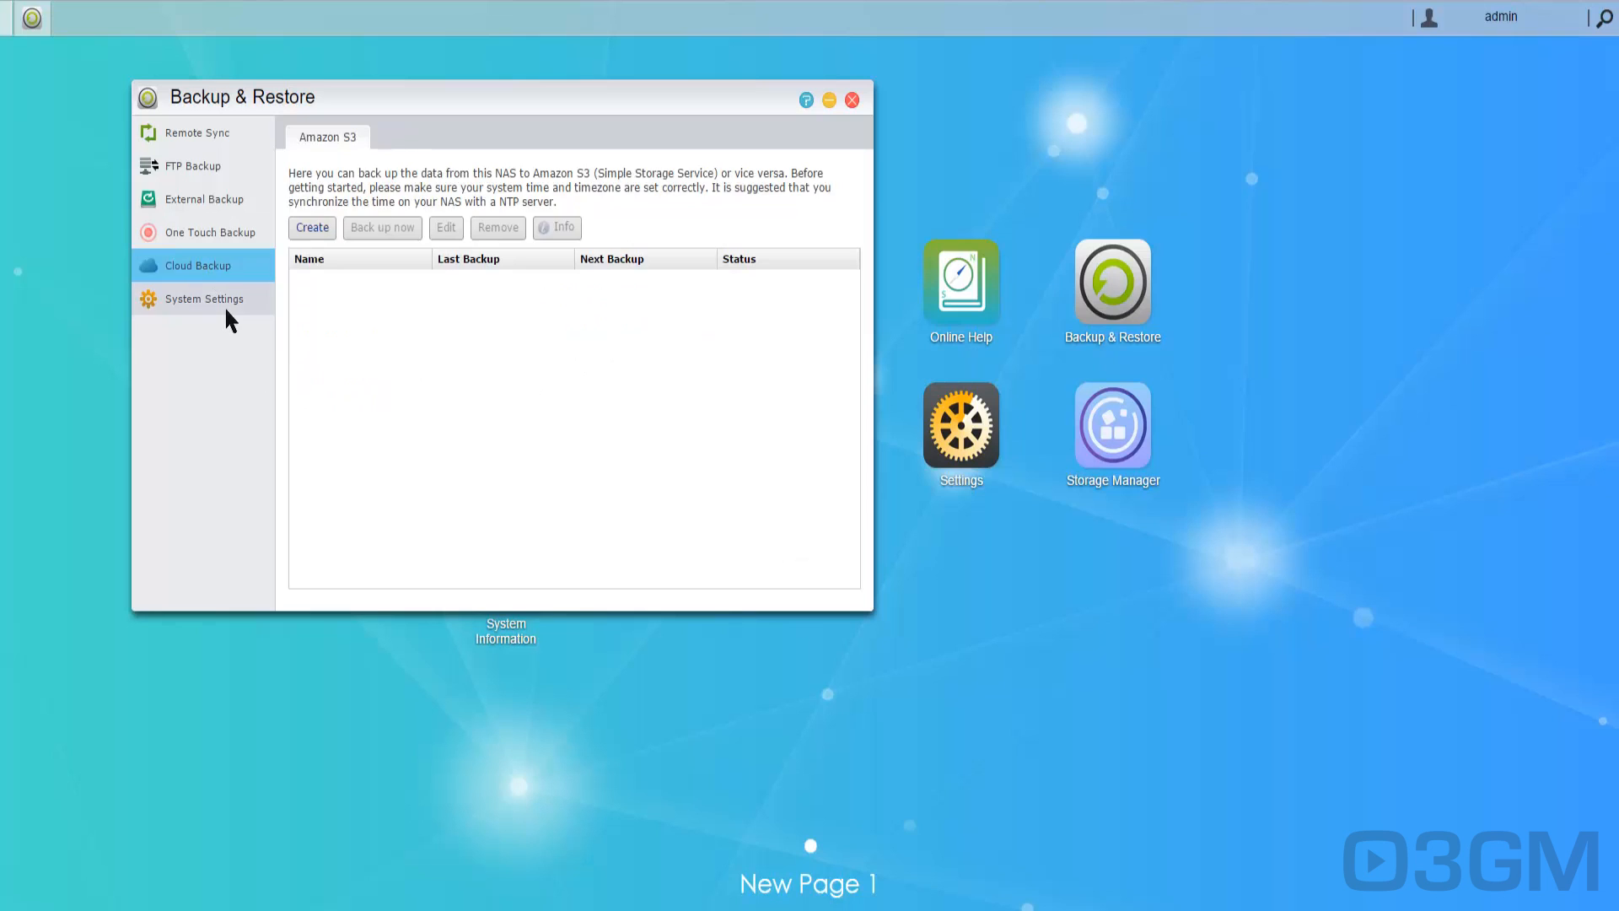
click(204, 298)
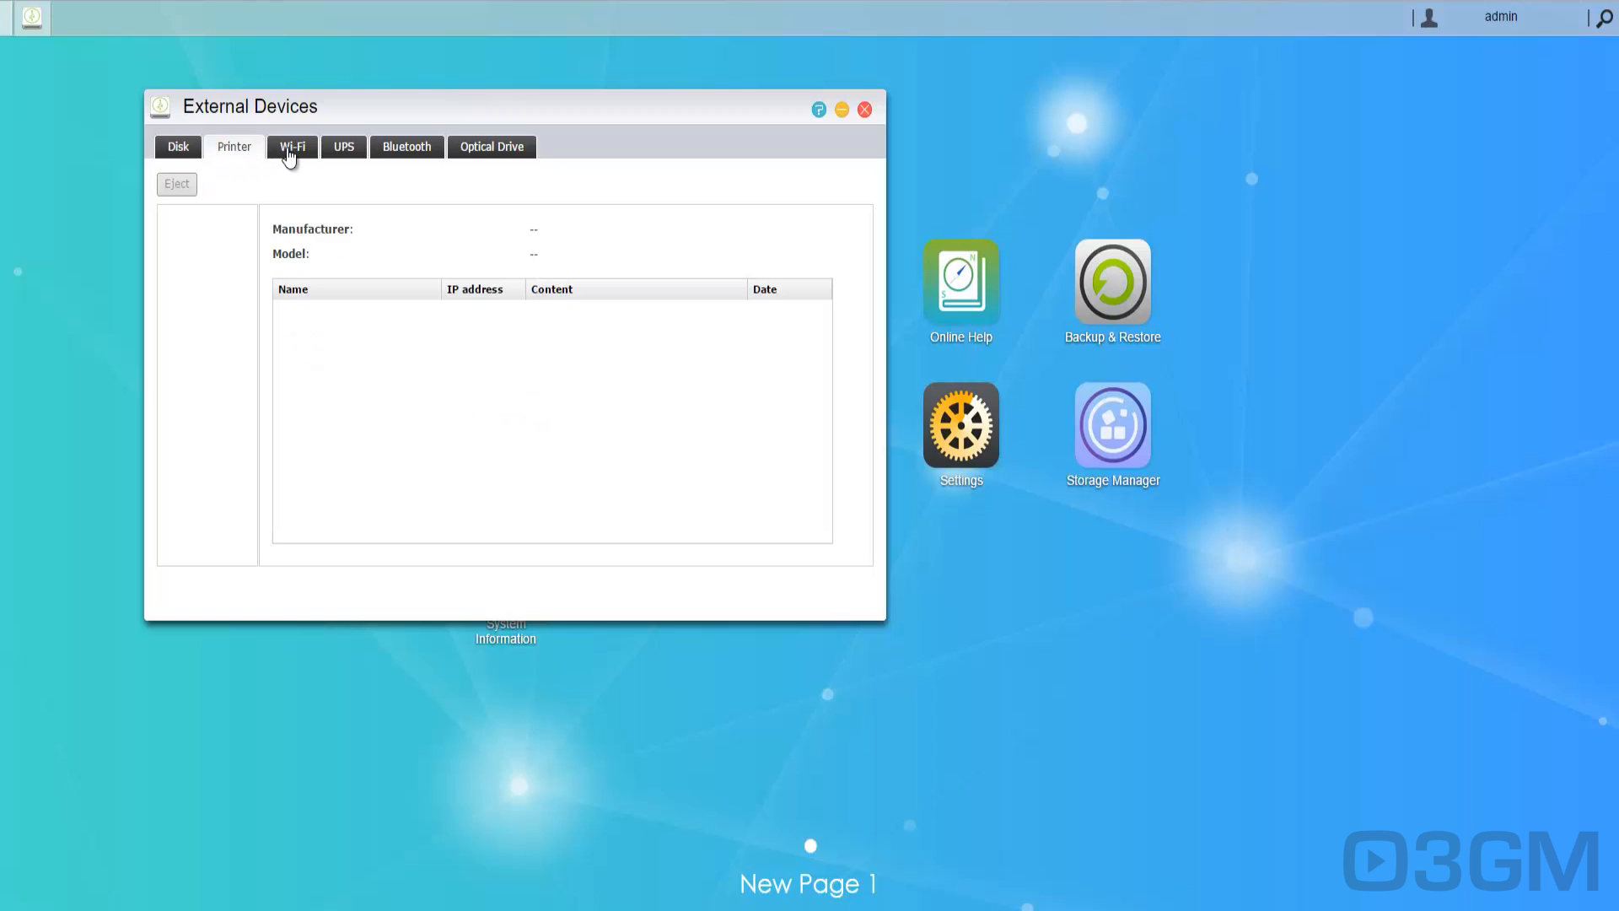
Check the UPS and Optical Drive pages, then close External Devices.
click(343, 146)
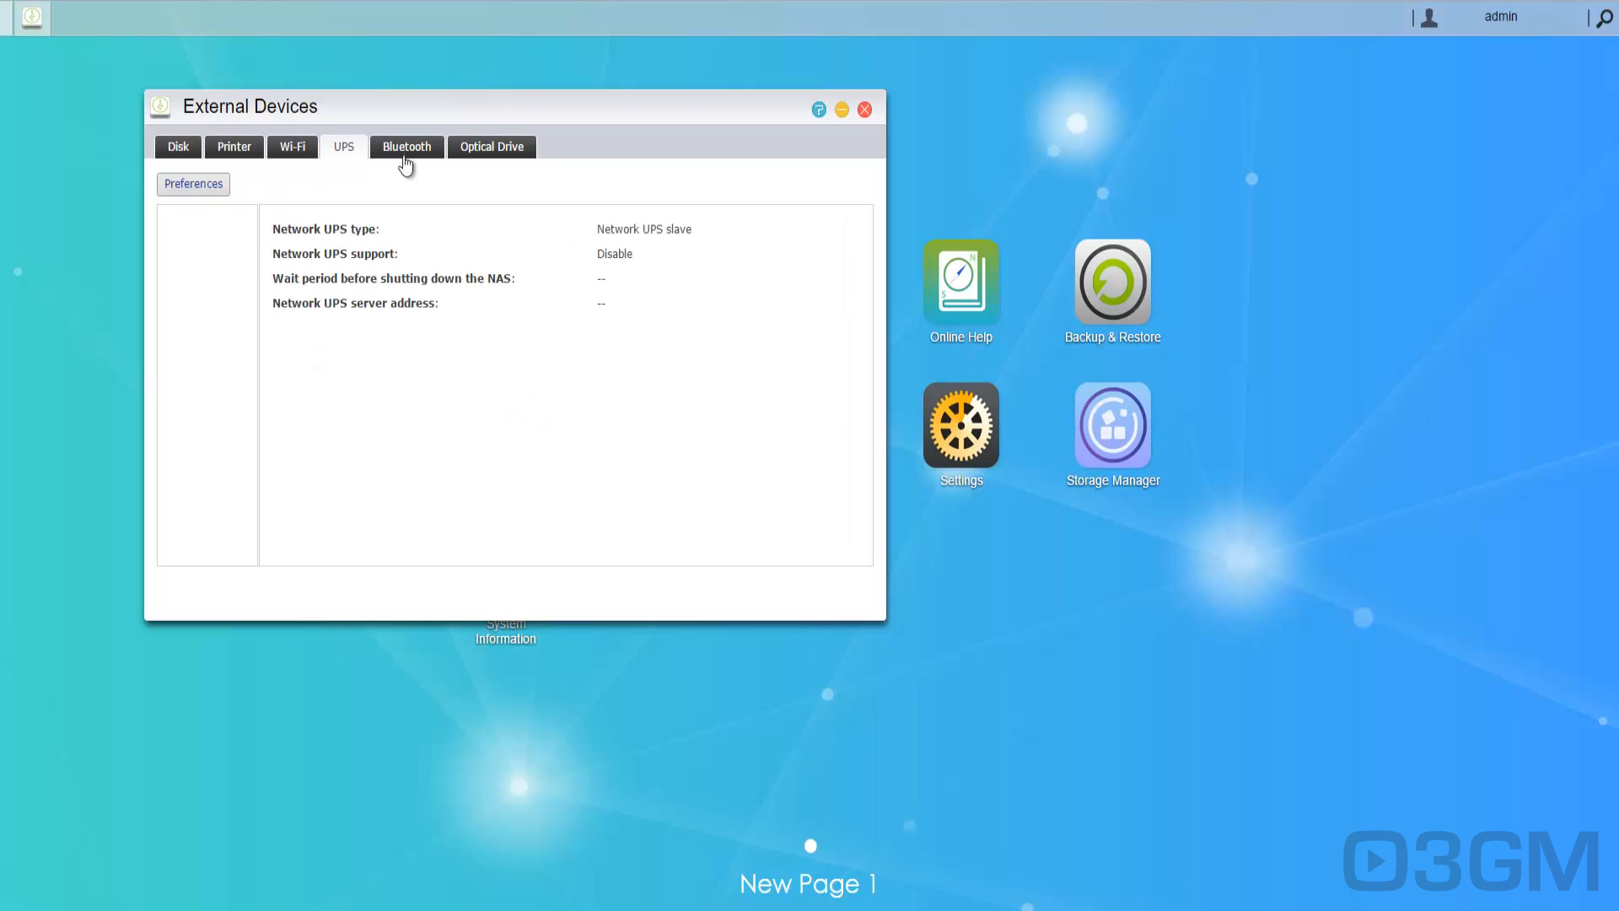
click(492, 147)
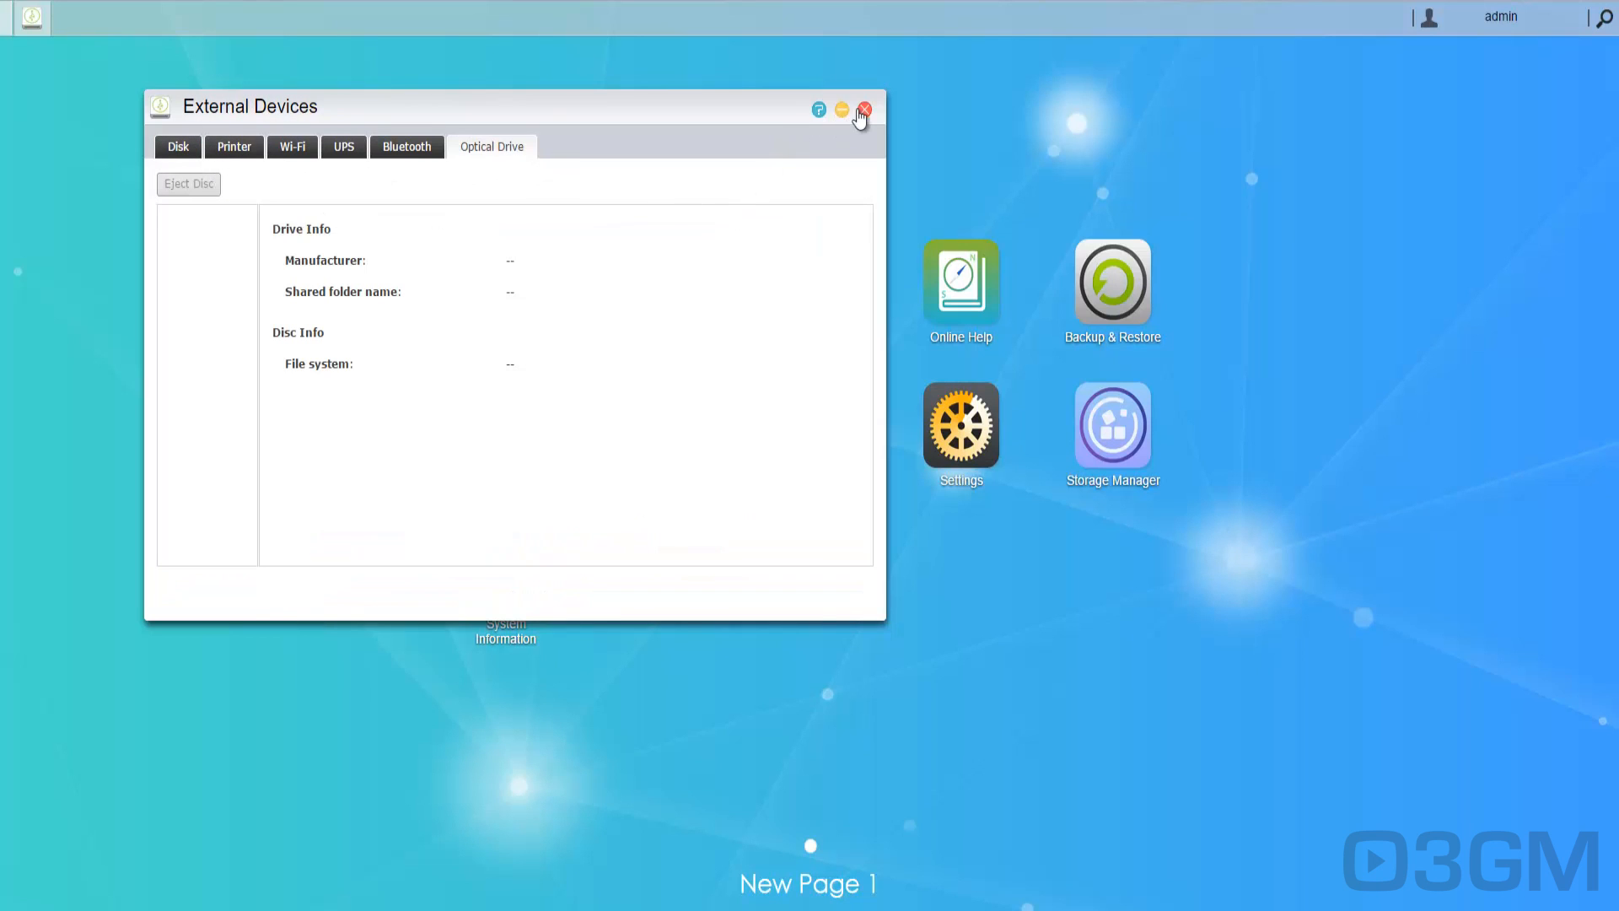
click(864, 110)
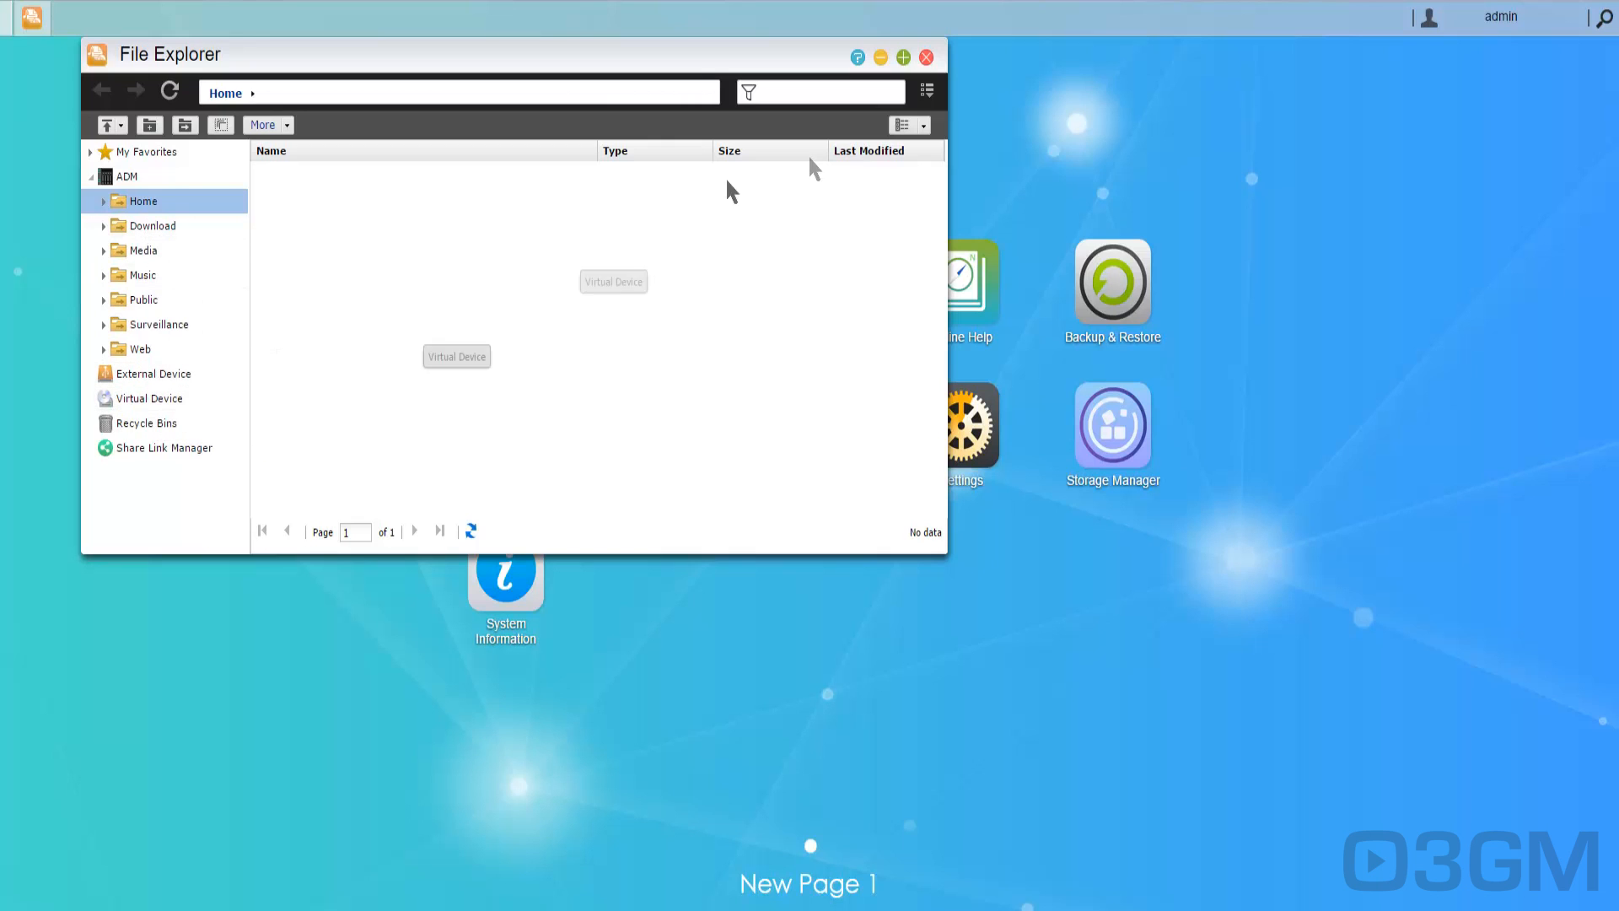
Open File Explorer to see the NAS shared folders and the empty Home folder.
click(925, 57)
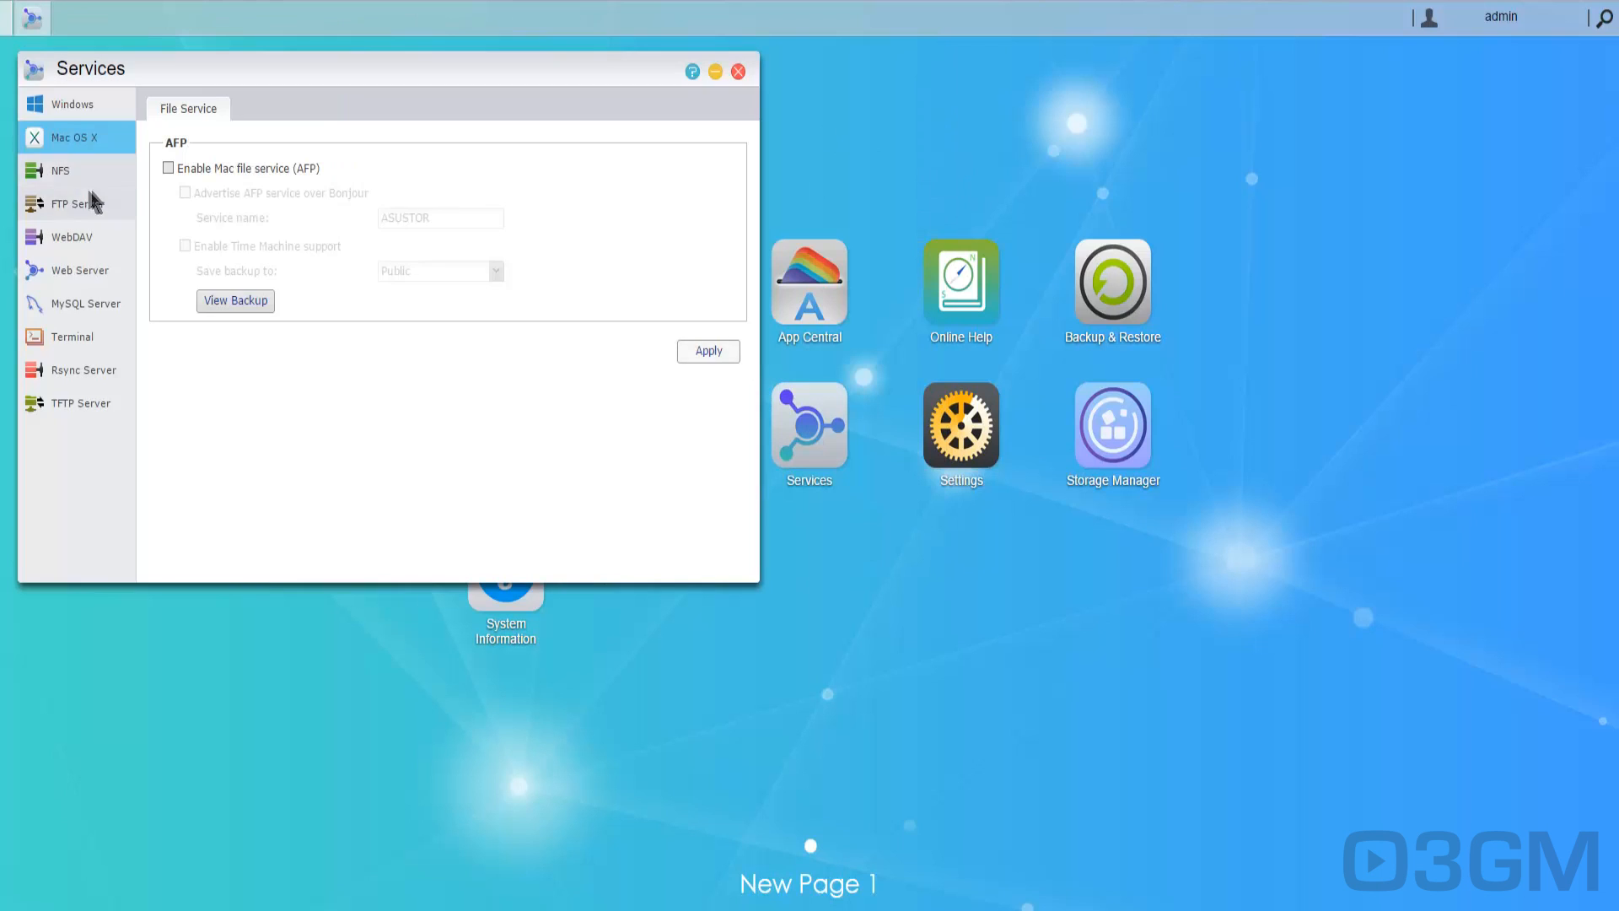
Browse the NFS, WebDAV, Web Server, Terminal and TFTP Server pages, then close Services.
click(59, 170)
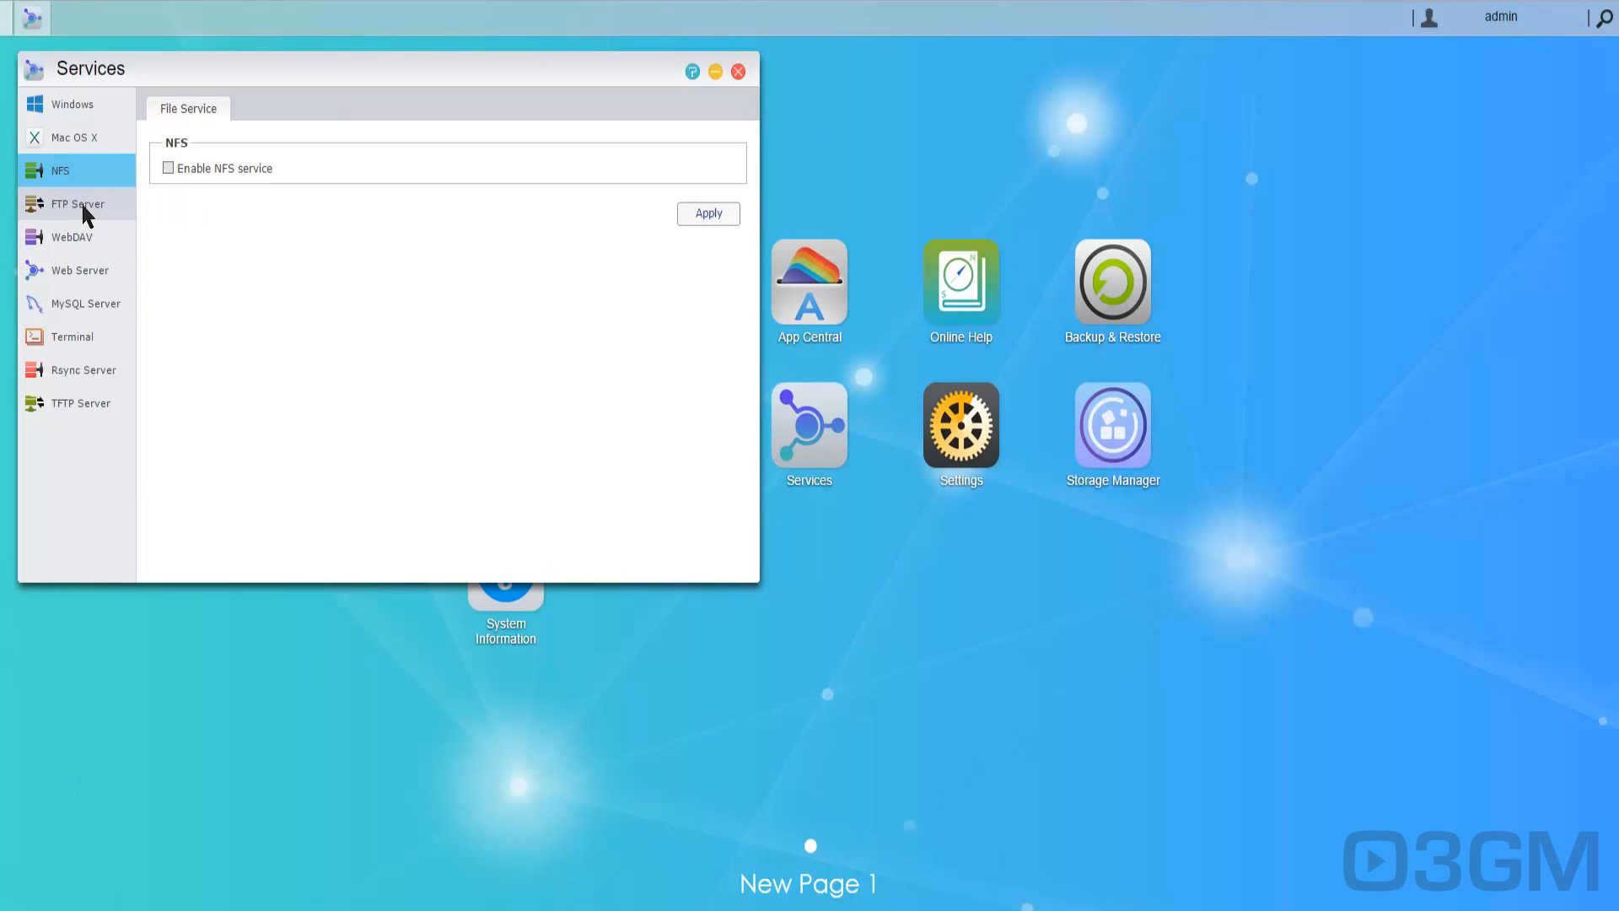
click(71, 236)
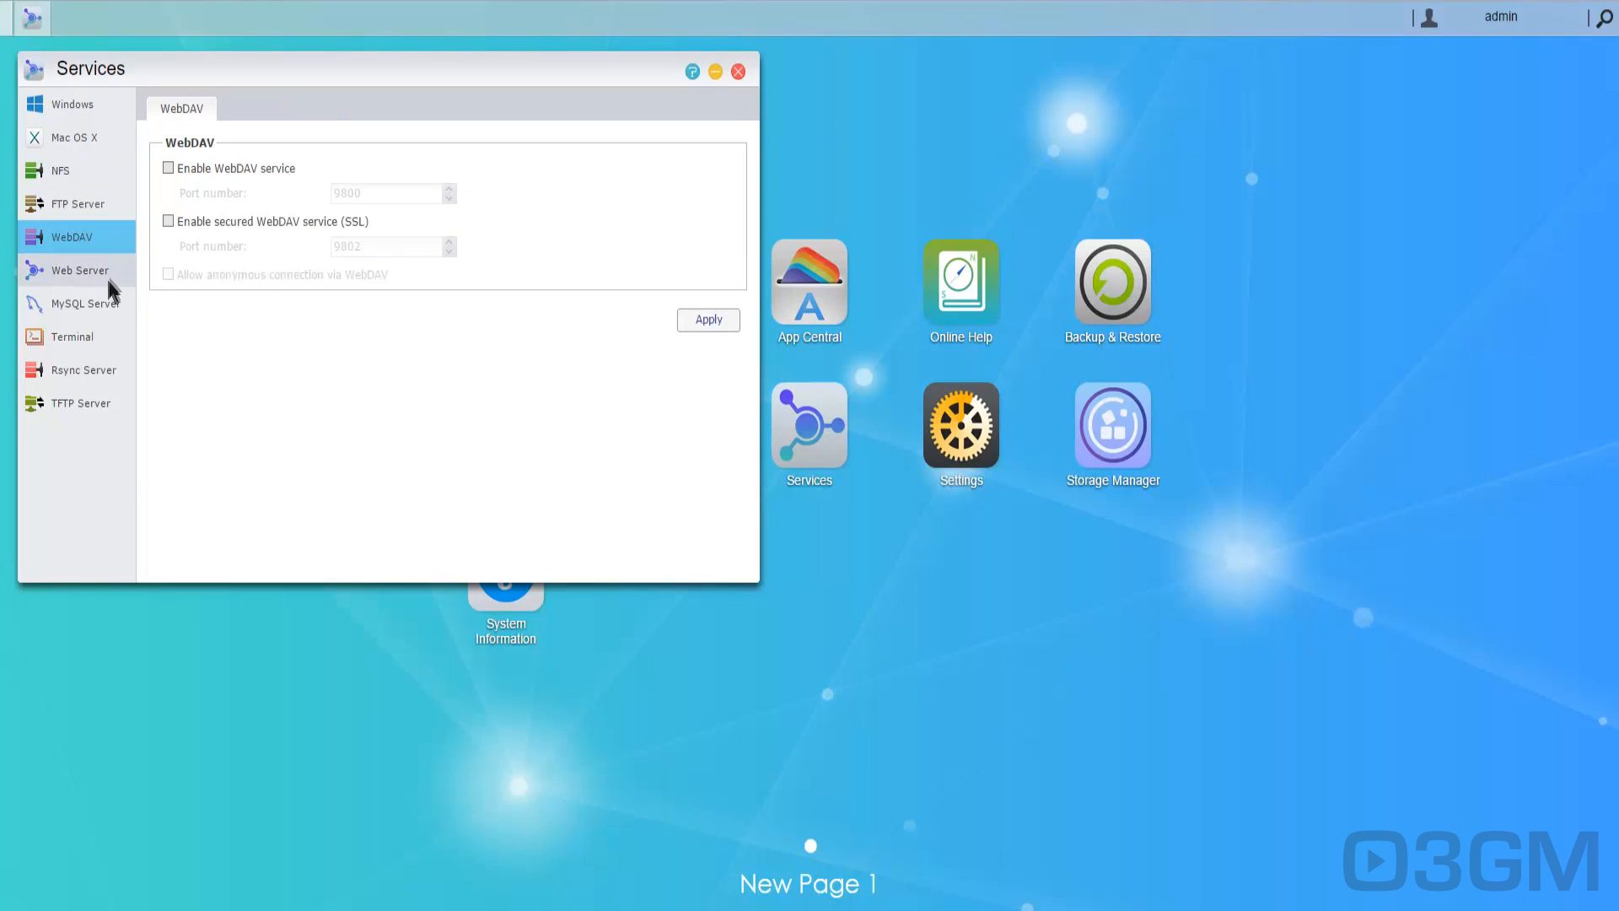
click(80, 270)
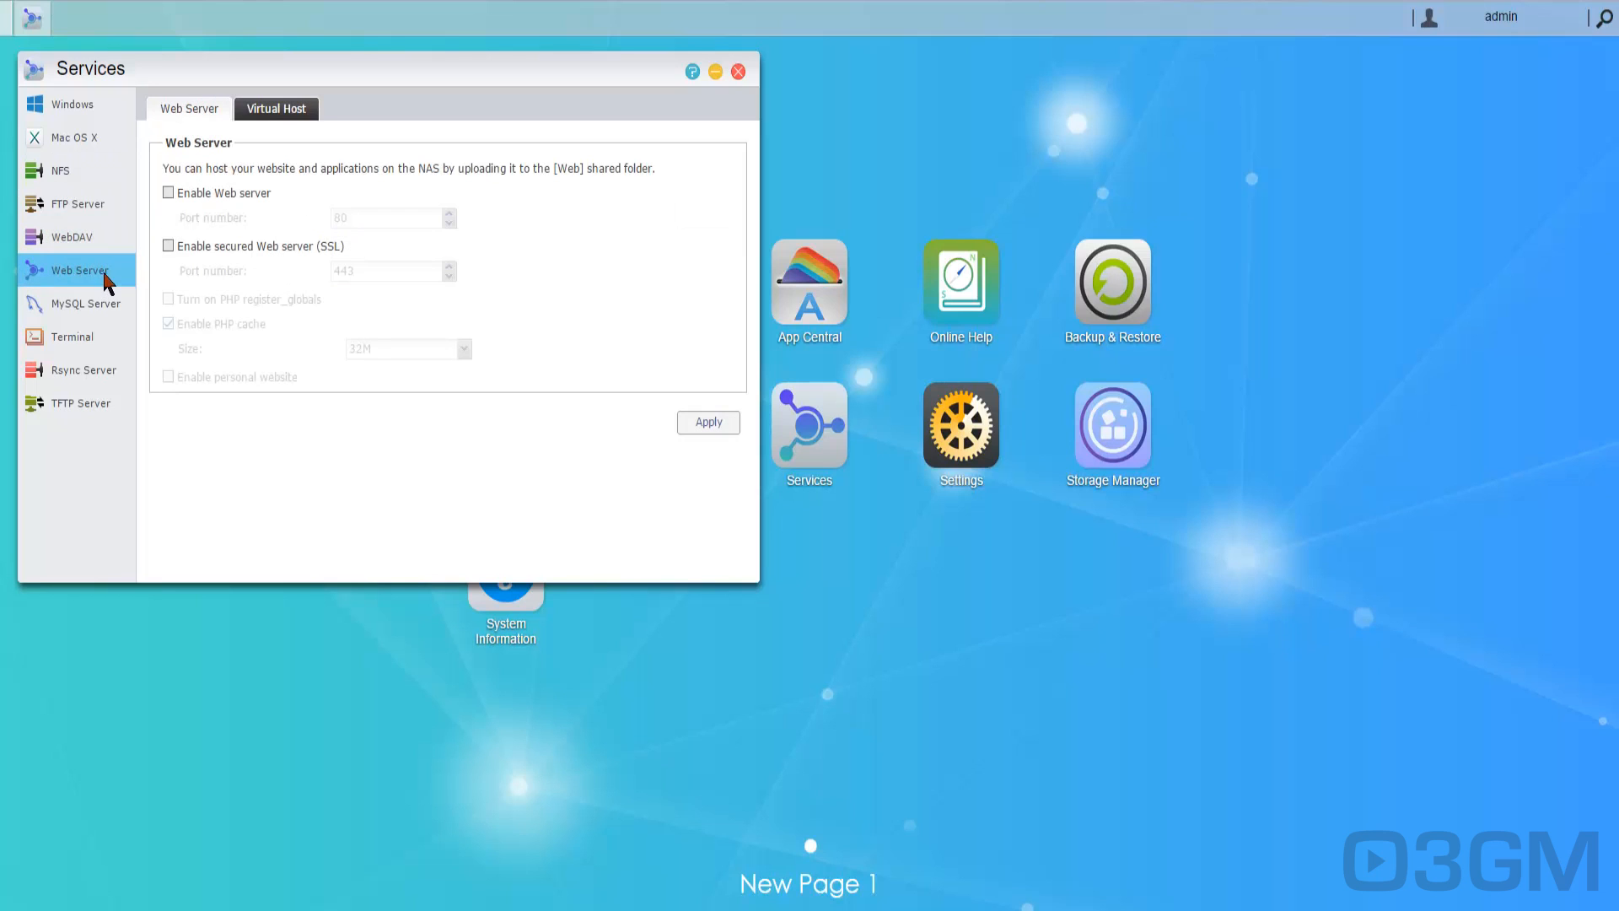
click(72, 335)
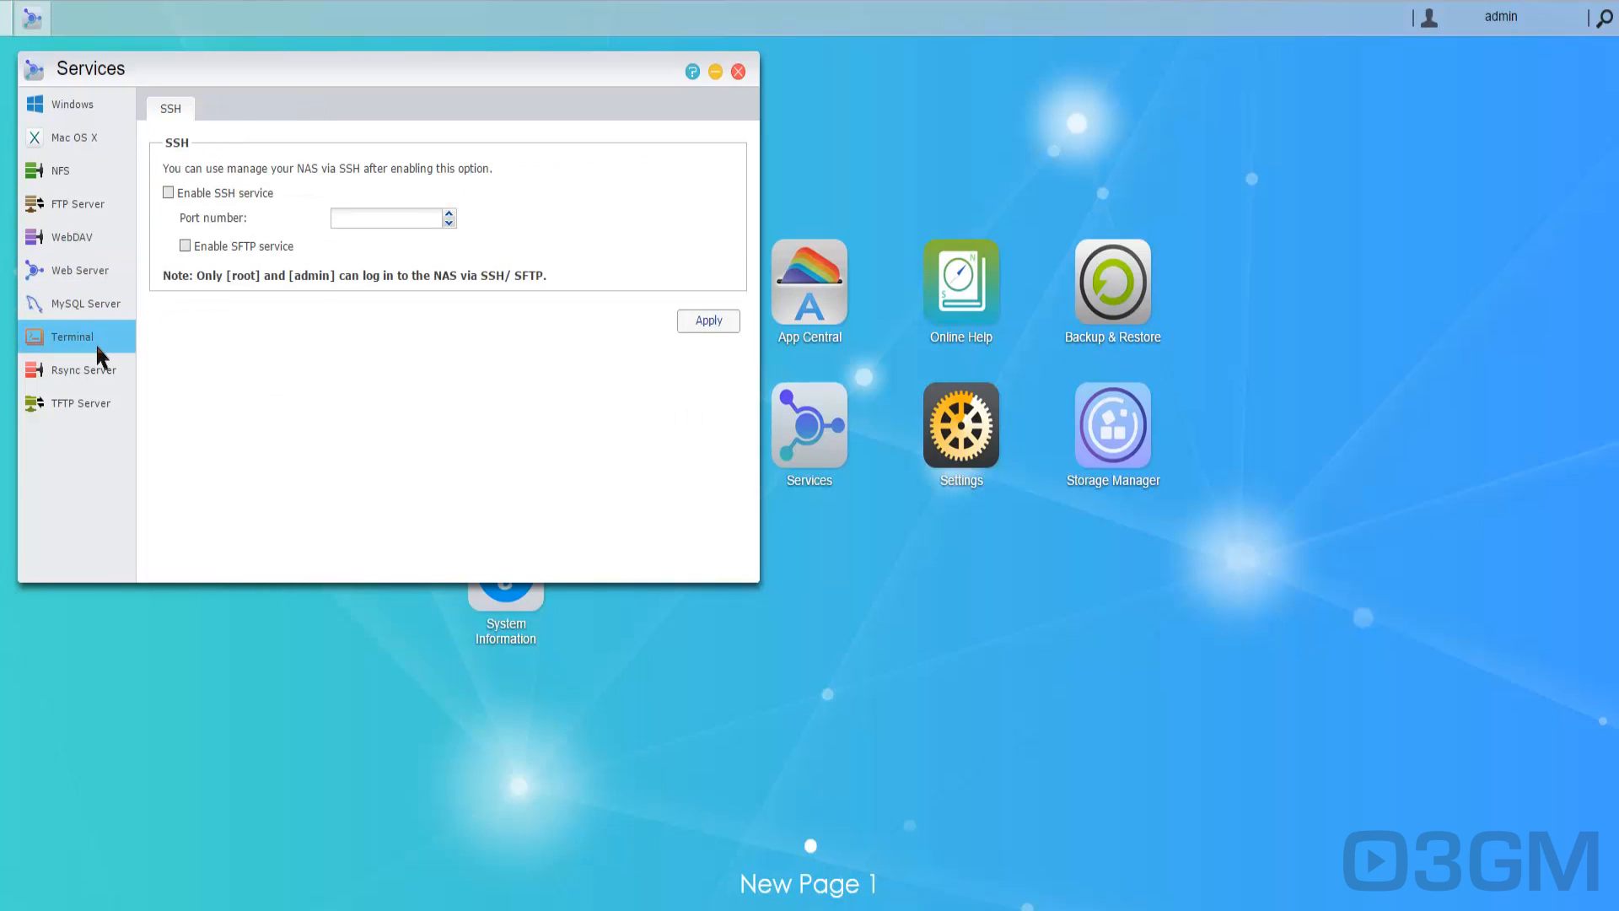
click(79, 403)
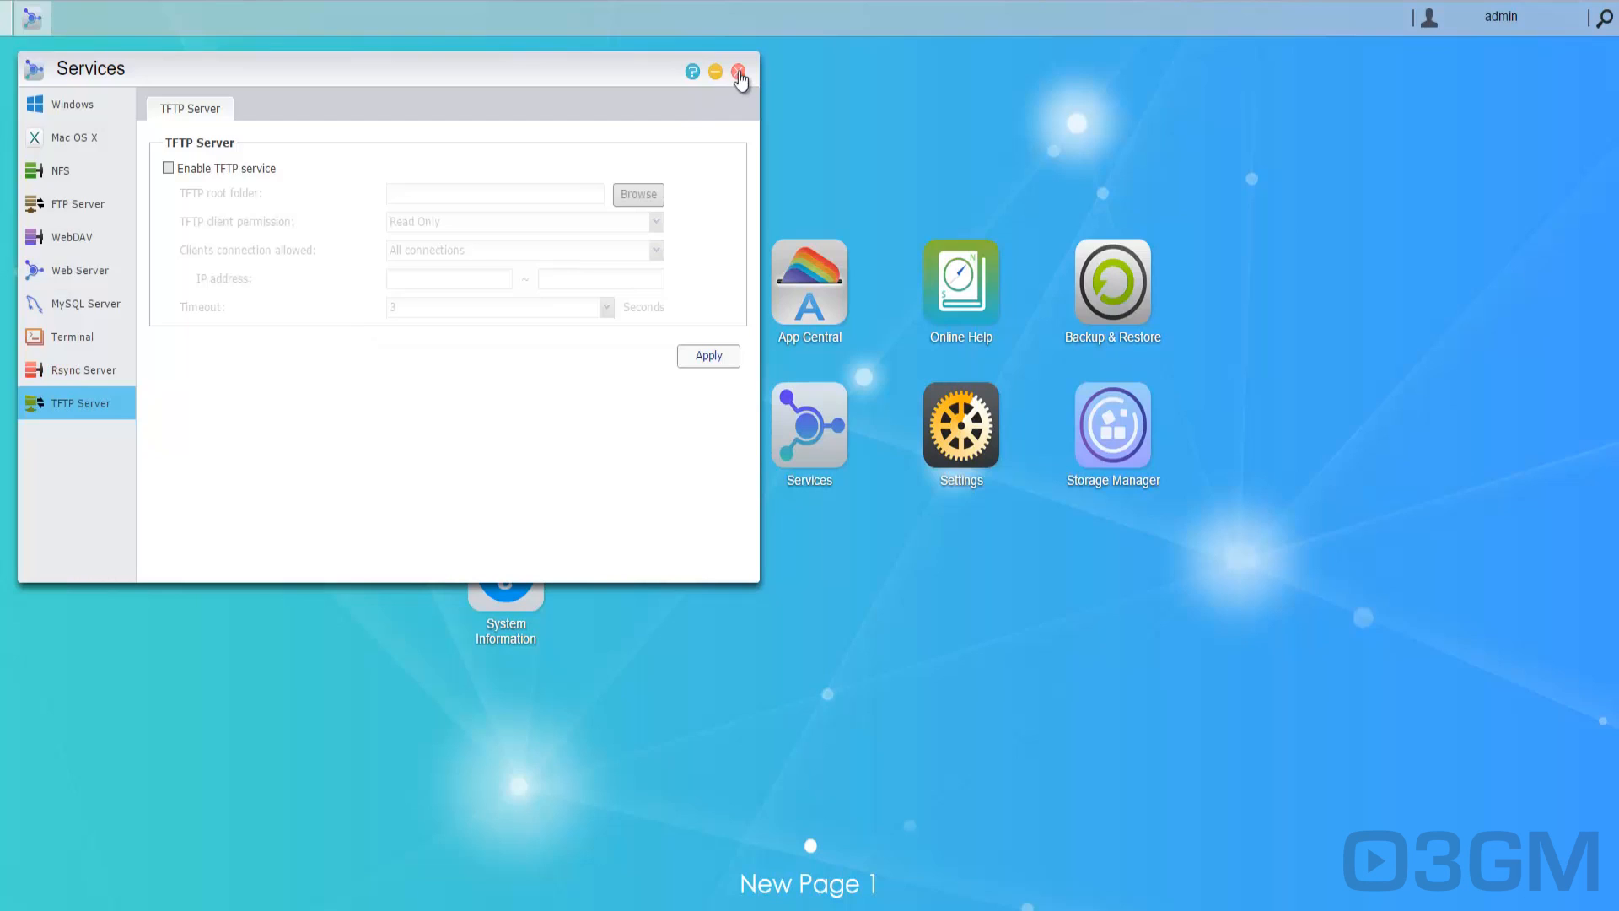
click(739, 70)
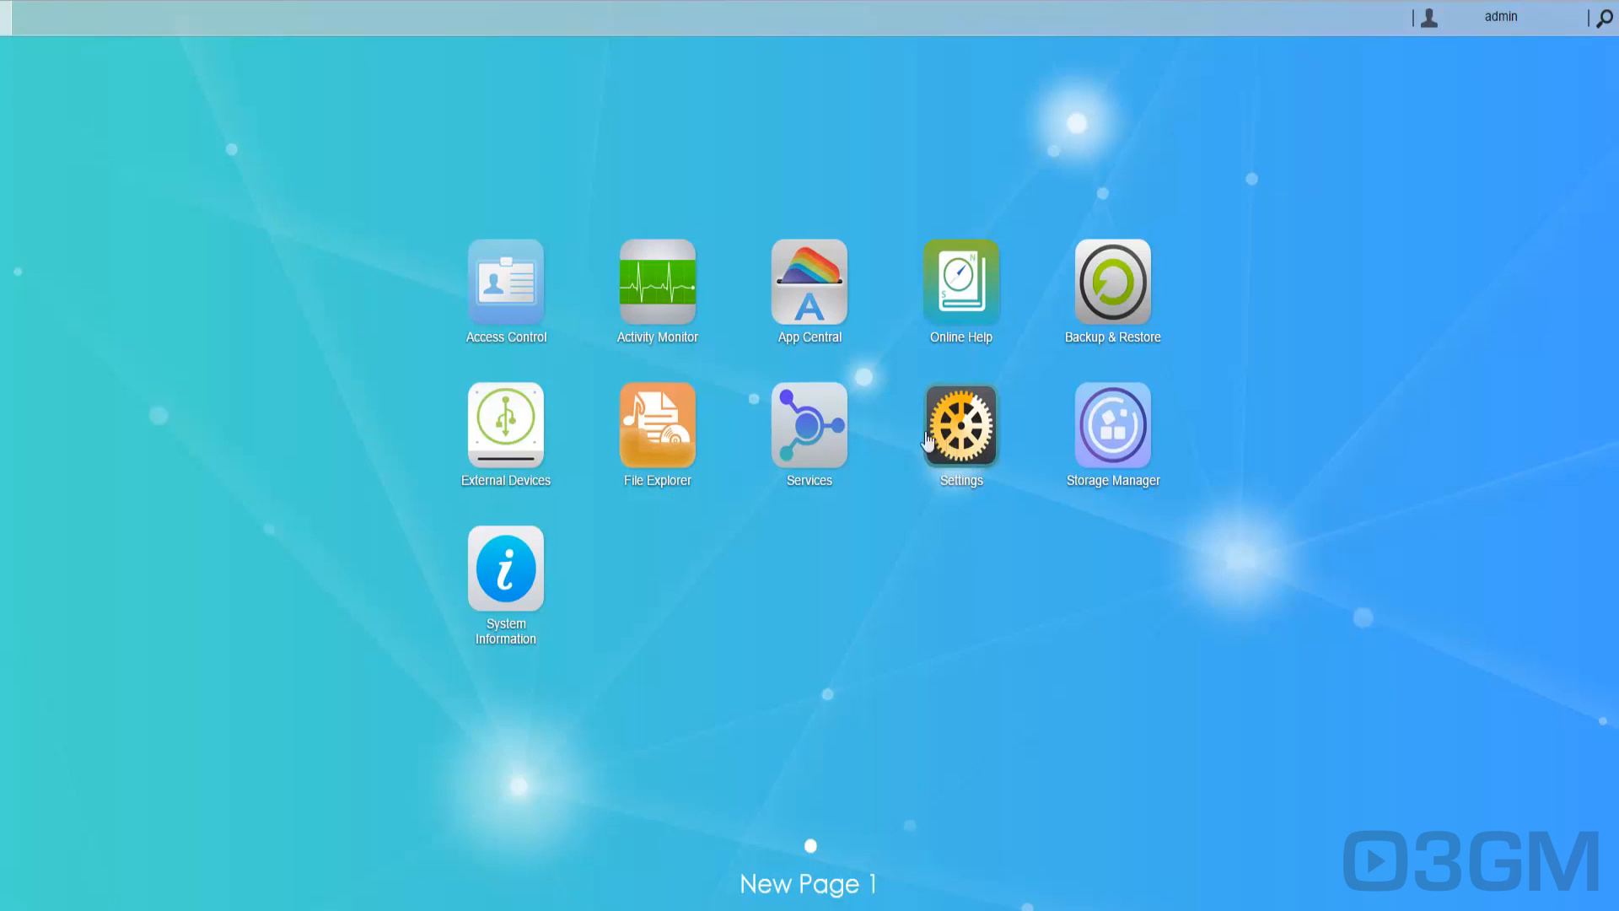
Review Settings pages from Regional Options through Factory Default, then close Settings.
click(960, 423)
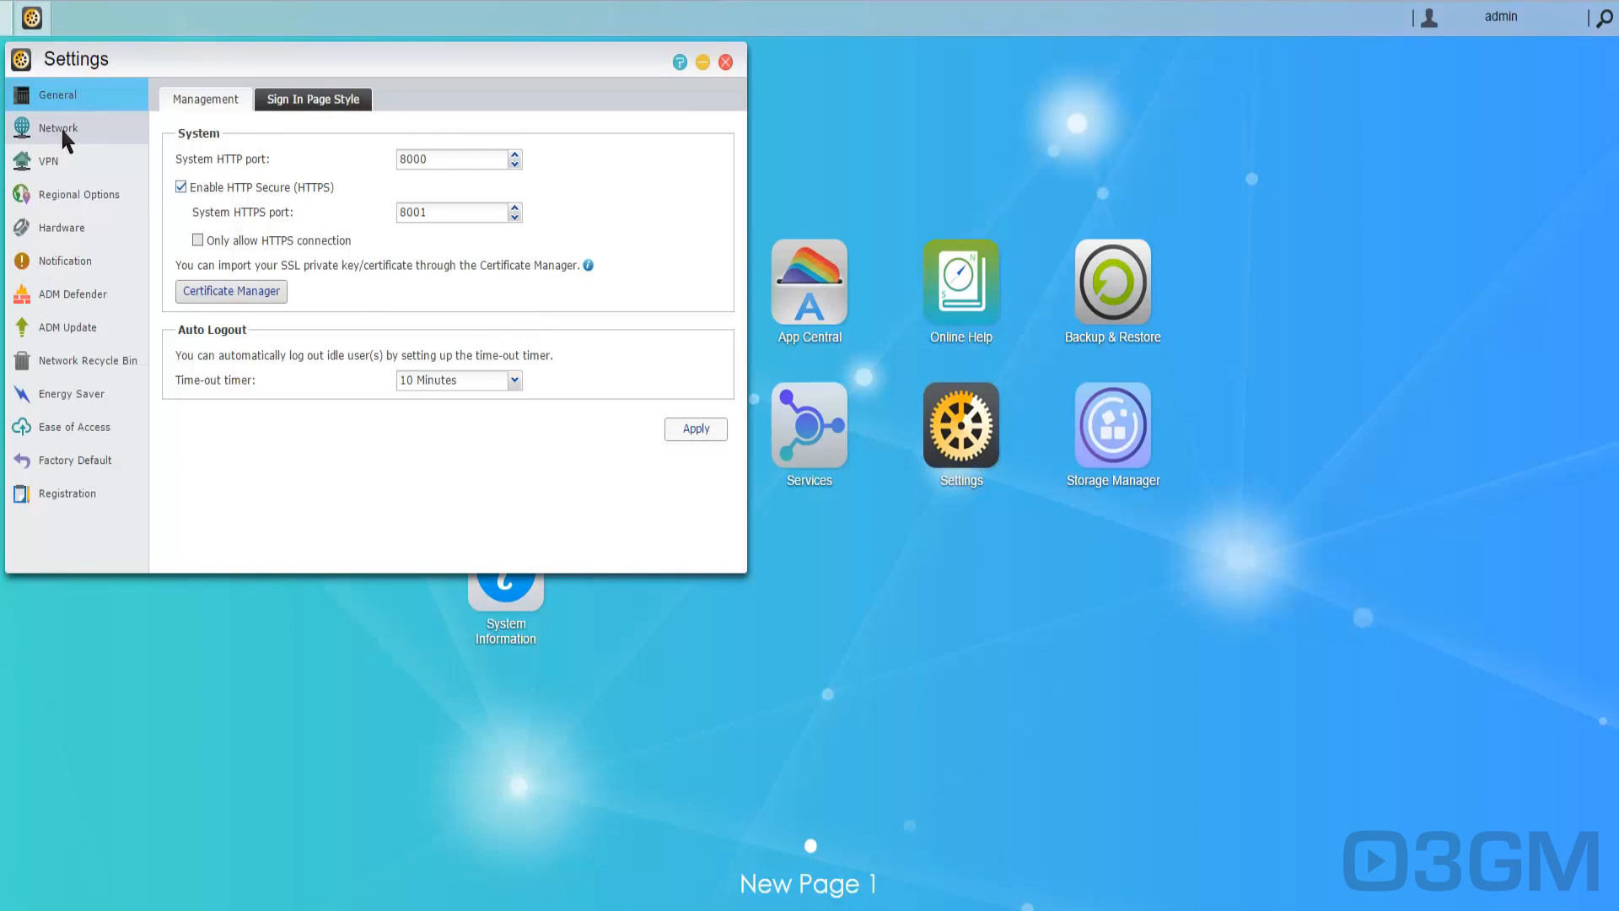
click(78, 194)
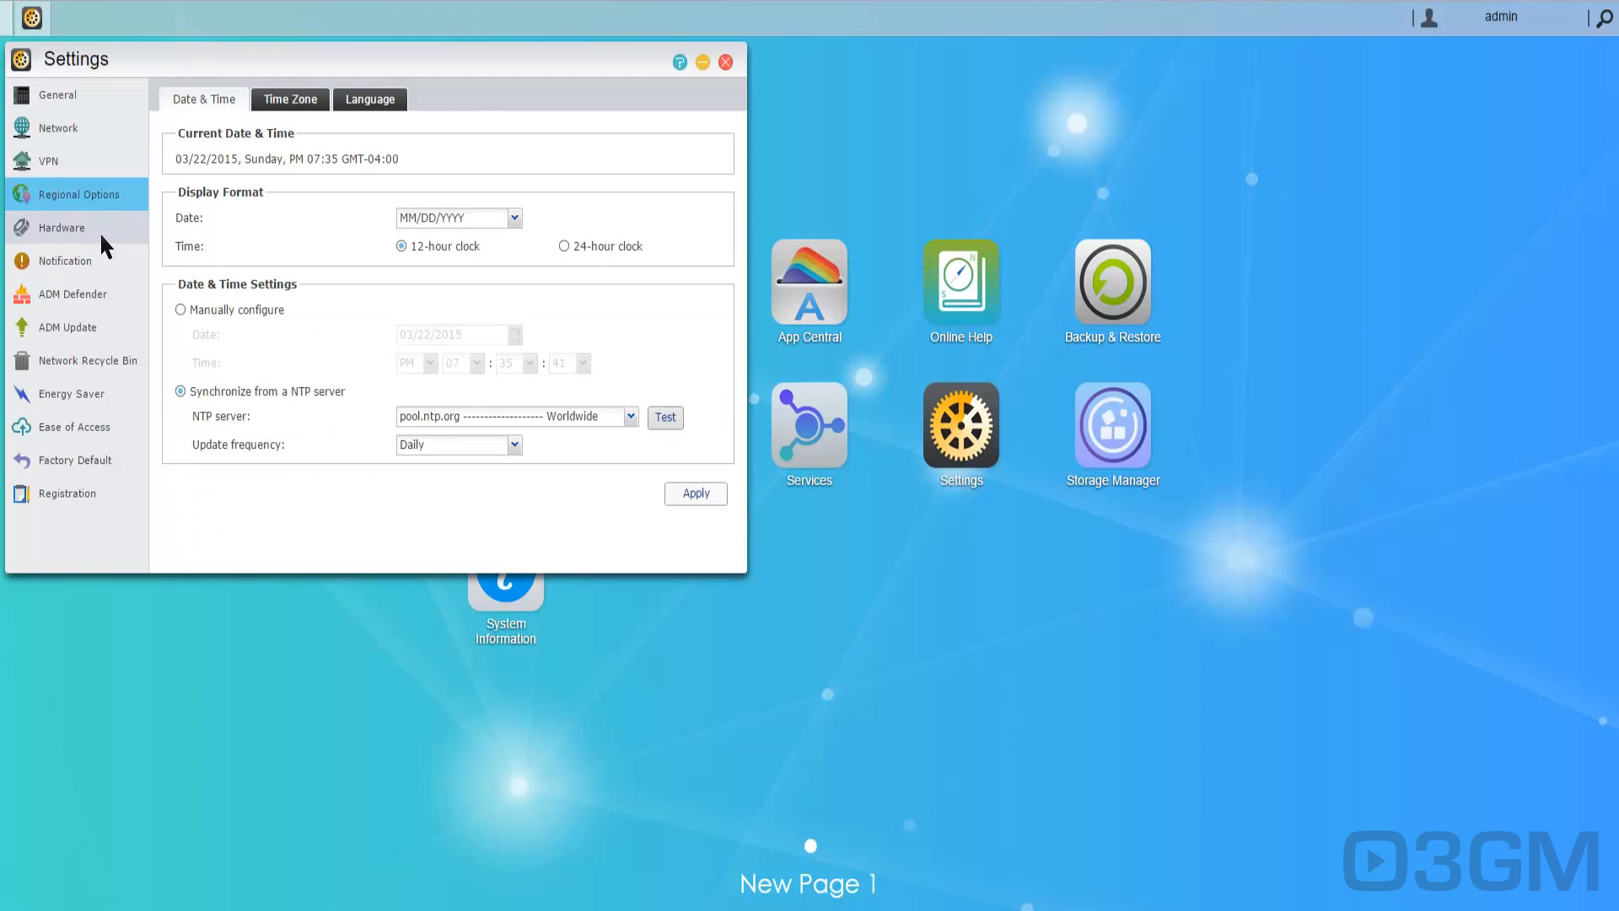
click(66, 260)
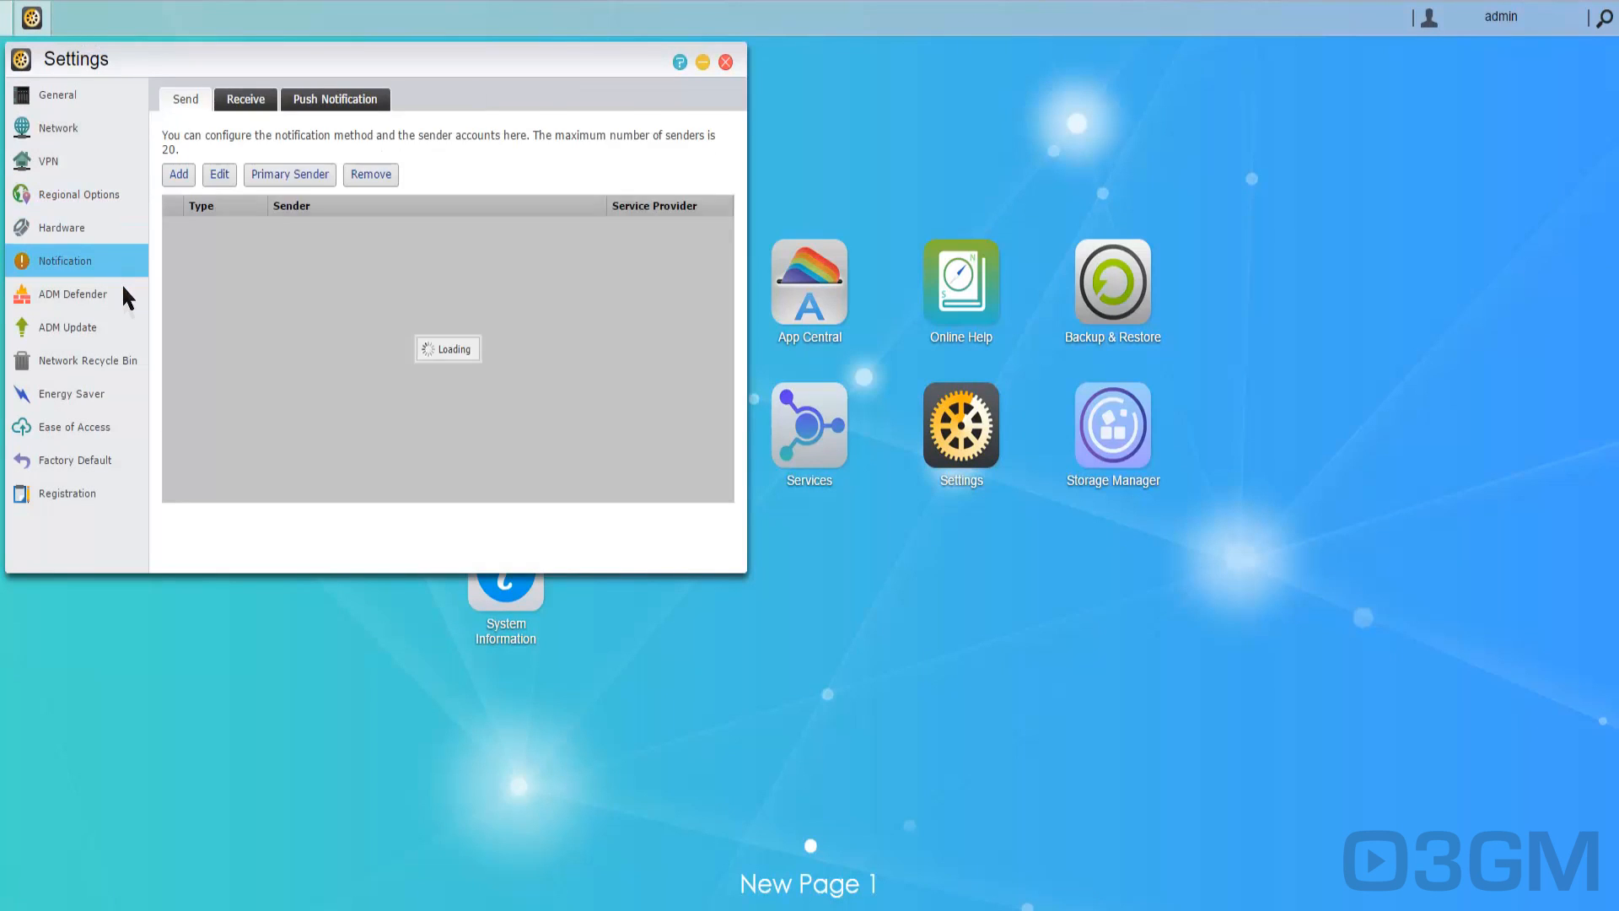
click(70, 294)
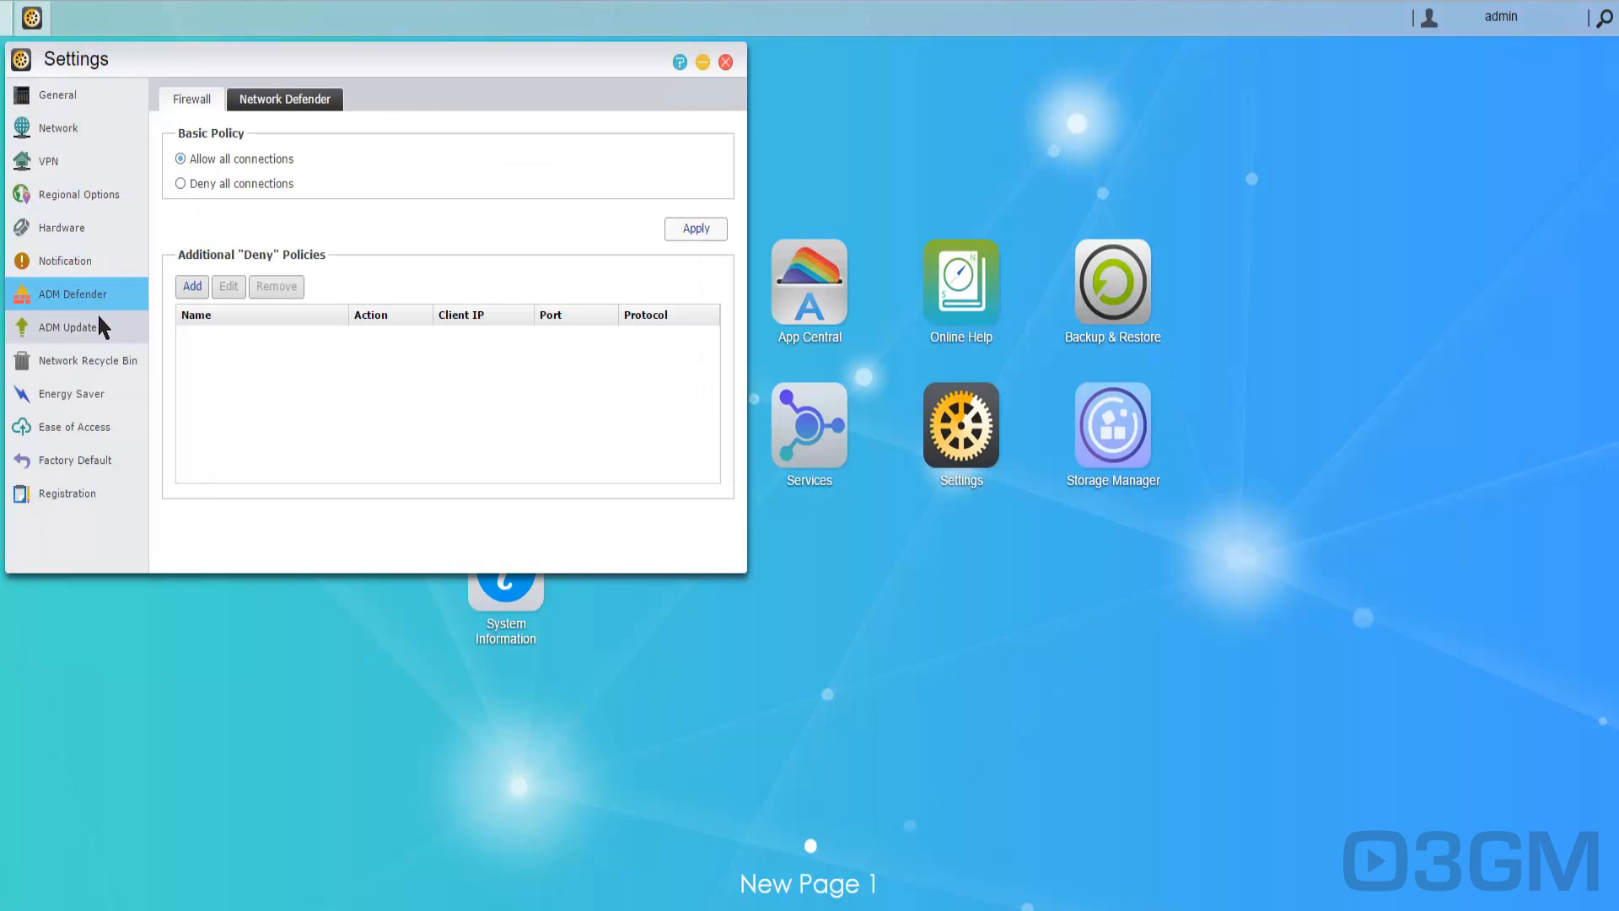
click(68, 328)
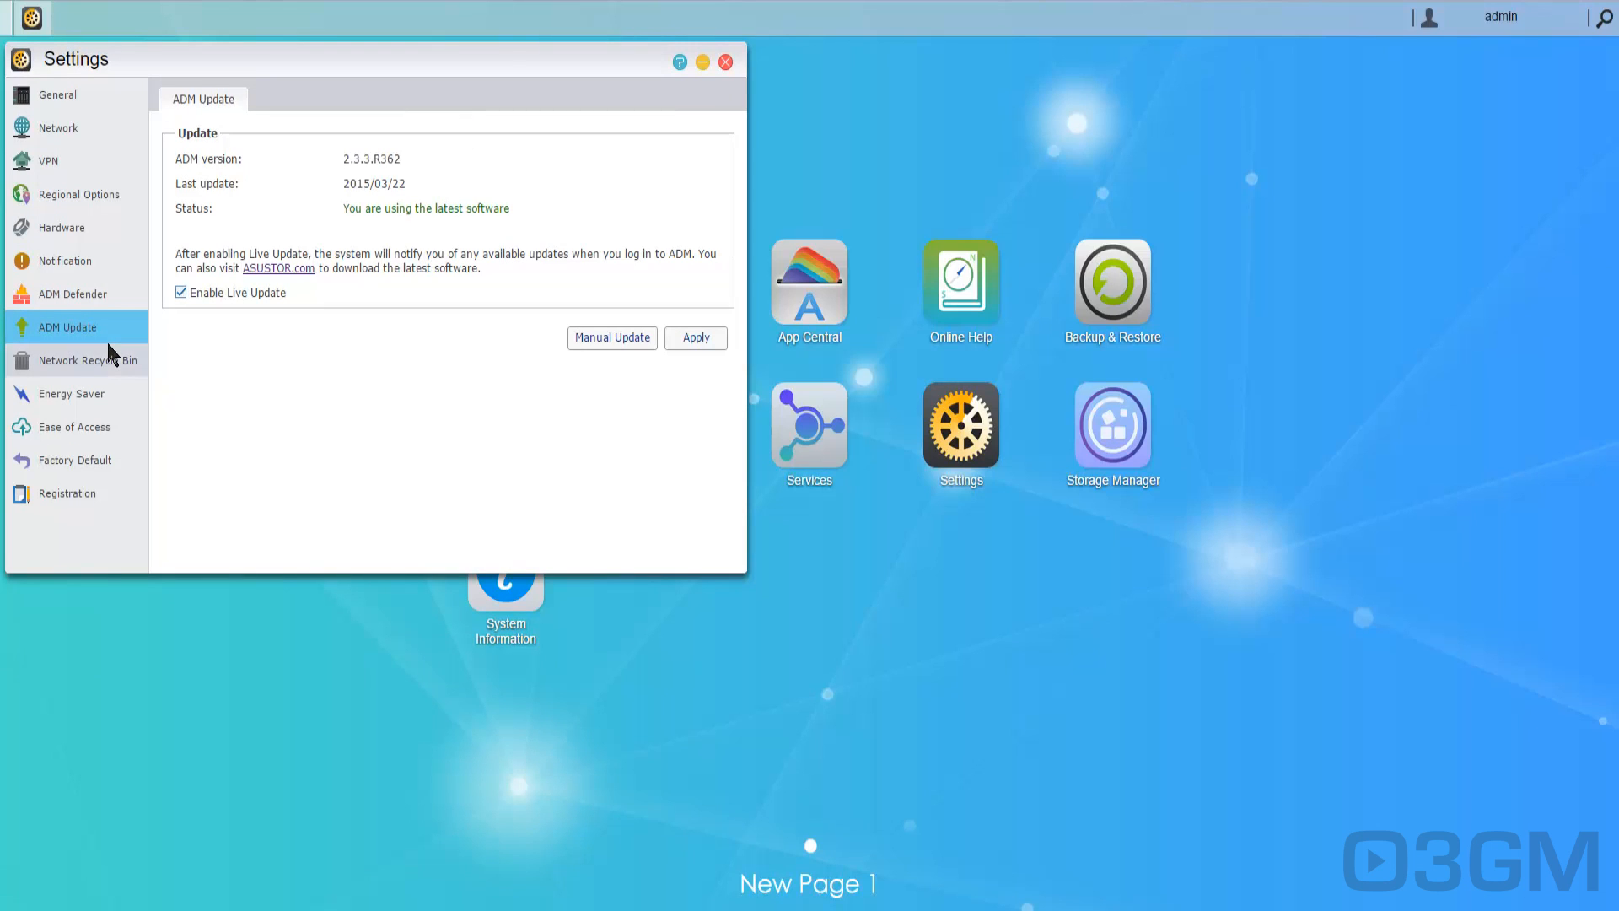
click(88, 360)
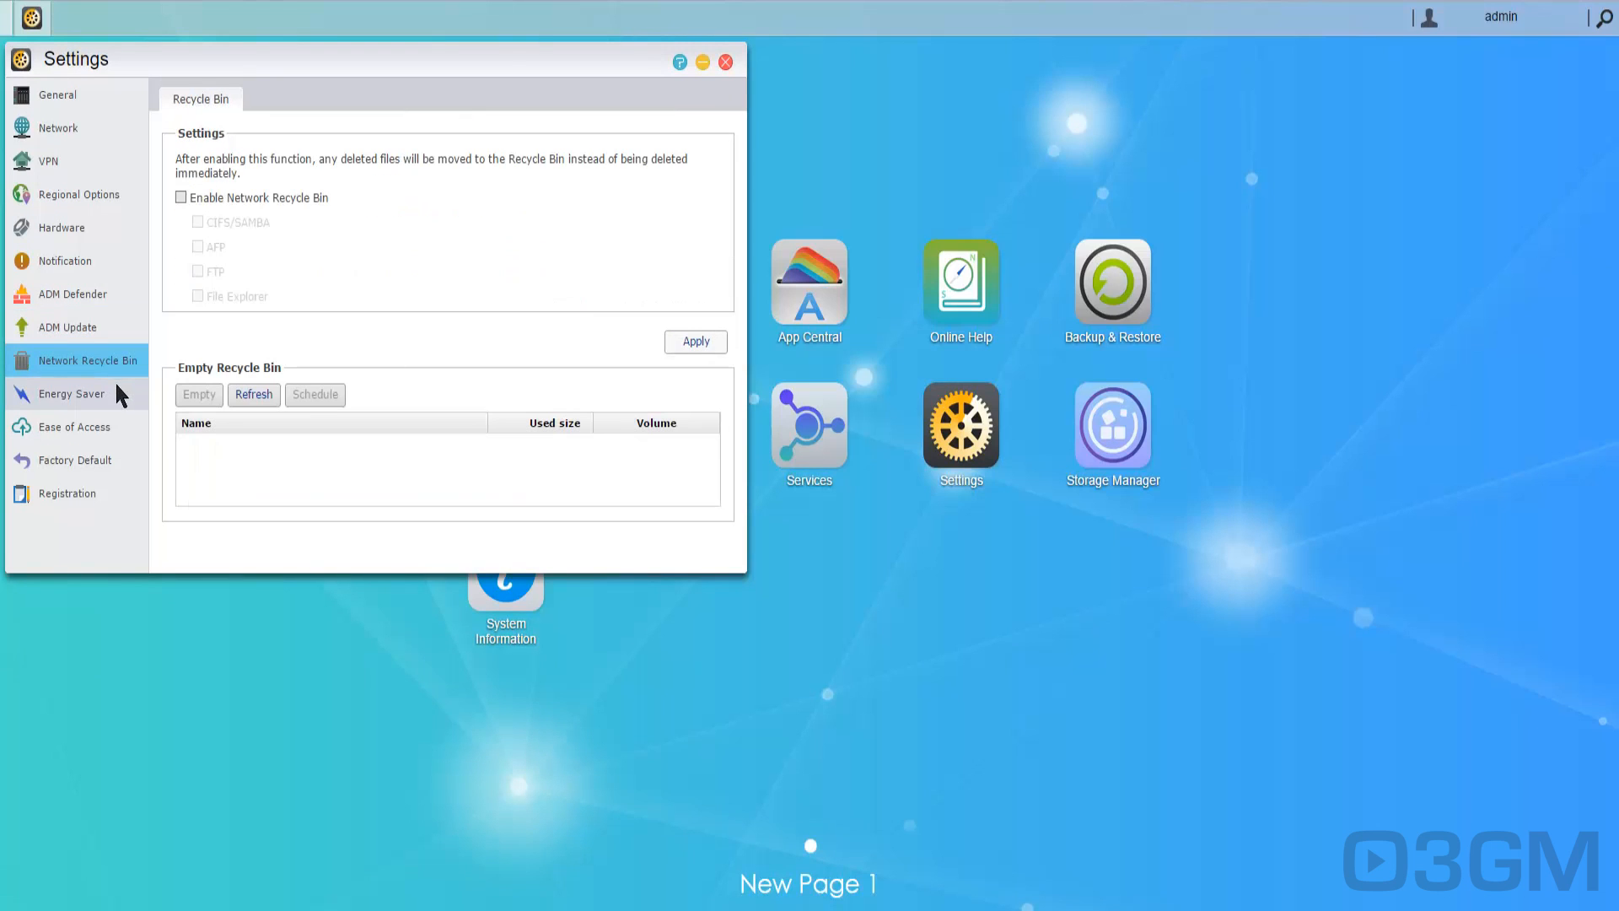
click(73, 393)
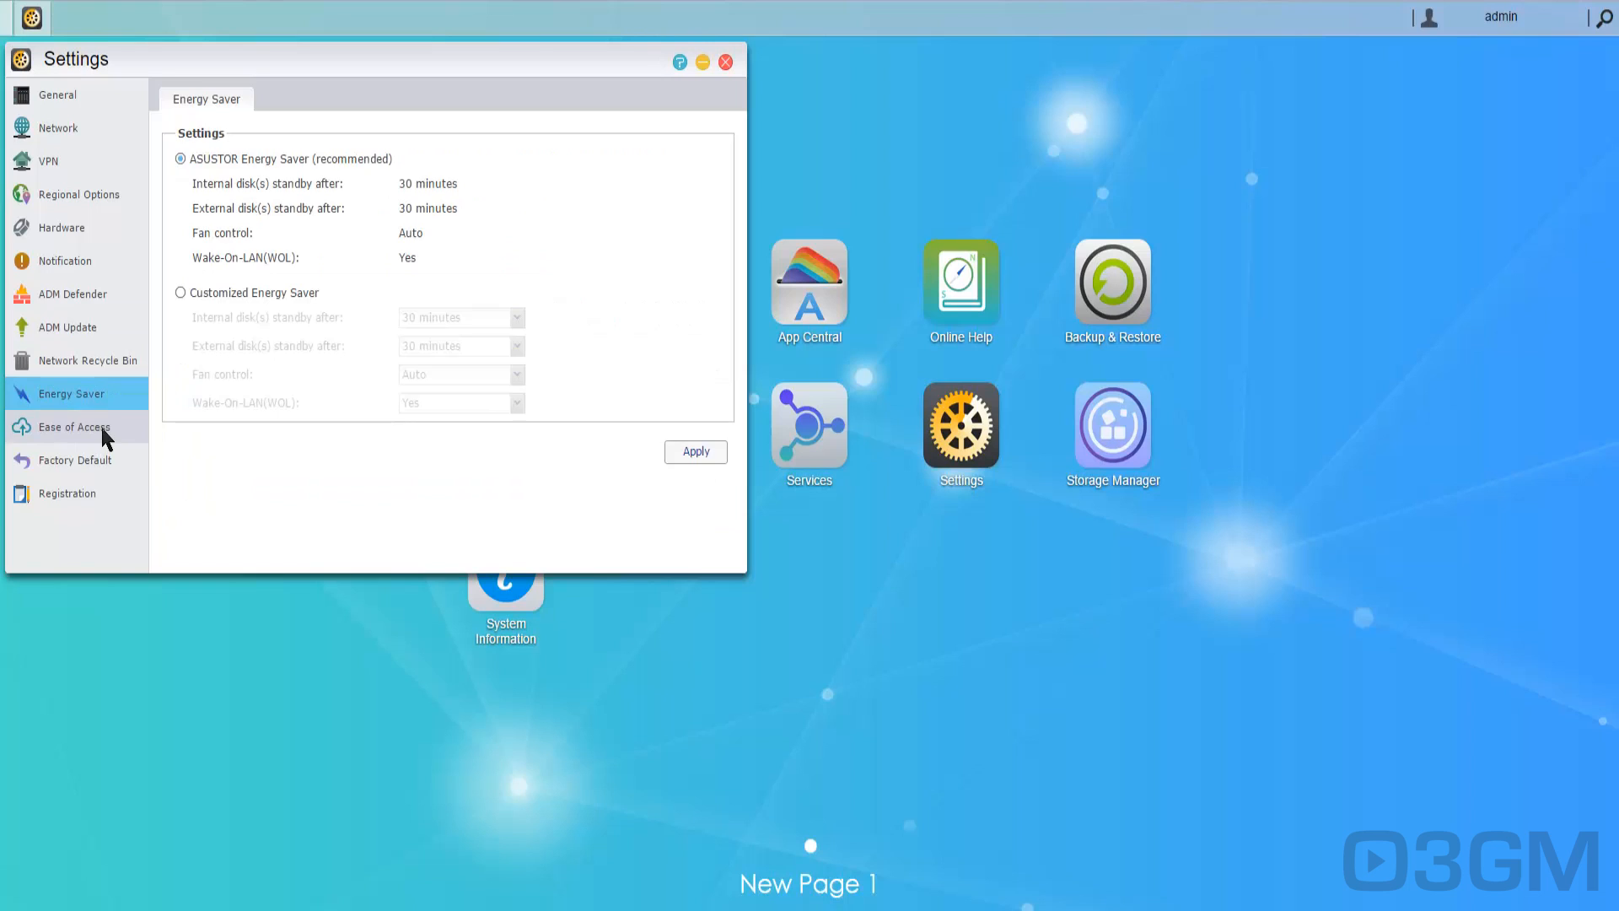
click(73, 426)
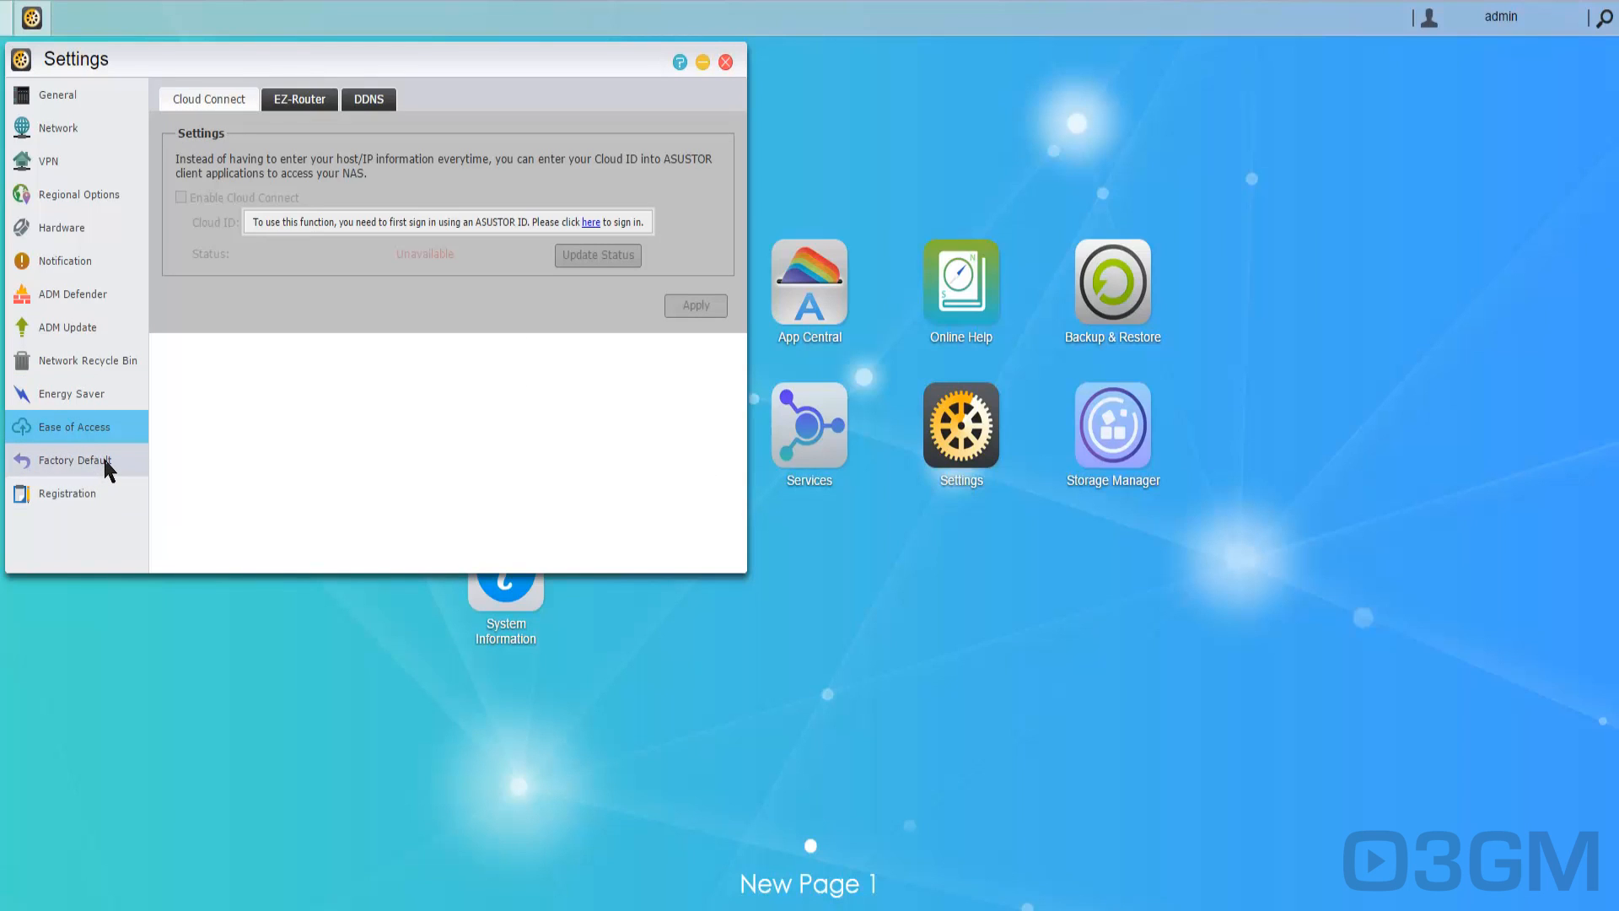
click(74, 460)
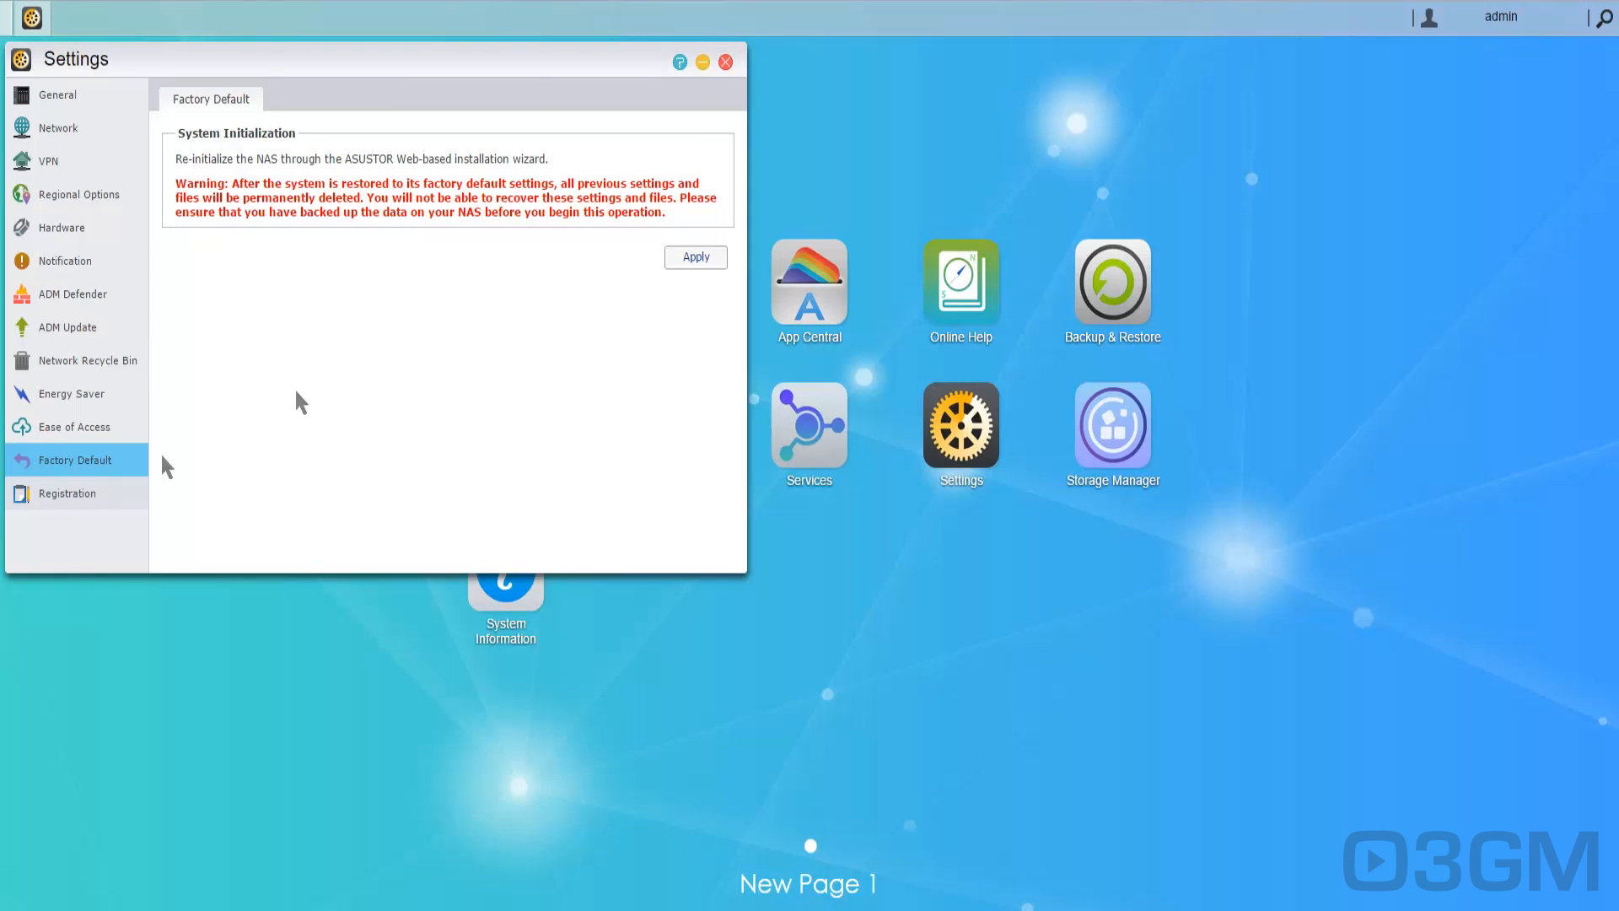
click(724, 61)
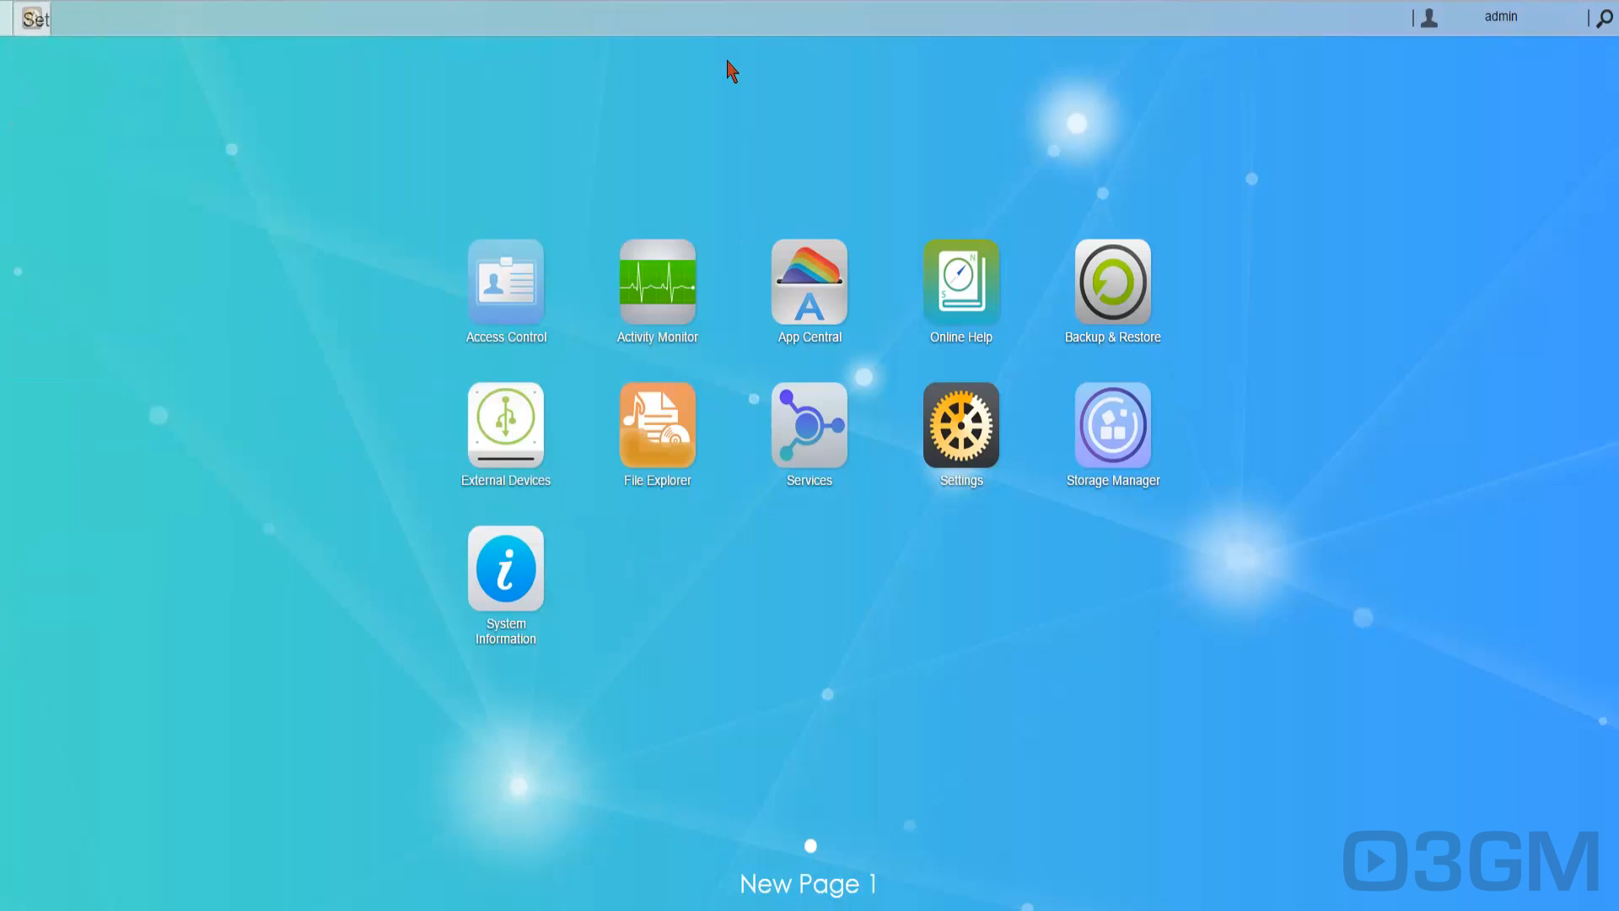
double_click(1113, 424)
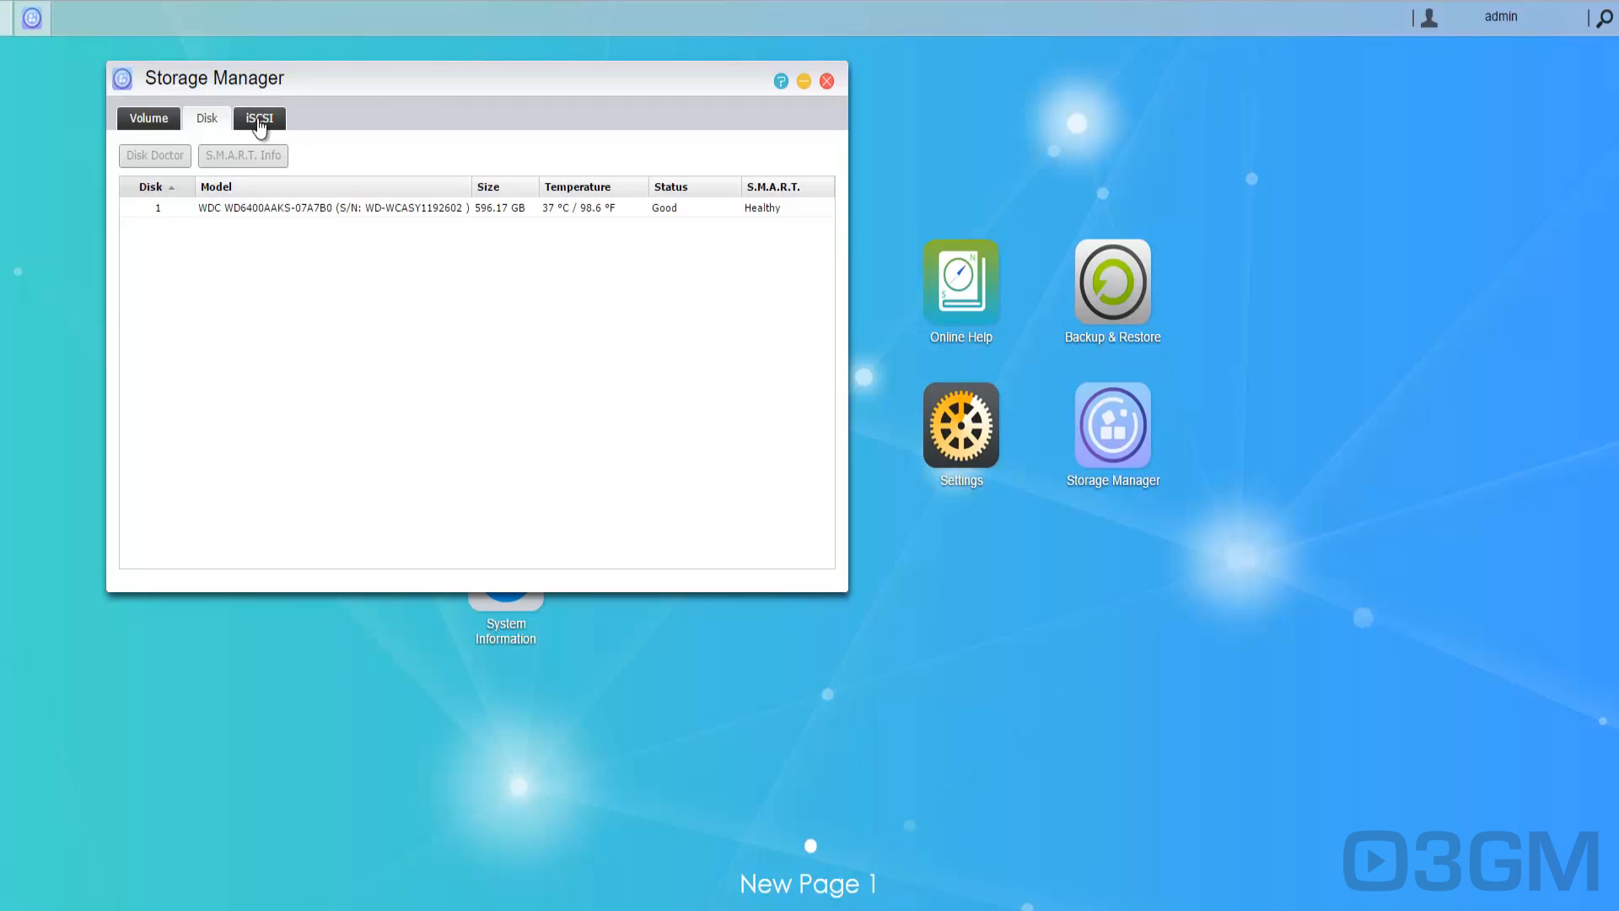
click(827, 81)
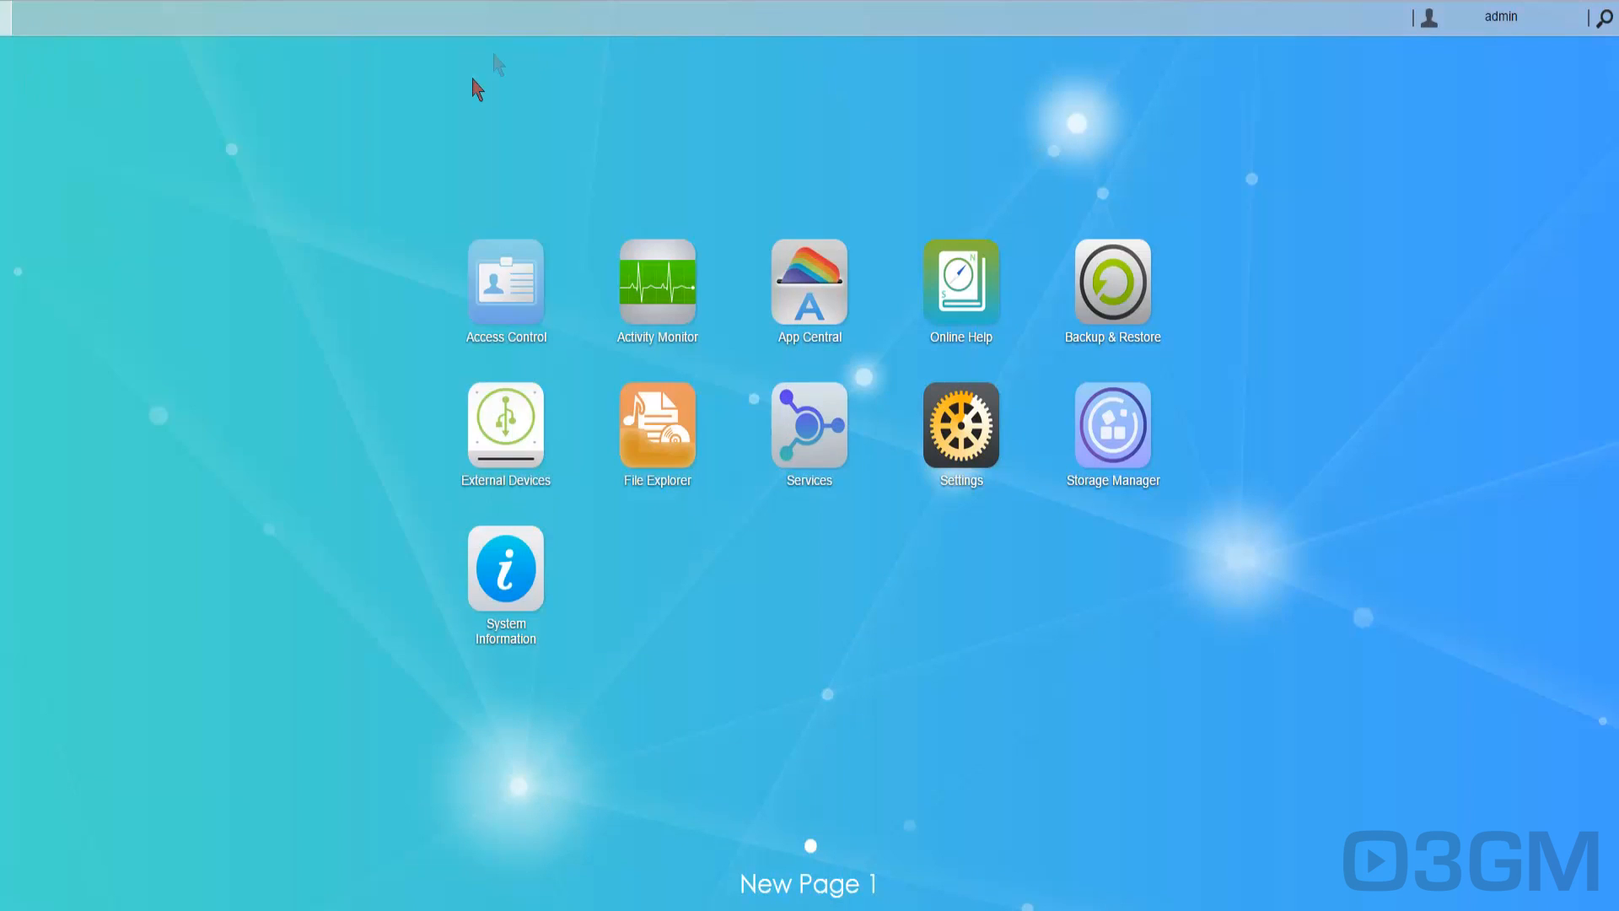
Open System Information, view its Log, then the Dr. ASUSTOR suggestions.
double_click(505, 571)
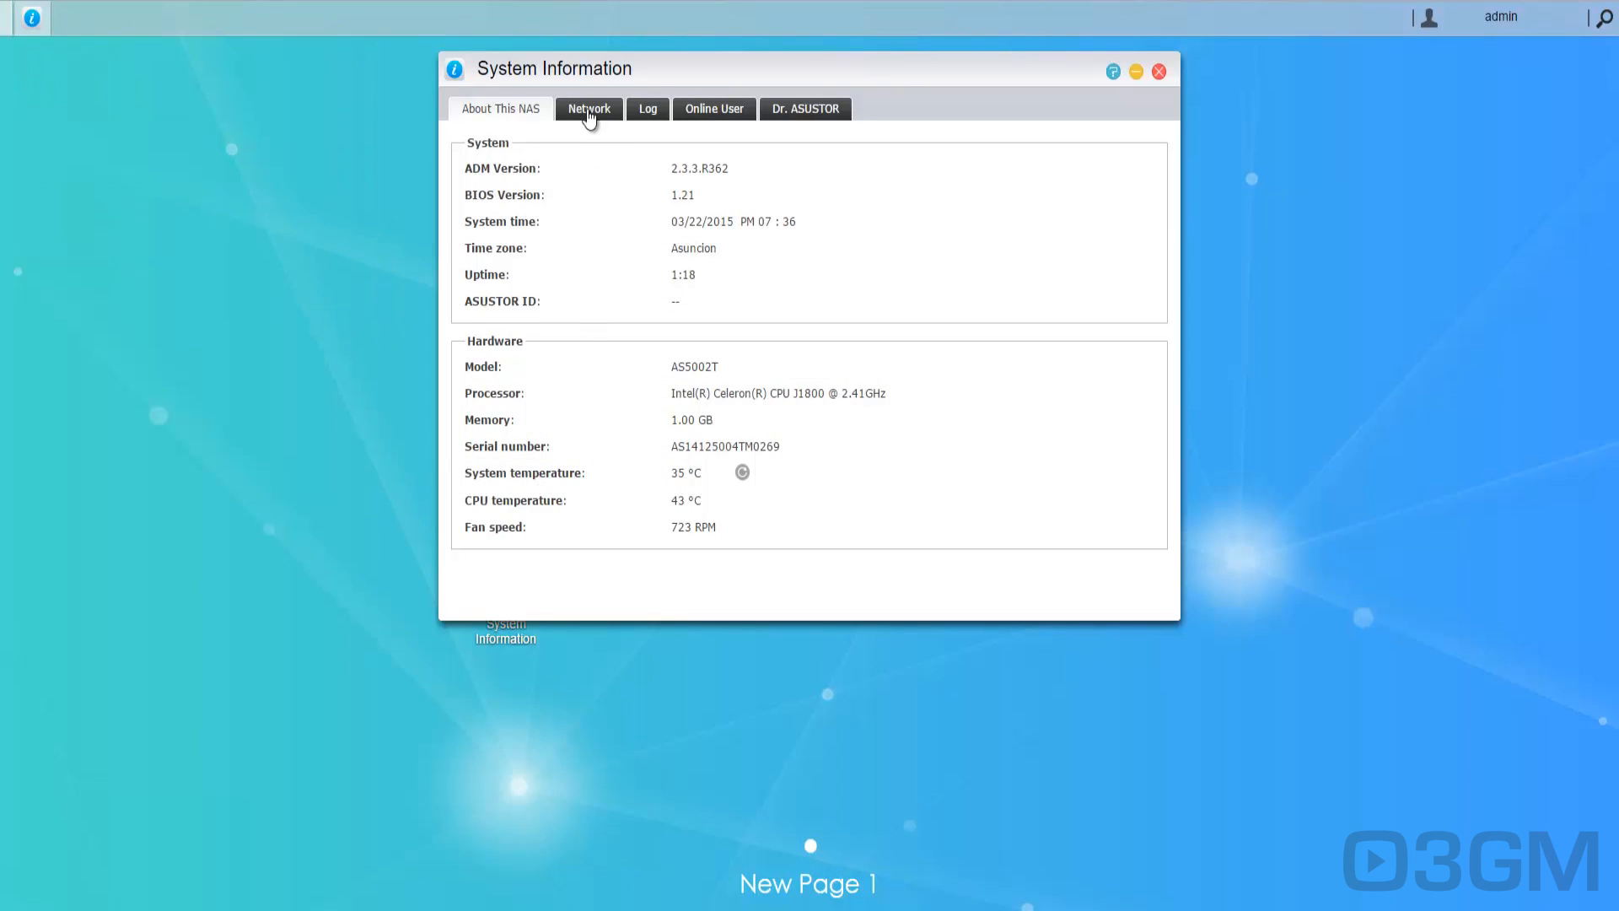
click(647, 109)
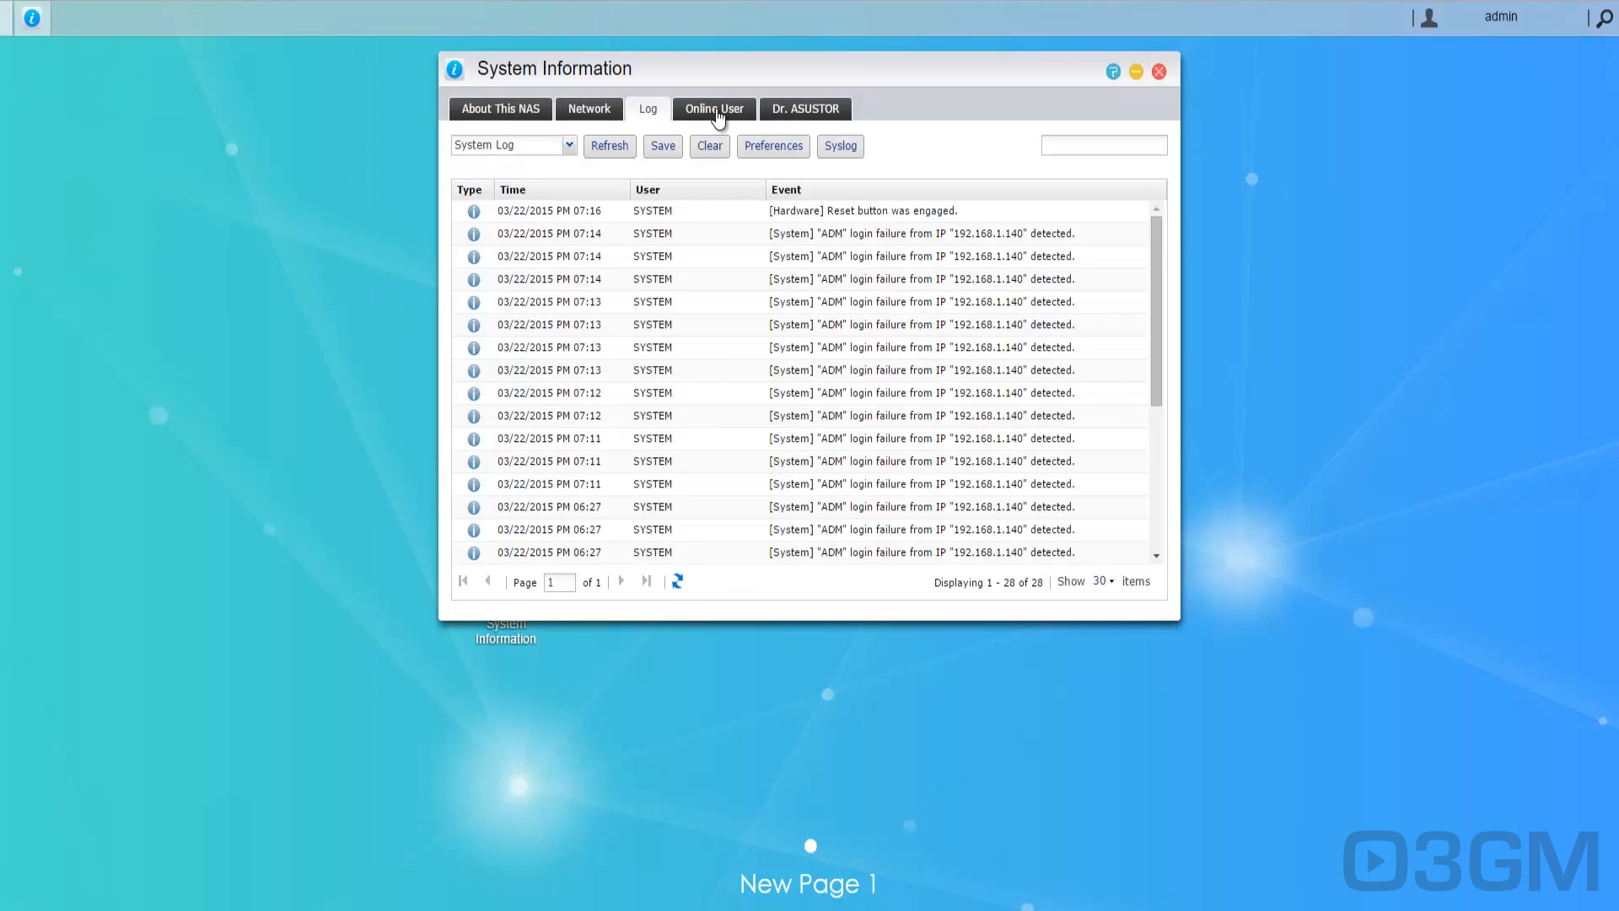
click(805, 109)
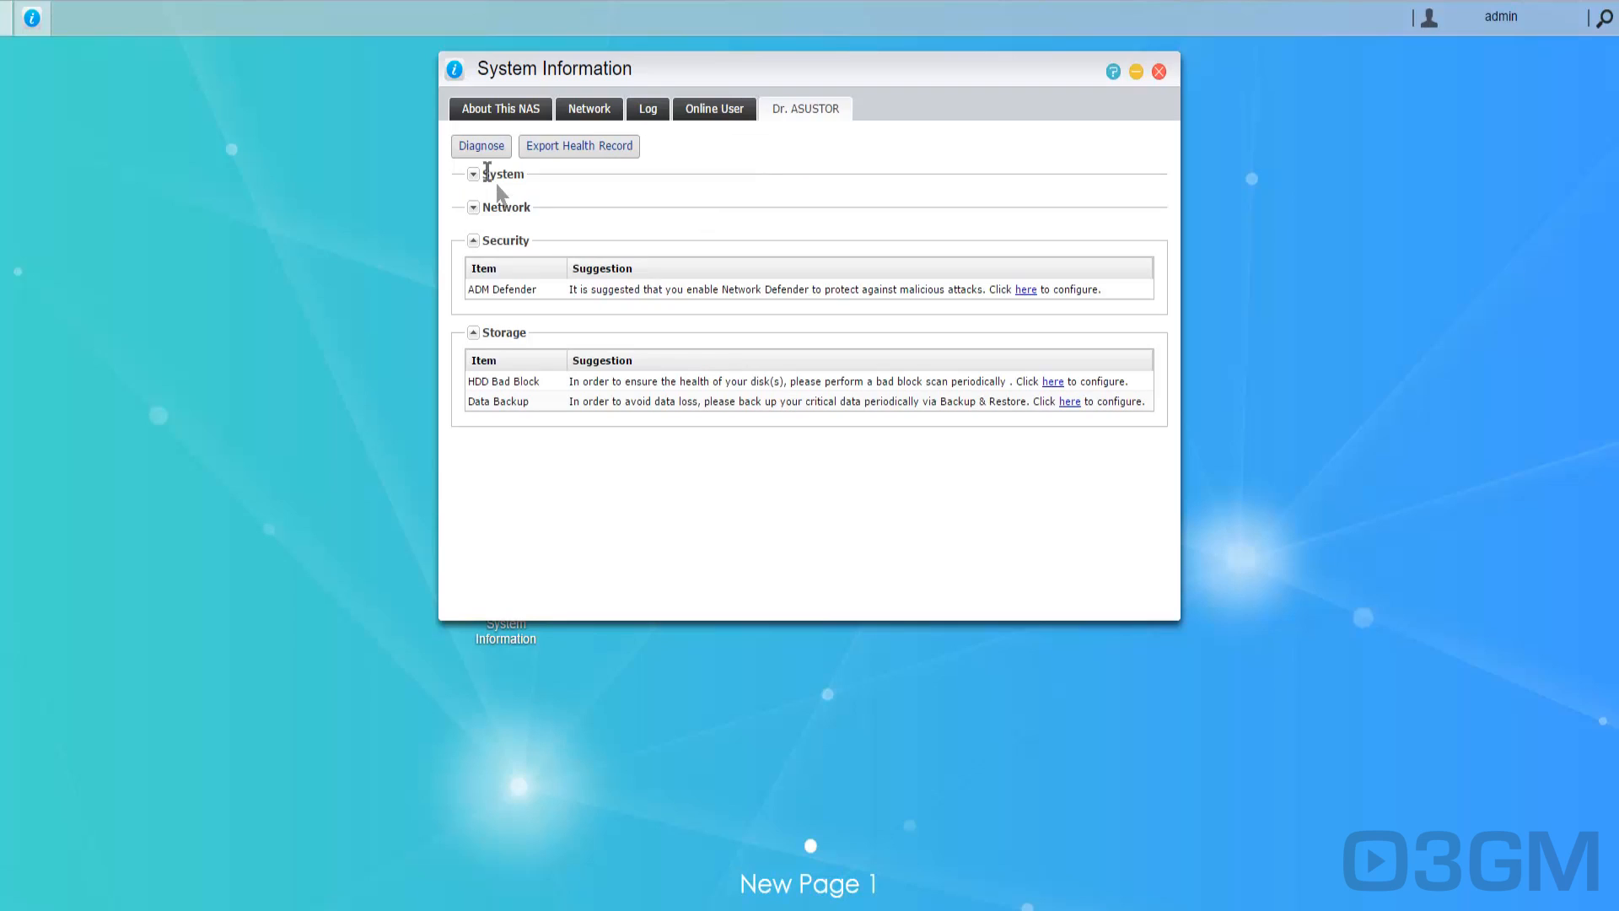